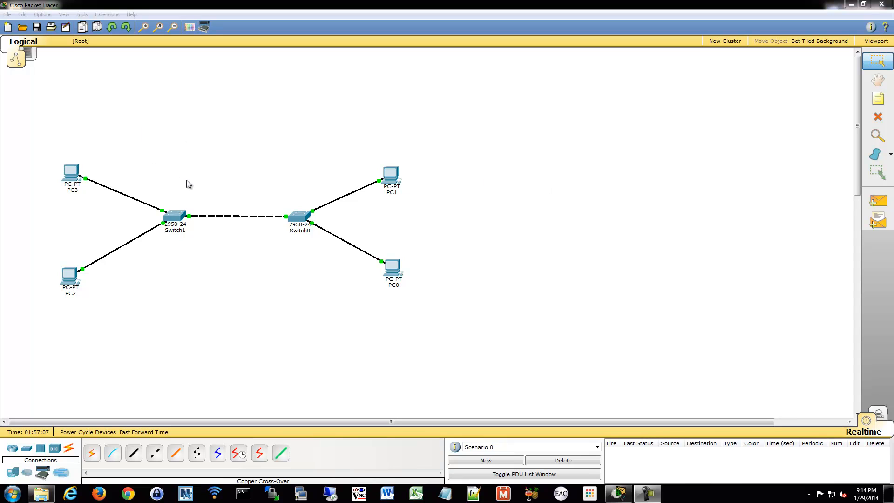
- Show the switch models (2950-24, 2950T, 2960, 3560) in the device library
click(175, 215)
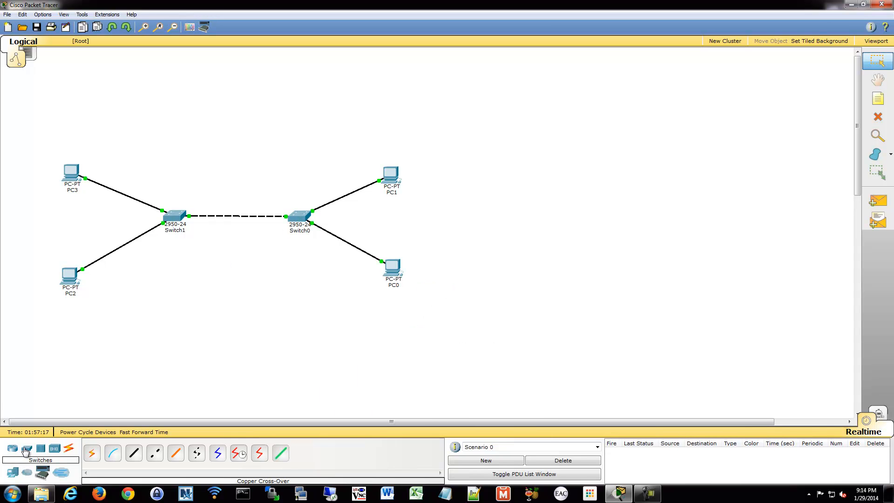
click(26, 449)
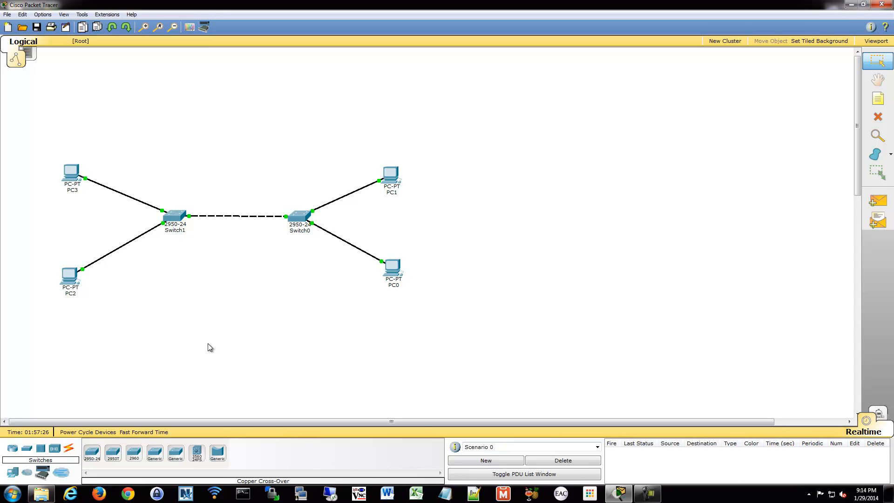
mouse_move(196, 452)
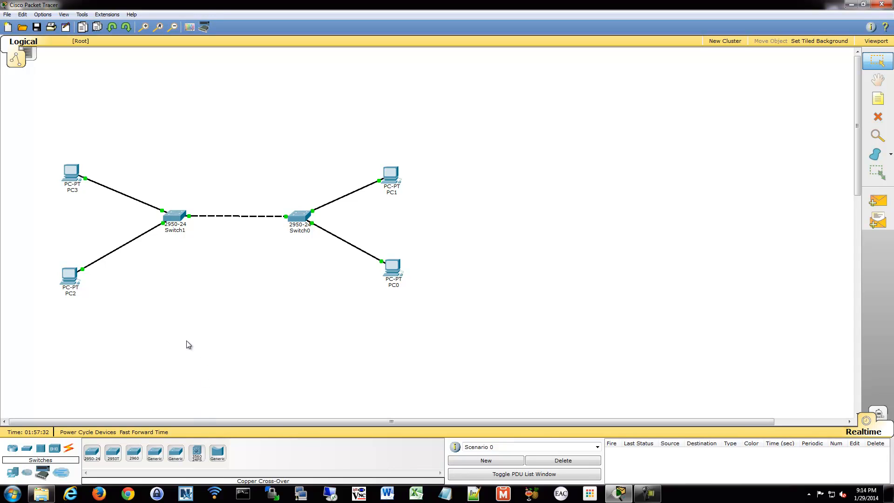
mouse_move(193, 348)
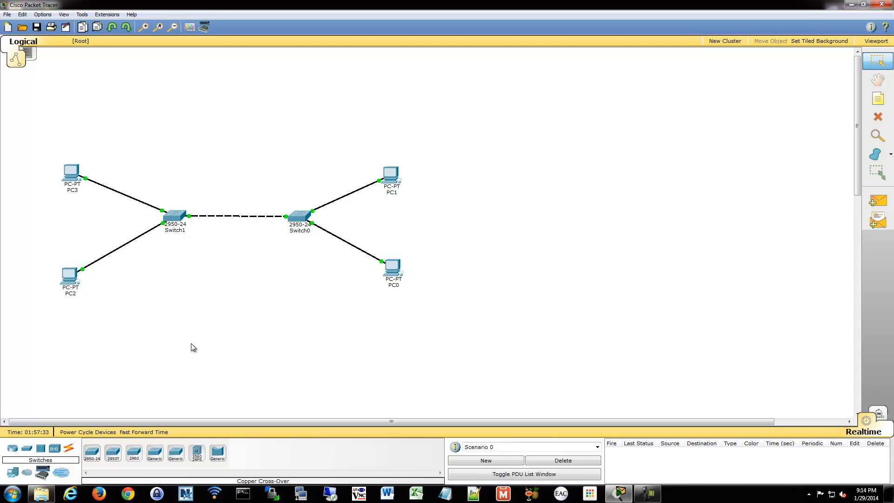
mouse_move(191, 341)
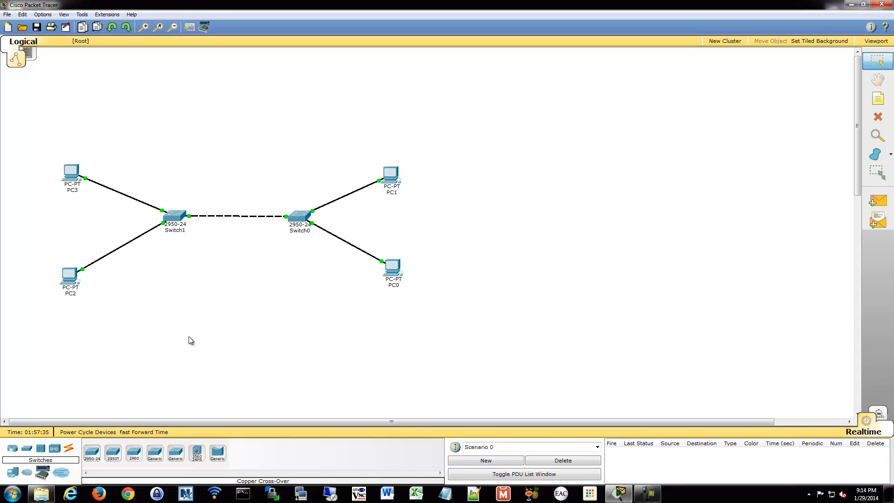
mouse_move(242, 308)
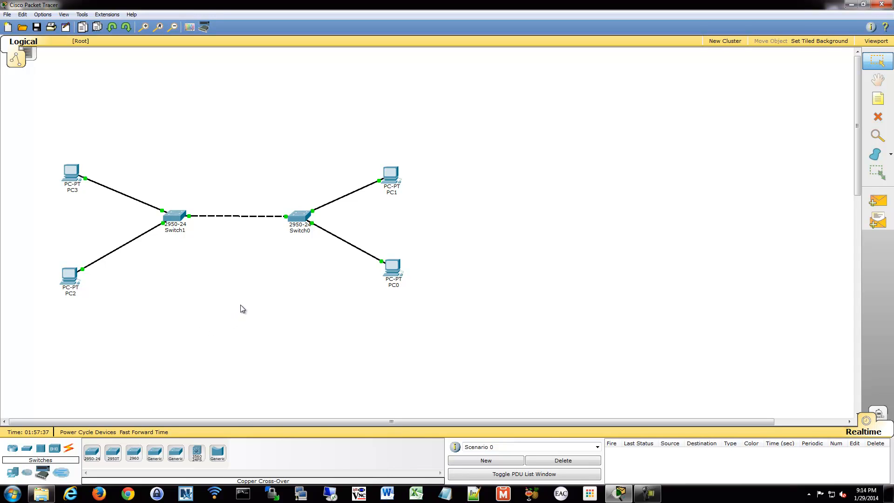
mouse_move(237, 273)
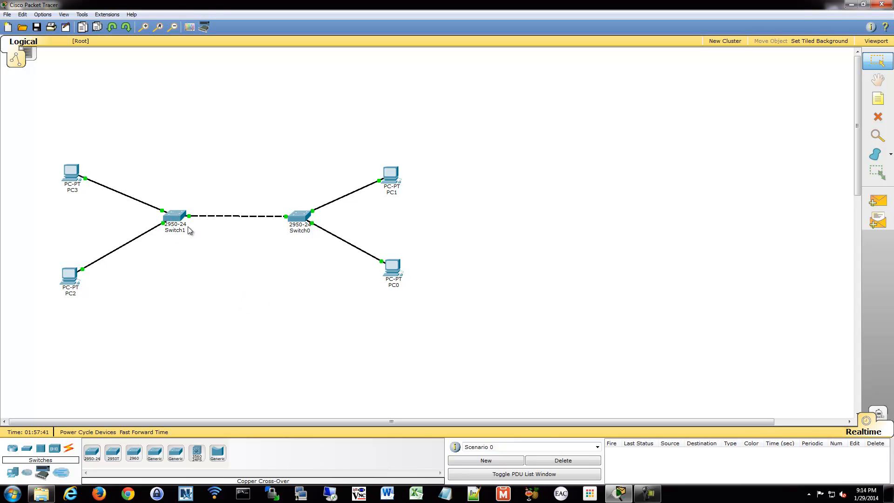
mouse_move(395, 269)
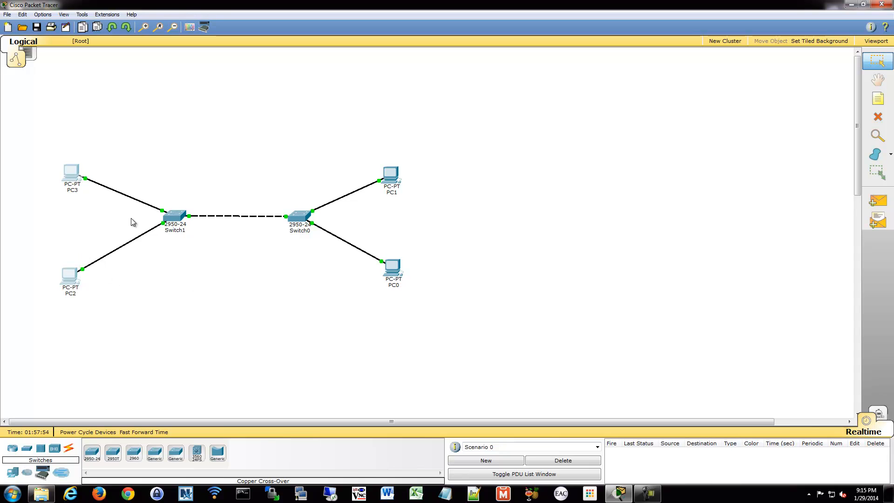
mouse_move(173, 221)
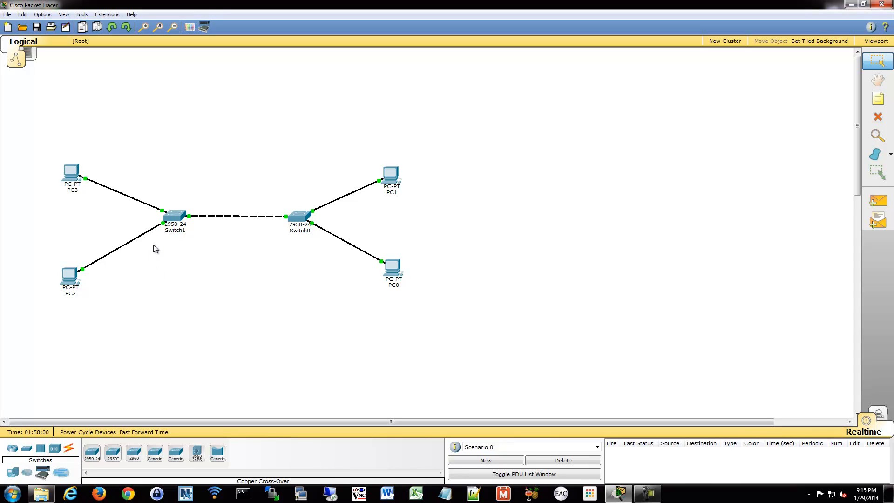
mouse_move(177, 204)
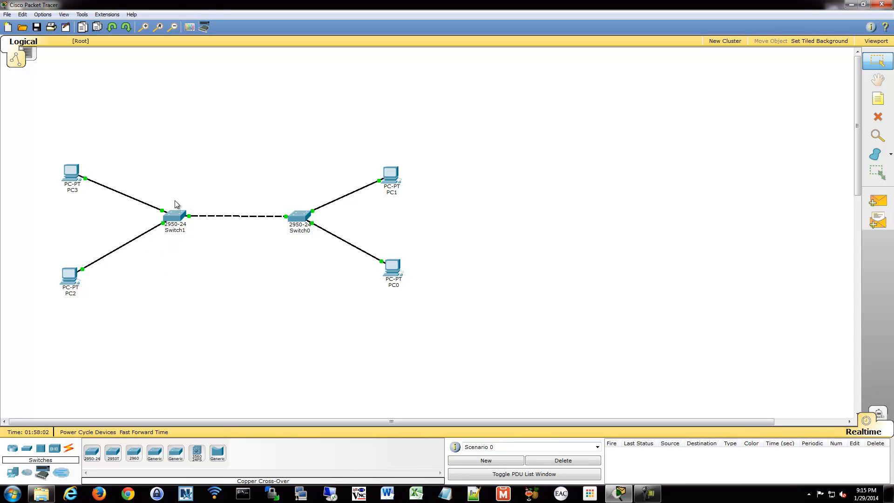
mouse_move(180, 196)
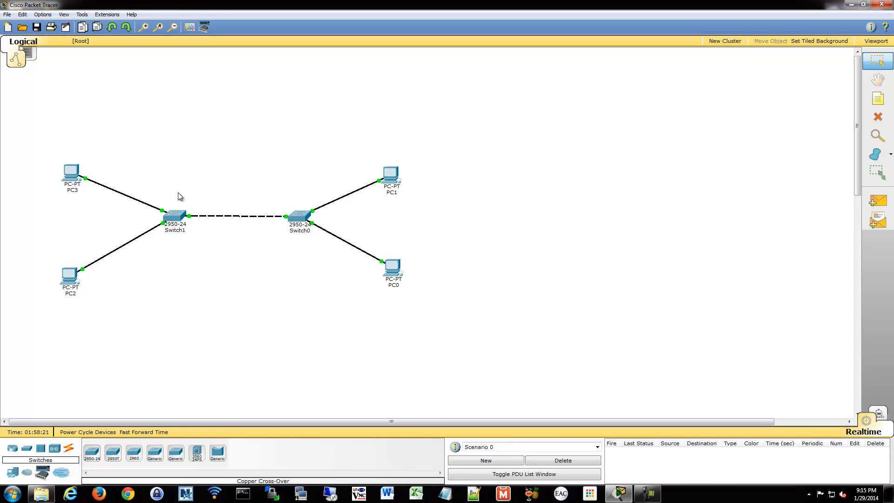
mouse_move(97, 308)
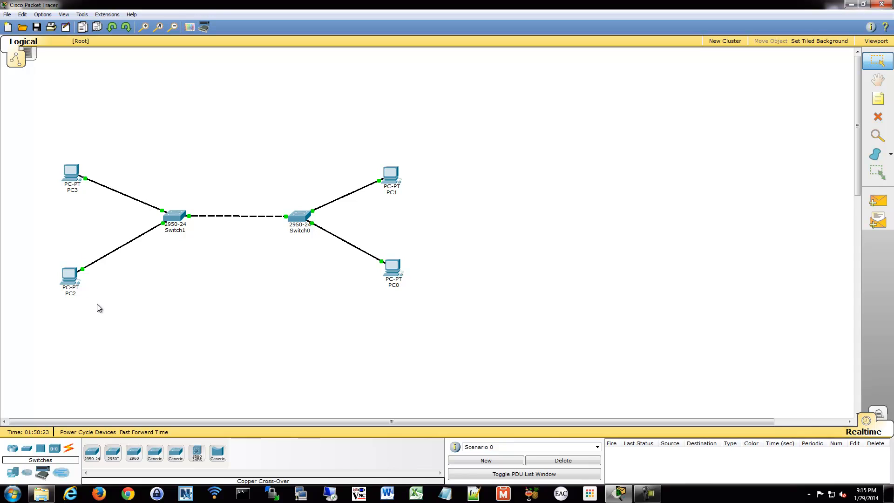
mouse_move(3, 280)
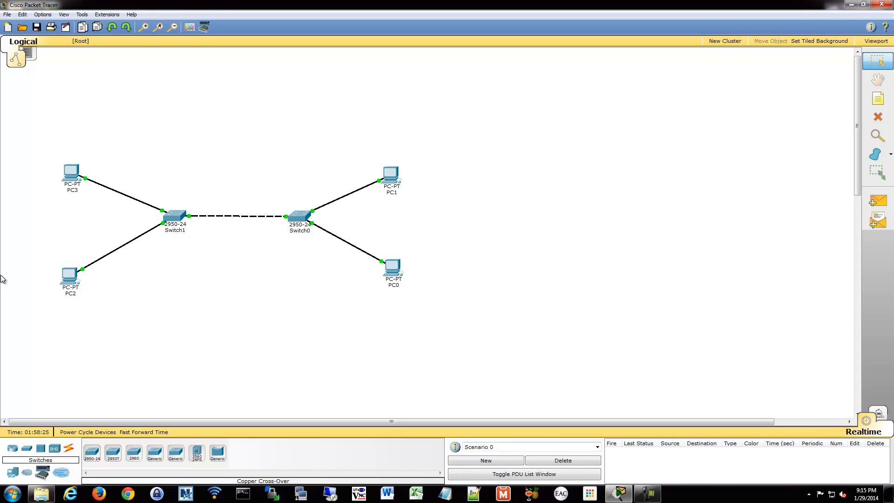
mouse_move(207, 279)
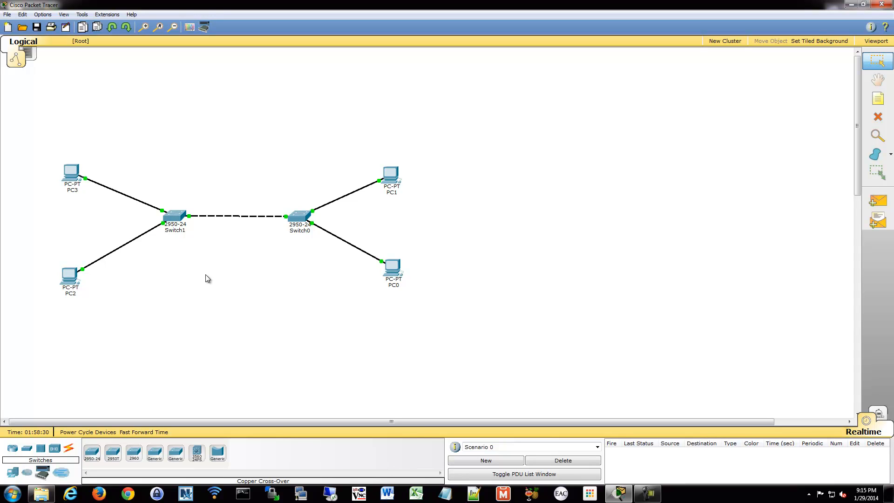
mouse_move(195, 276)
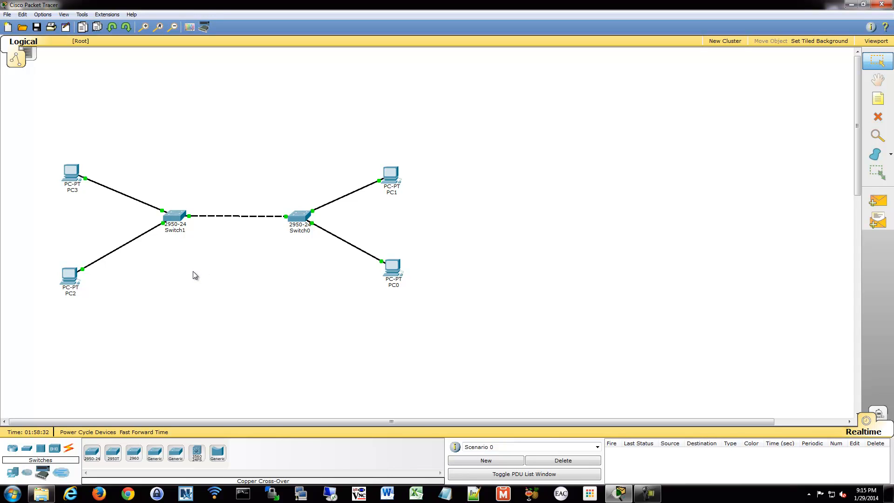
mouse_move(186, 277)
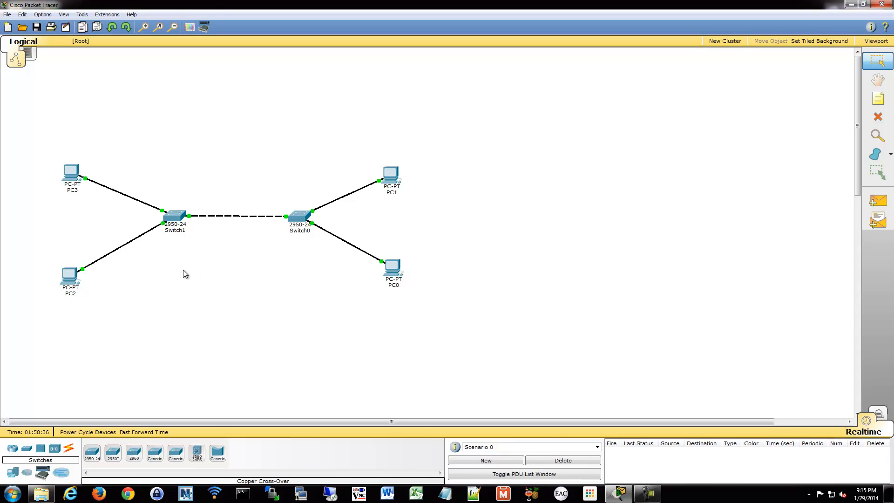
mouse_move(182, 270)
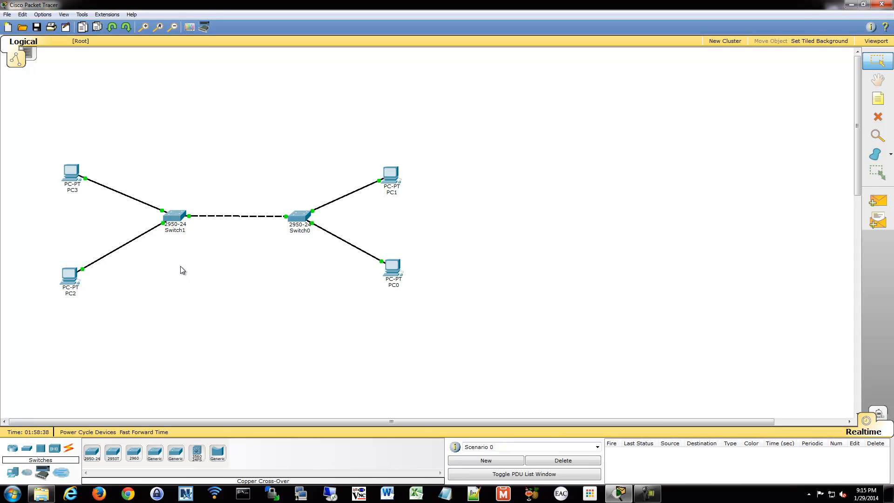
mouse_move(192, 272)
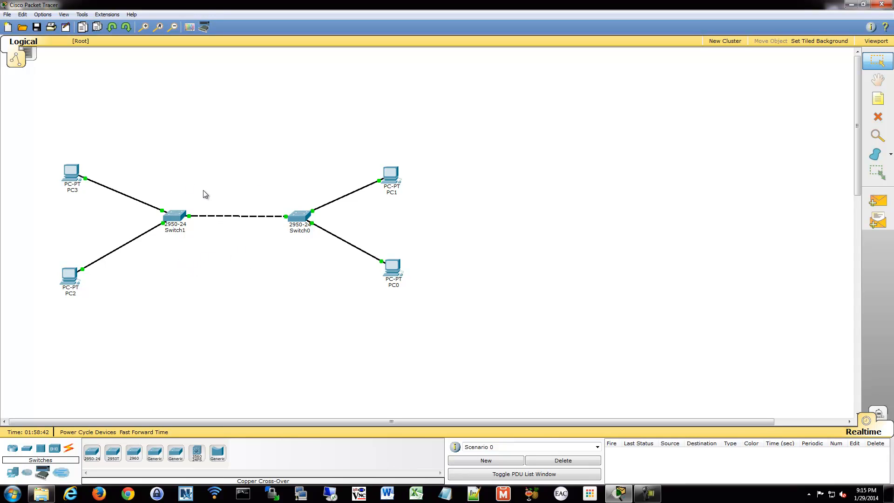
mouse_move(68, 140)
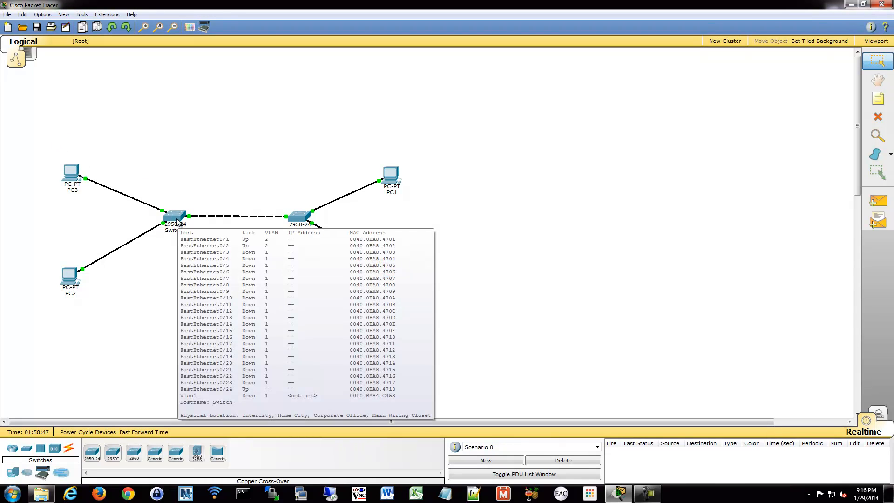
mouse_move(157, 296)
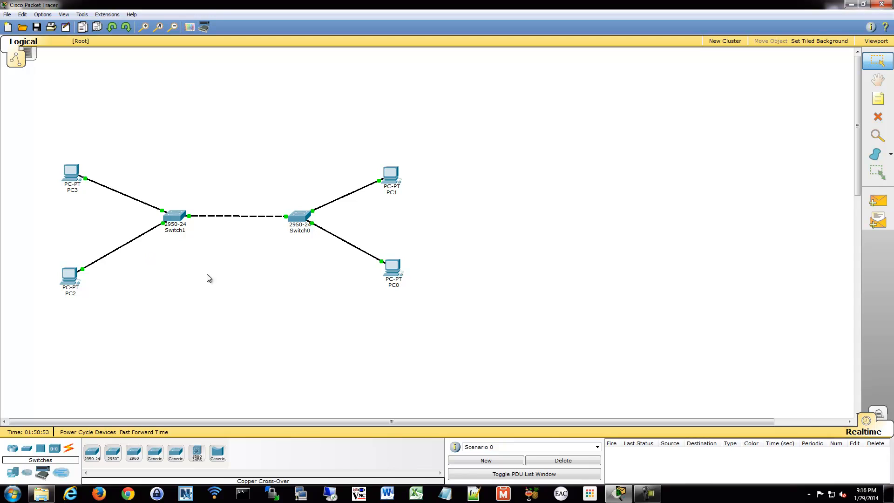
mouse_move(189, 274)
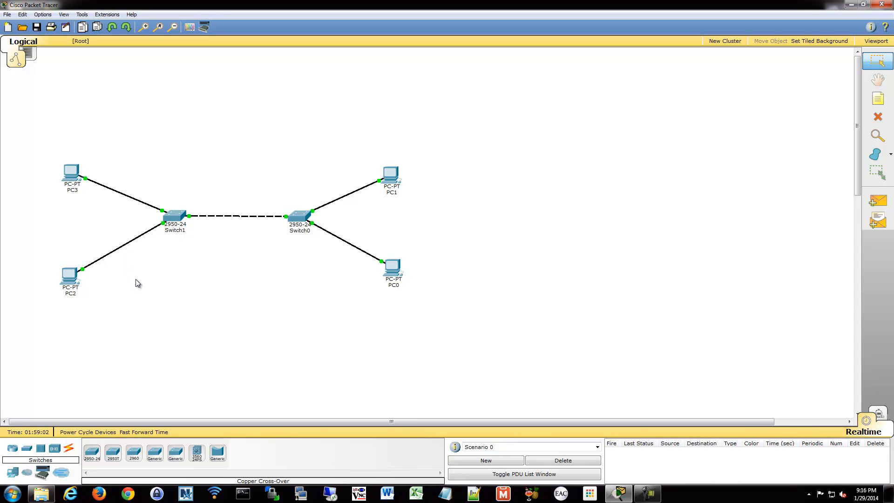
mouse_move(33, 252)
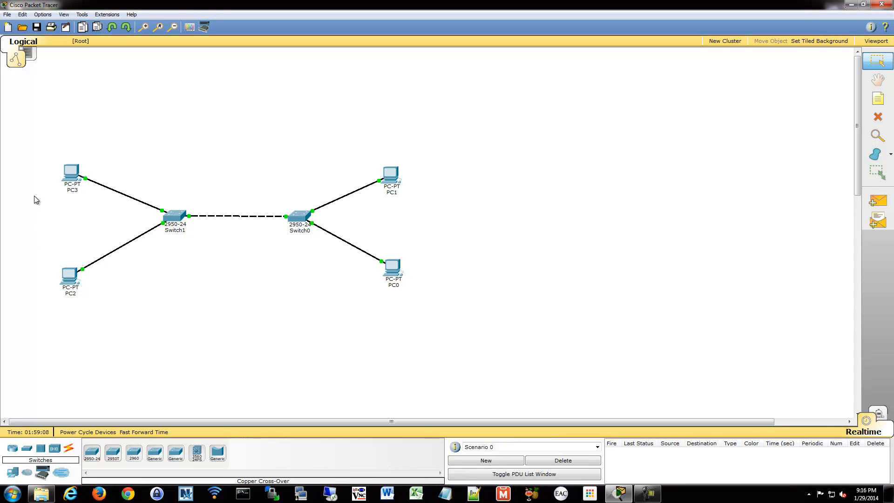
mouse_move(67, 241)
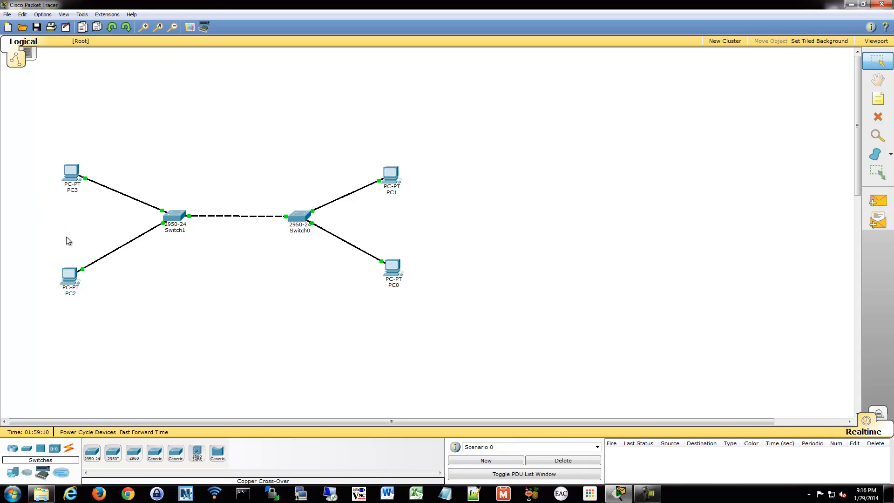
mouse_move(46, 138)
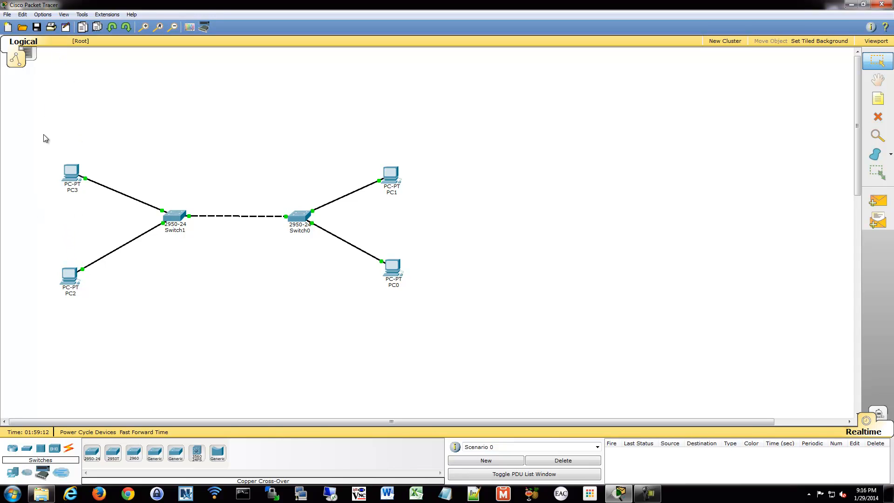
mouse_move(74, 238)
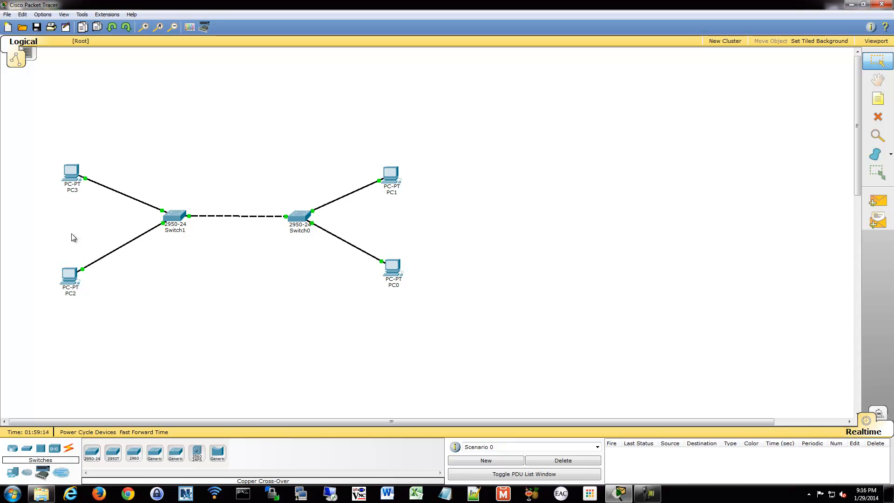
mouse_move(74, 230)
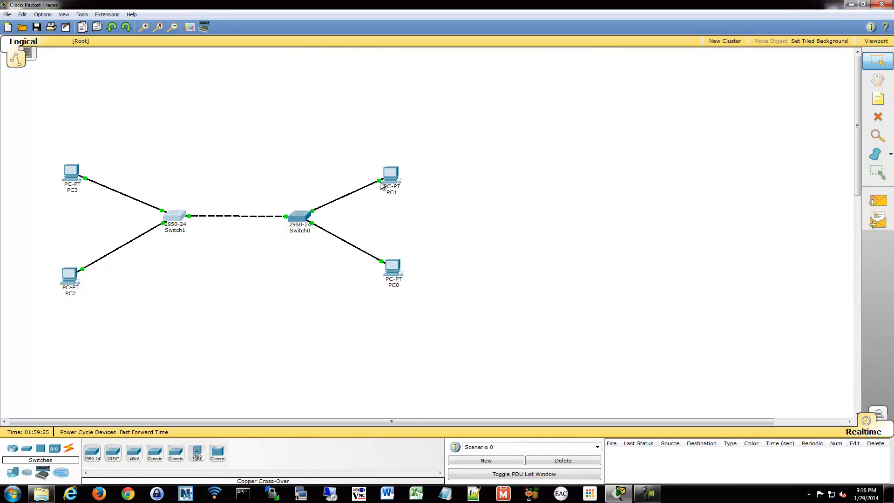
mouse_move(150, 272)
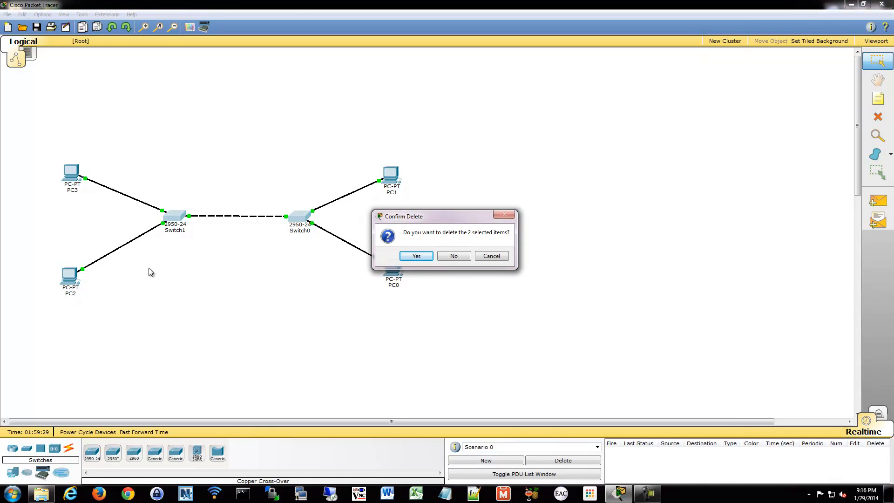
- Delete both 2950 switches and place a 3560-24PS multilayer switch among the PCs
click(416, 256)
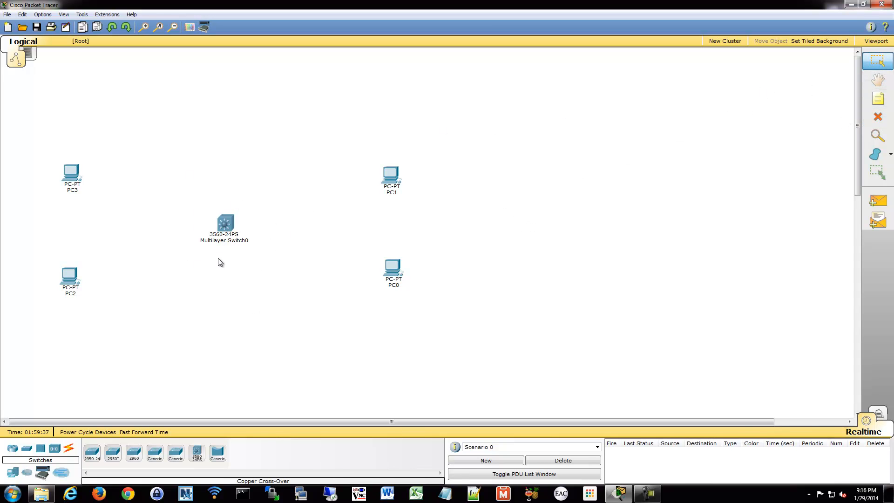
drag(220, 262, 88, 336)
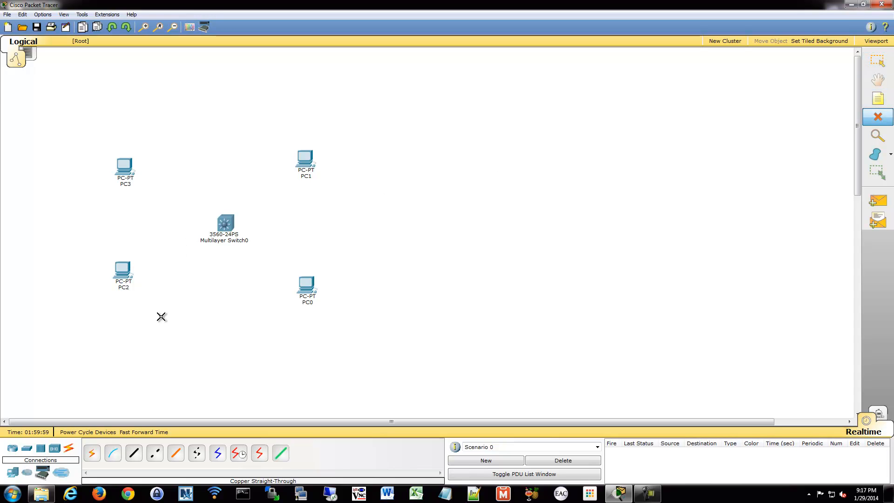
- Cable PC0 to switch port FastEthernet0/1 and nudge PC0 down and right
click(307, 285)
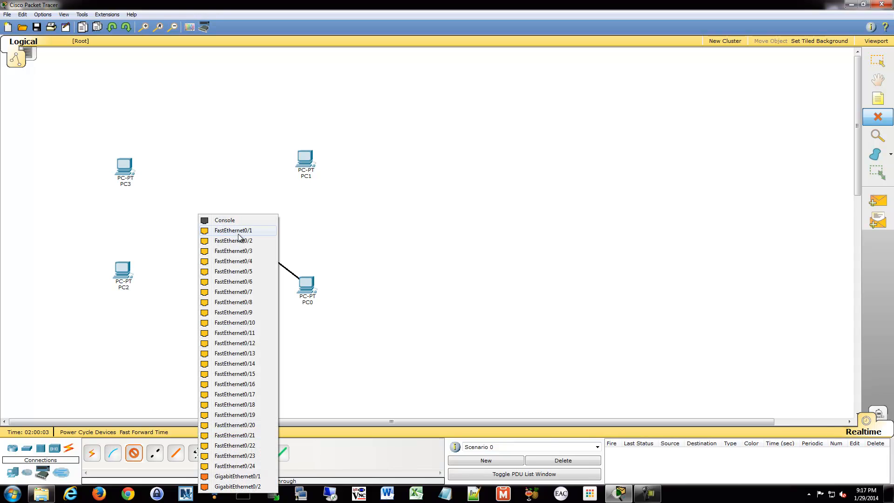
click(234, 230)
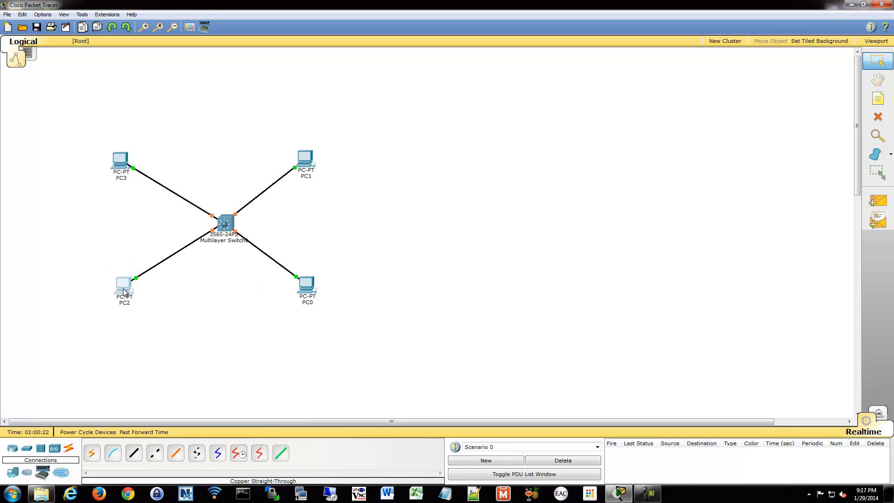
drag(307, 290, 317, 297)
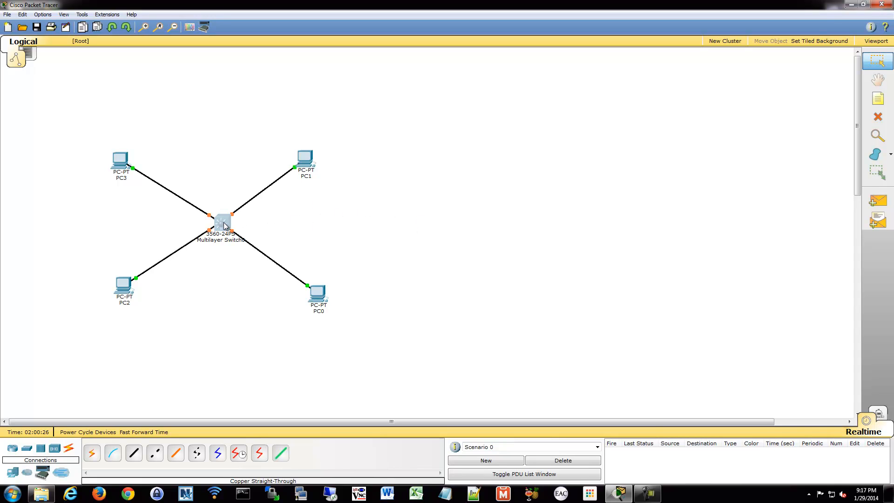
- Open Multilayer Switch0's CLI, enter global configuration, and run 'do sh ip int br'
double_click(222, 222)
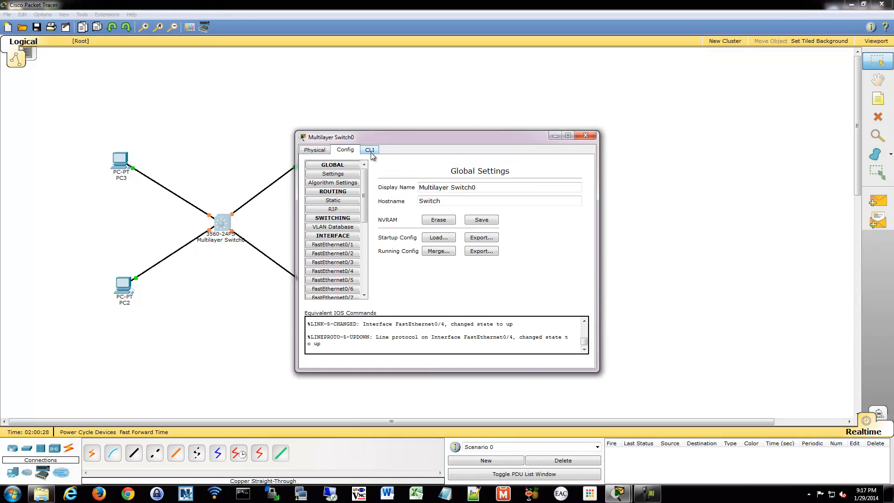
click(369, 150)
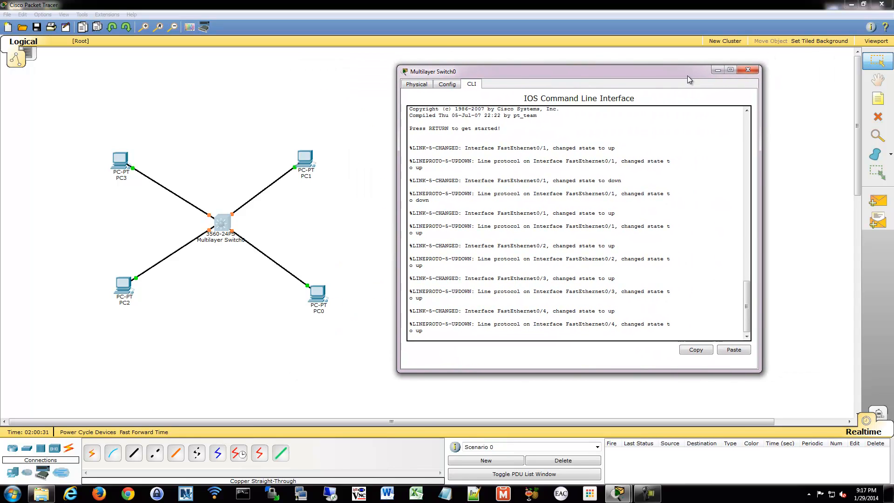
key(Return)
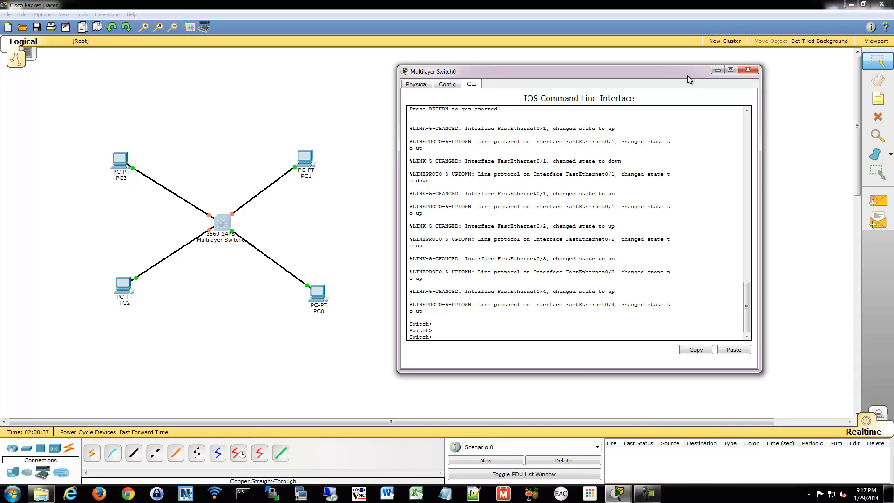
text(en)
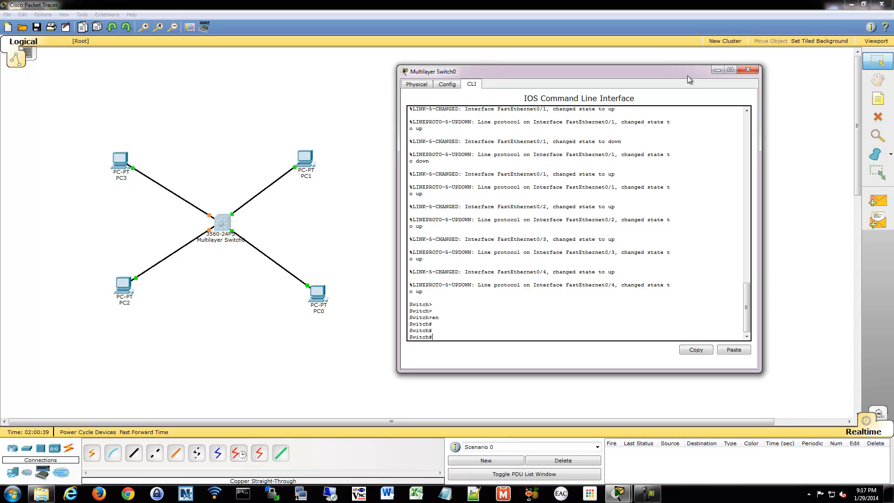
text(conf t)
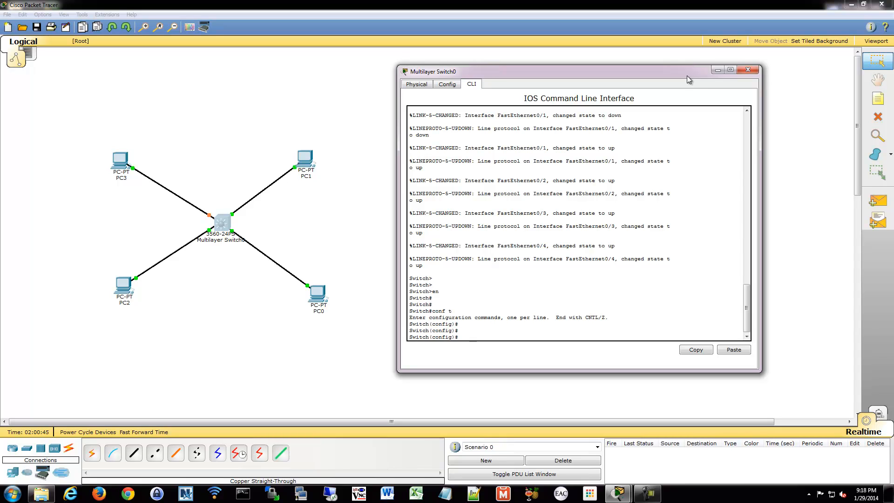
text(do sh ip int br)
text(do sh vlan)
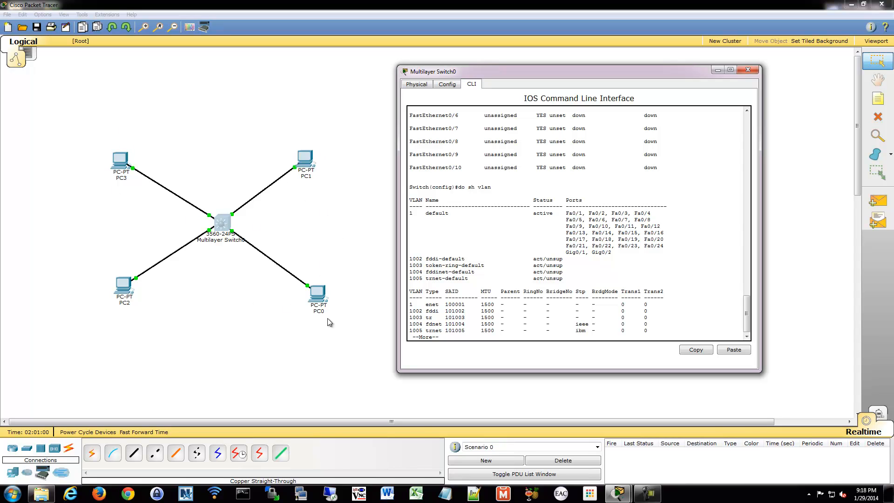
mouse_move(329, 261)
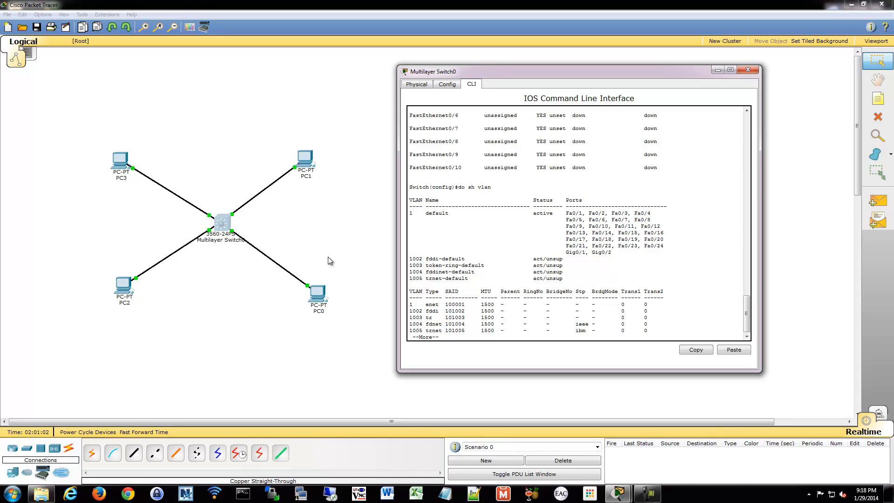
mouse_move(288, 151)
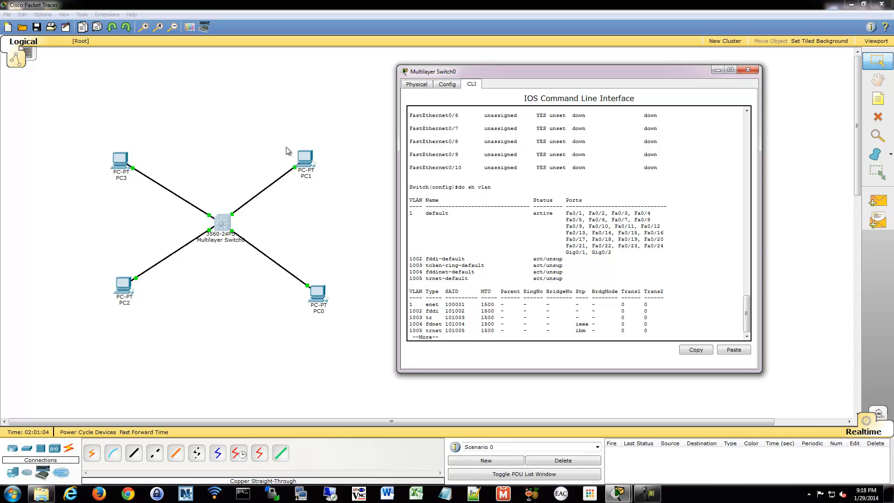
mouse_move(315, 144)
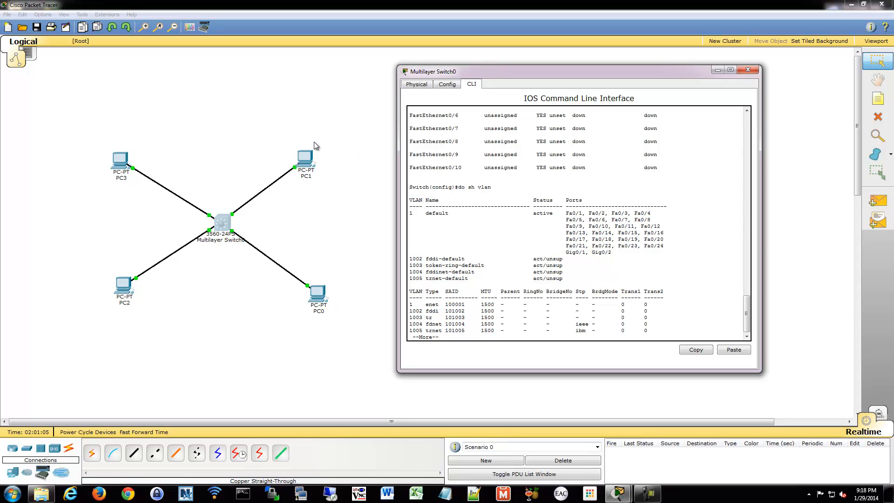
mouse_move(189, 272)
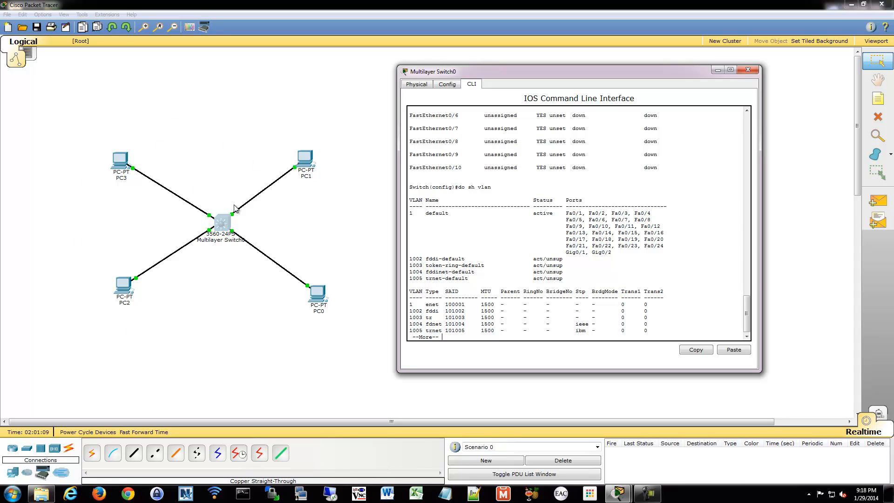
mouse_move(256, 222)
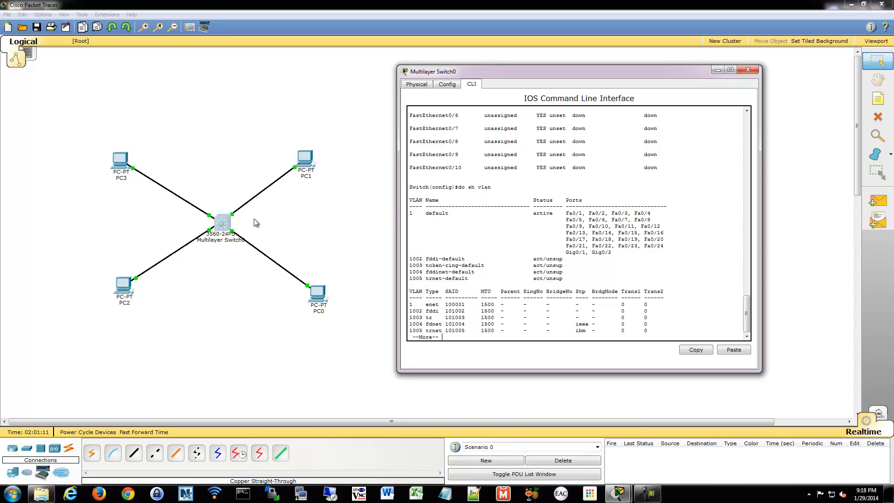
mouse_move(285, 116)
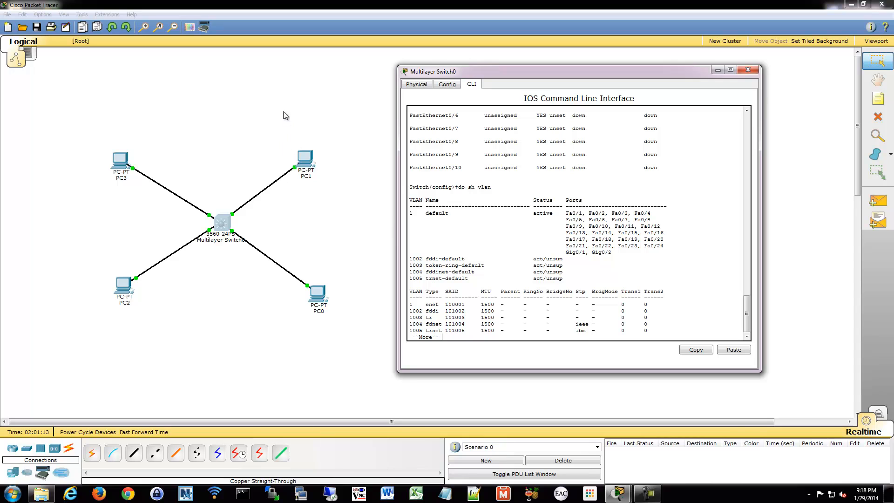
mouse_move(368, 340)
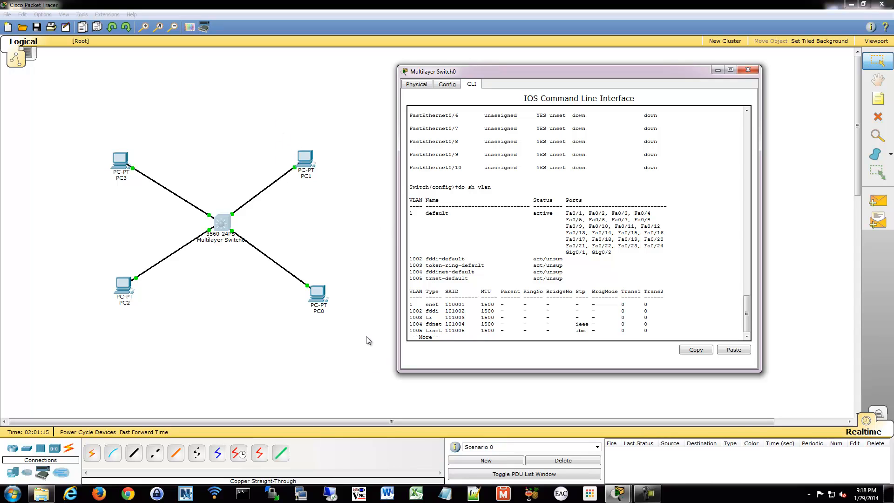
mouse_move(296, 200)
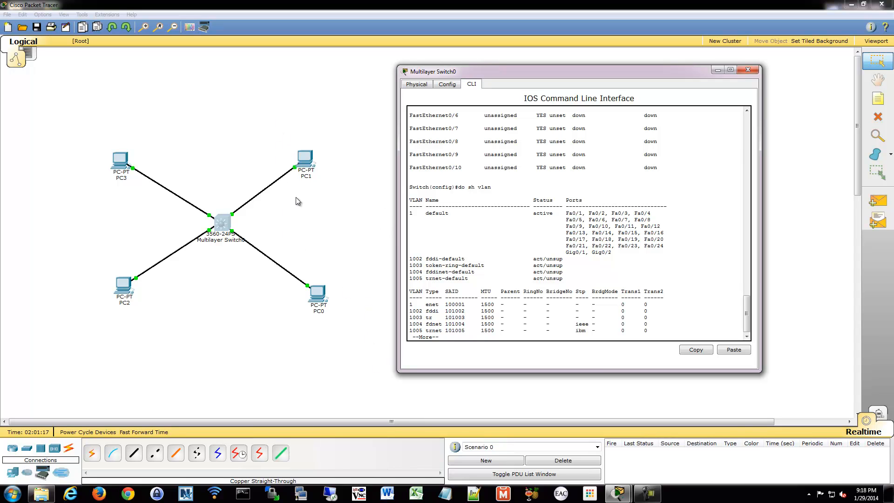
mouse_move(329, 362)
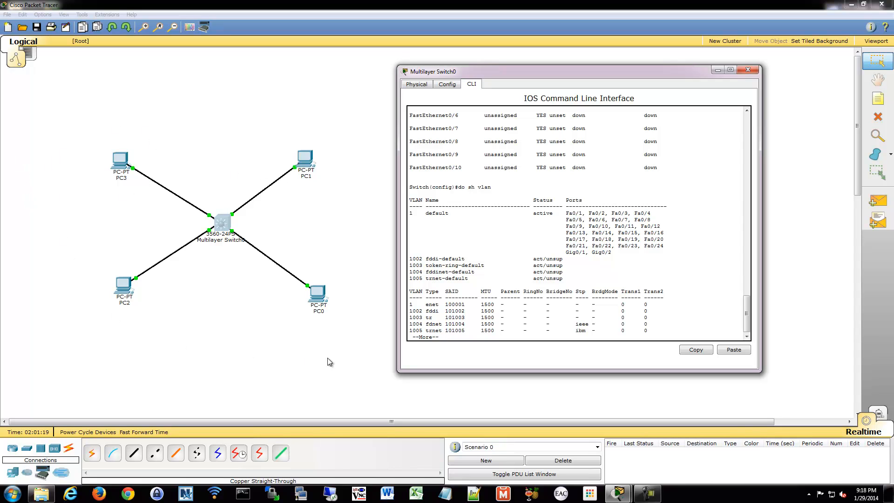
mouse_move(105, 264)
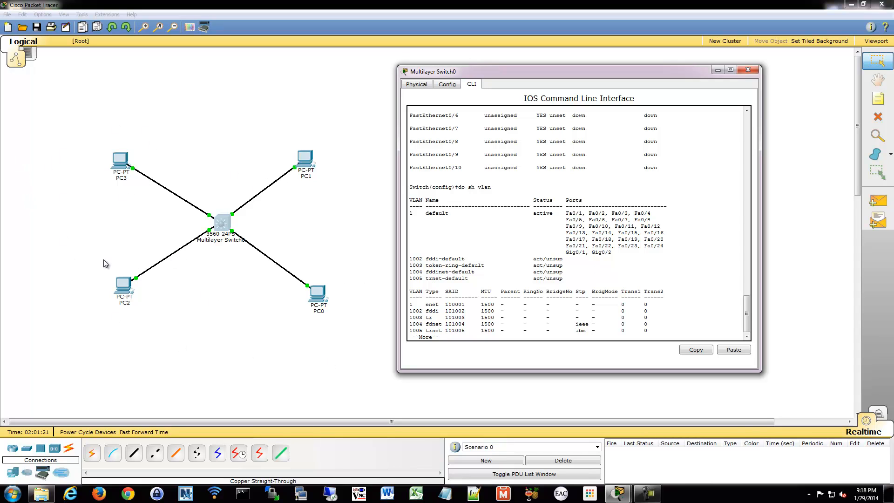
- Review PC3's and PC2's FastEthernet0 addressing, including PC3 at 192.168.3.3
double_click(121, 160)
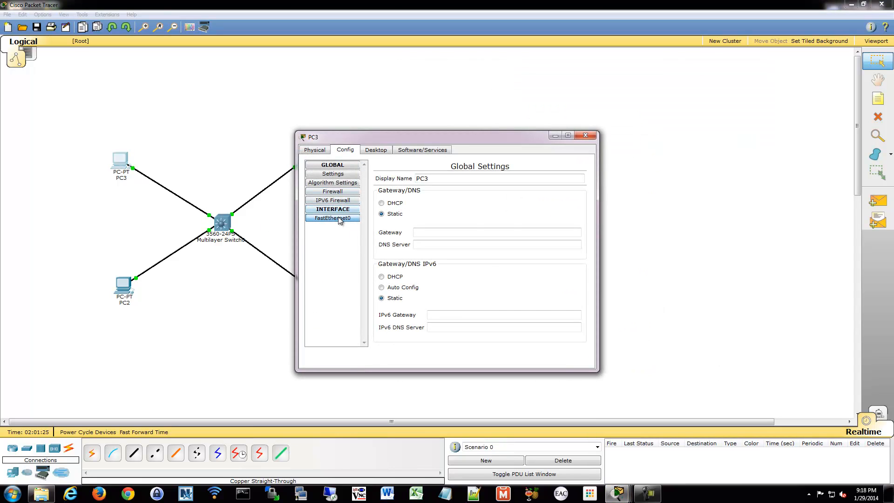
click(333, 218)
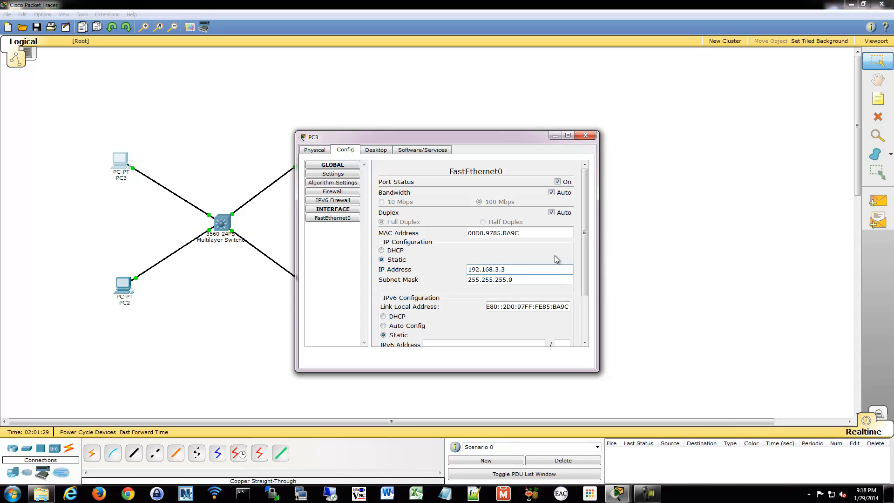
click(585, 136)
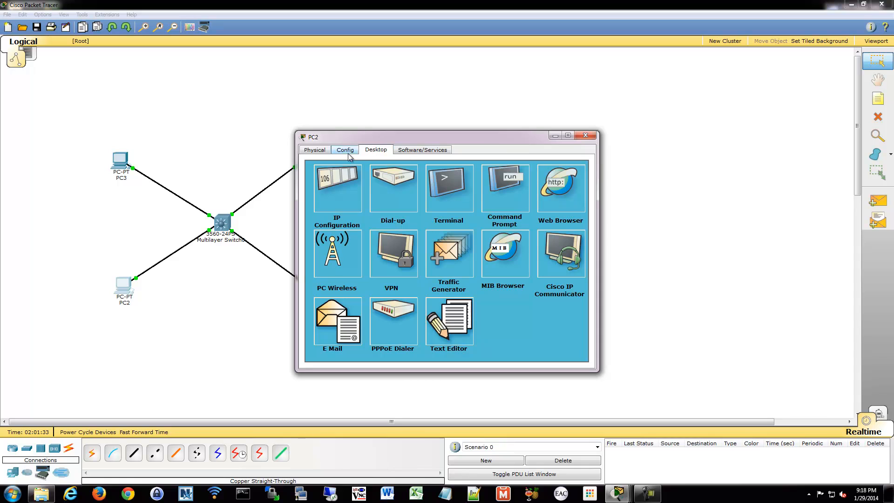
click(345, 150)
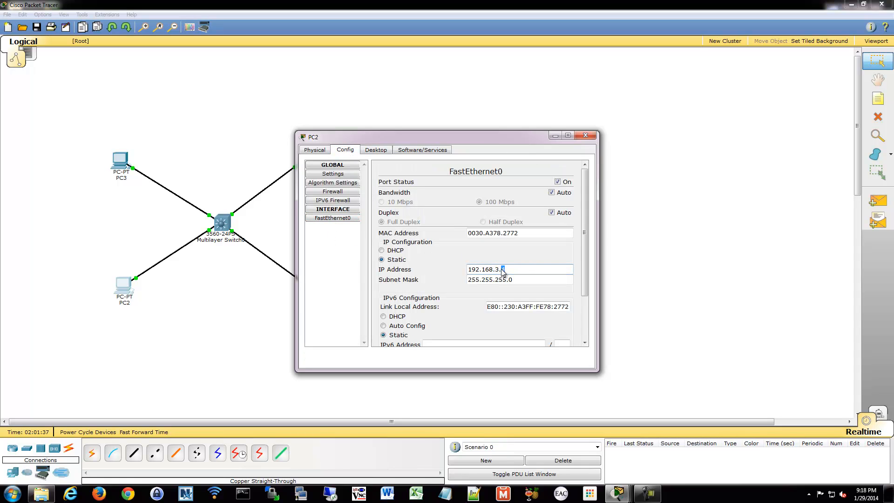
click(585, 135)
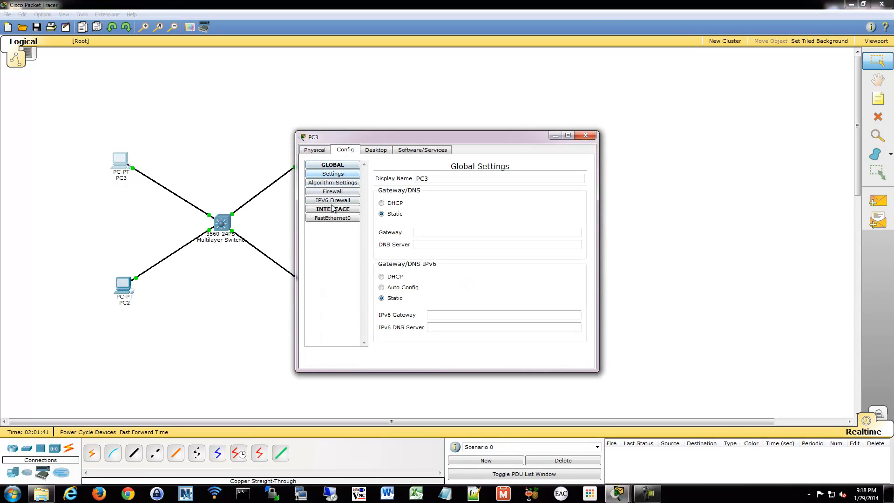
click(332, 218)
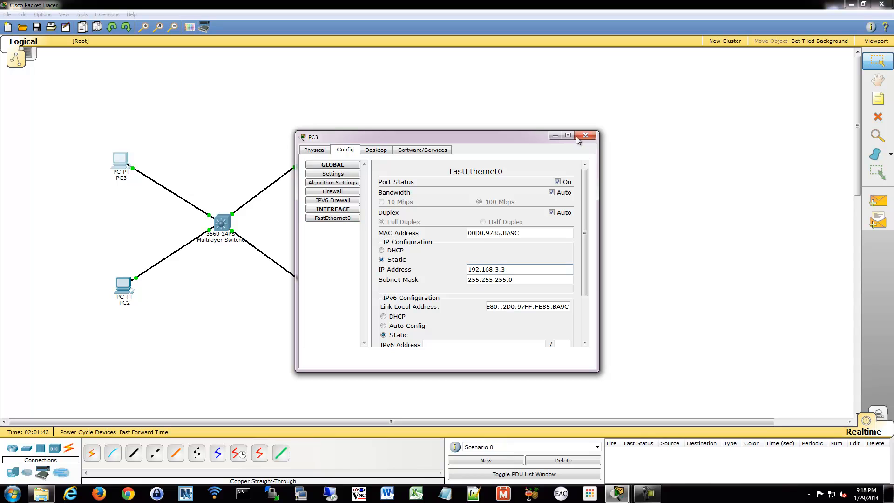
click(585, 135)
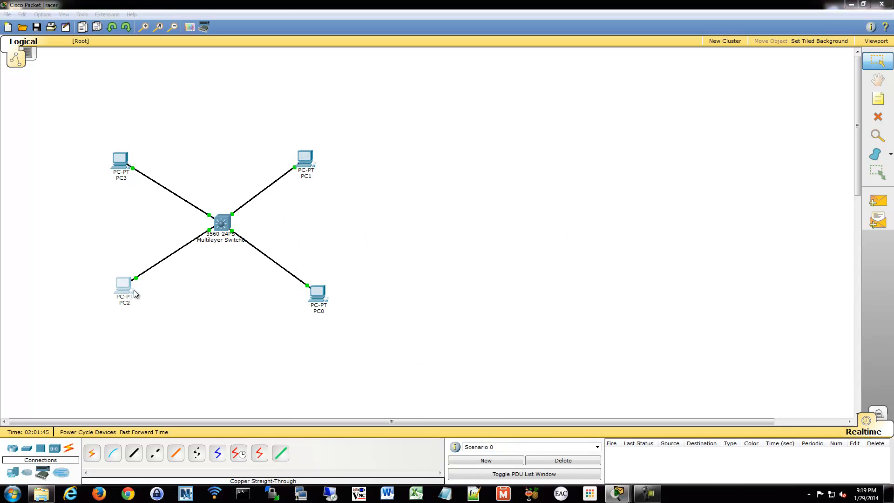
- Review PC1's FastEthernet0 address 192.168.2.2 and close its window
double_click(120, 283)
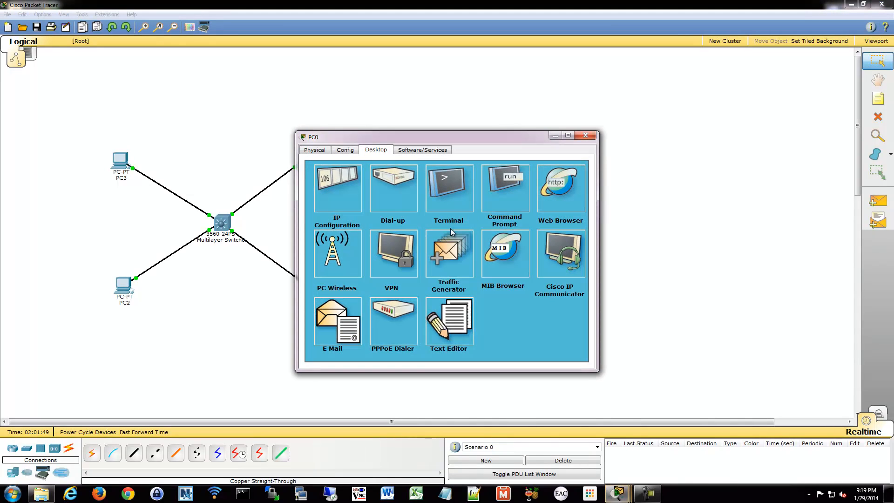
click(345, 149)
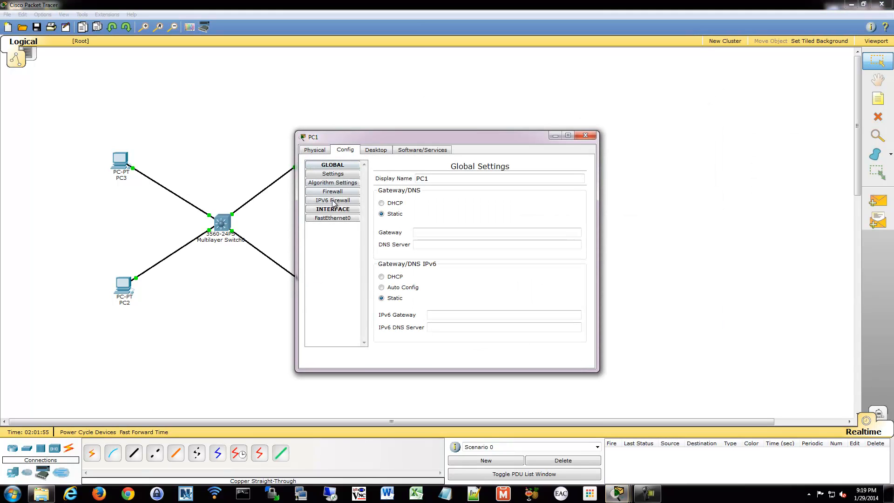
click(333, 218)
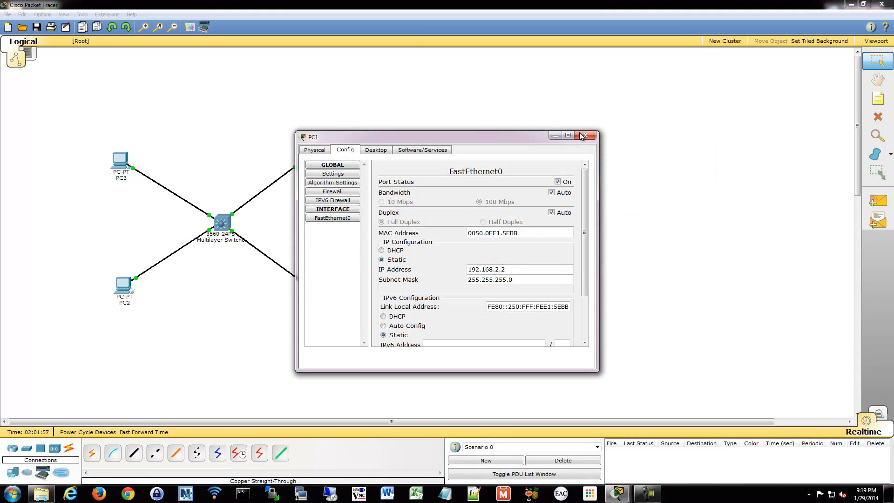
click(584, 135)
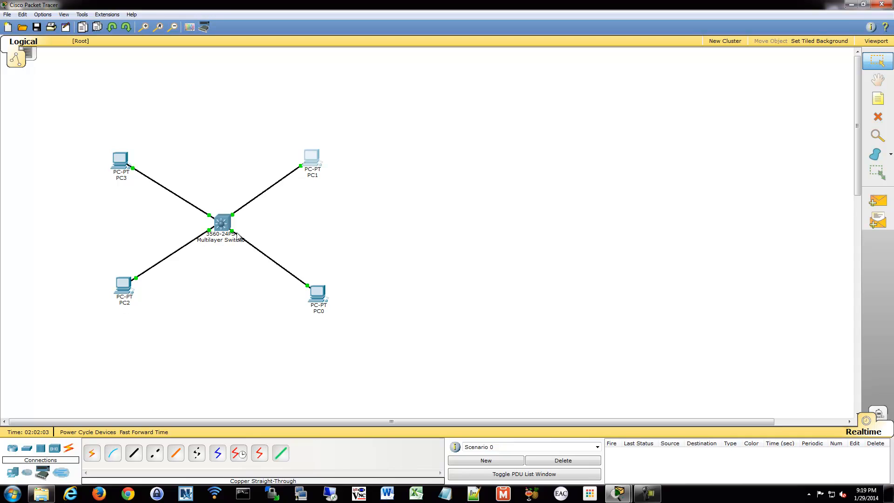
- Select port range Fa0/1-2 on the switch and set 'switchport mode access'
click(221, 221)
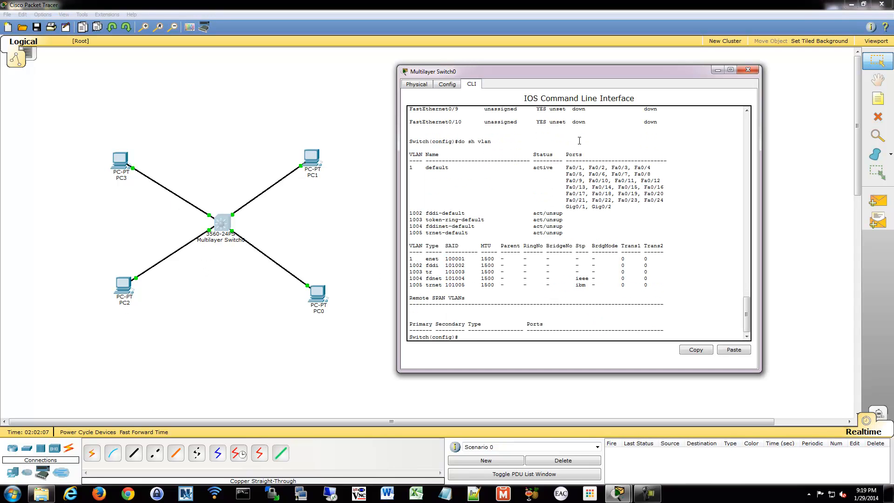
text(int range fa)
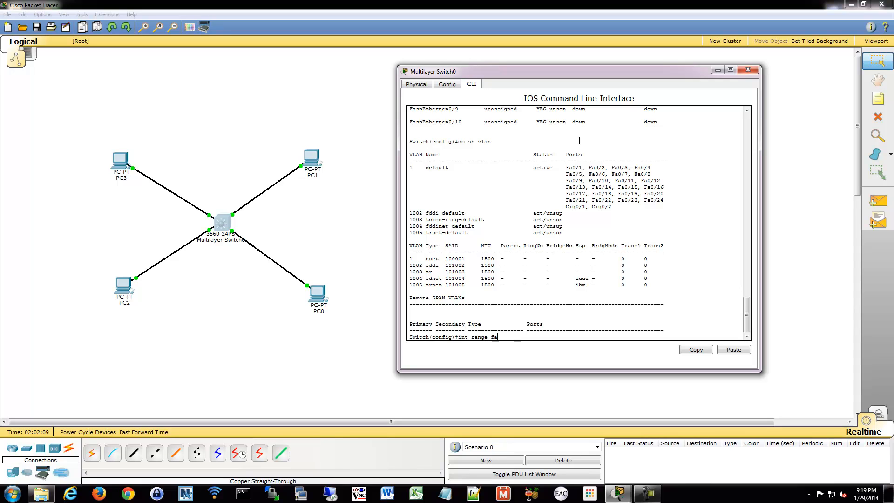
text(0/1-2)
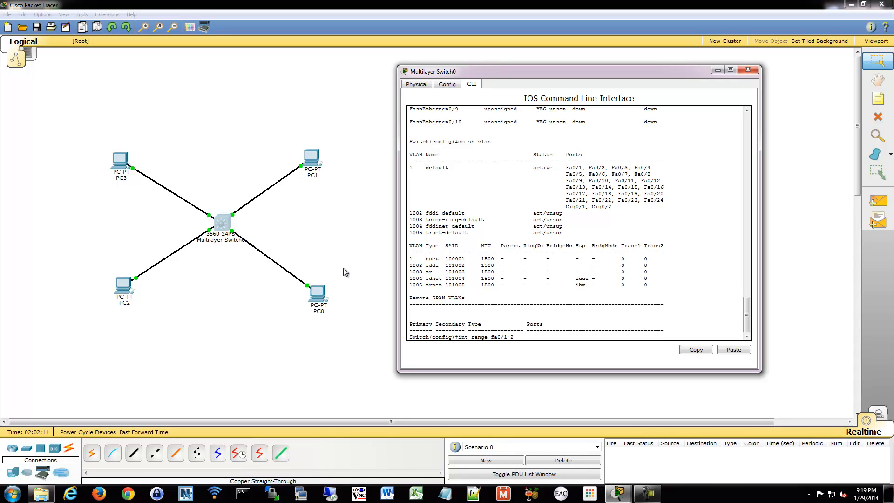
click(747, 69)
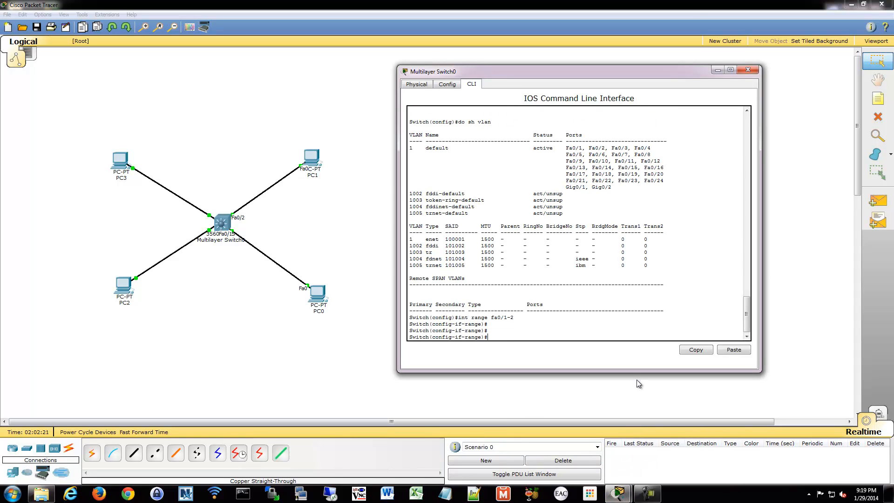
text(switchport mode acces)
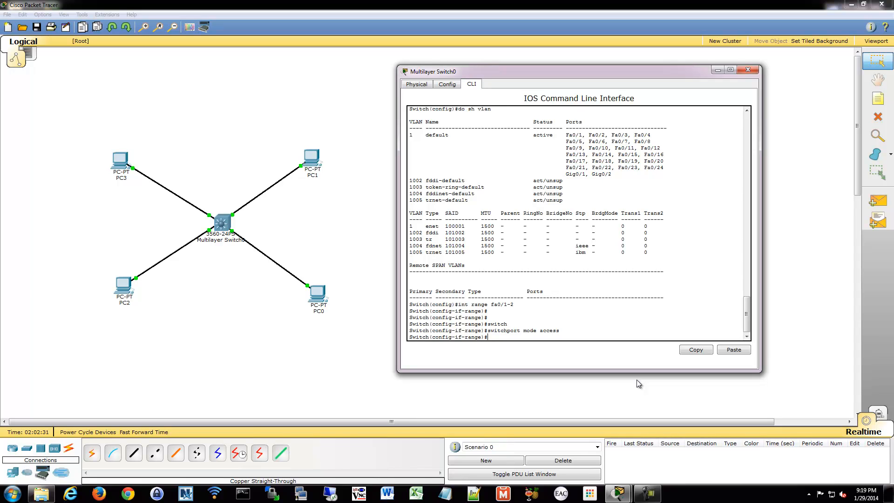
text(switchport)
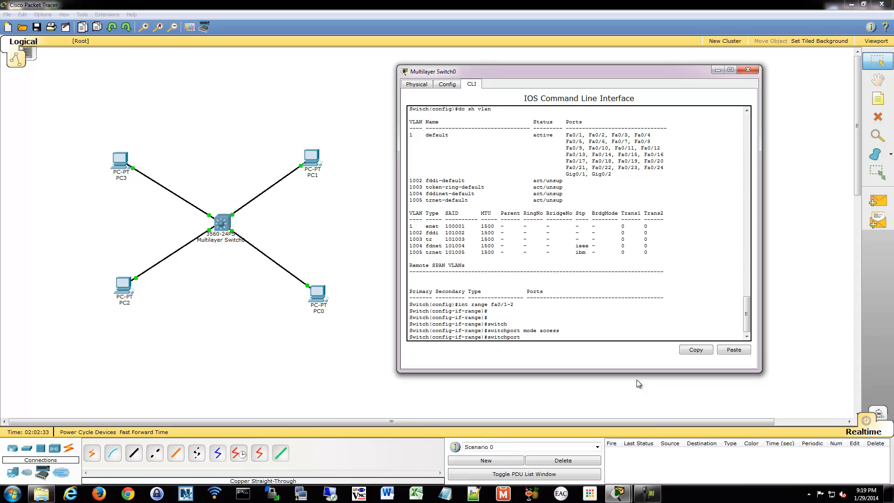
text(access)
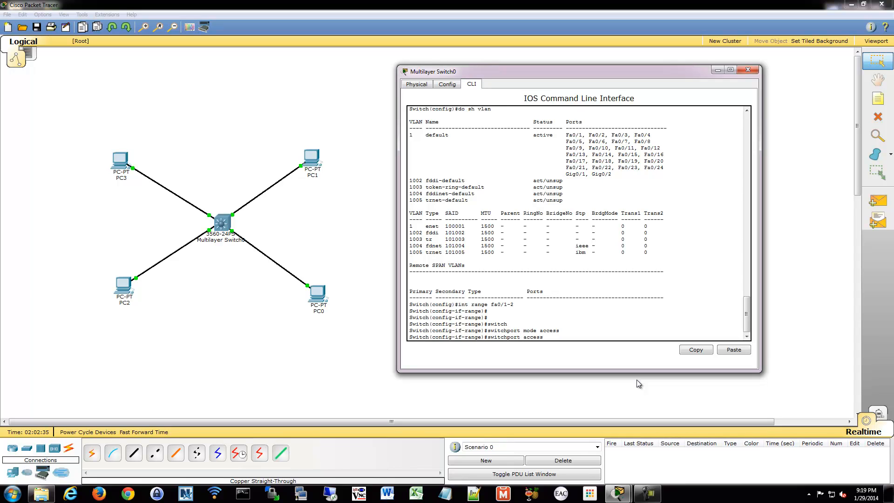
text(e)
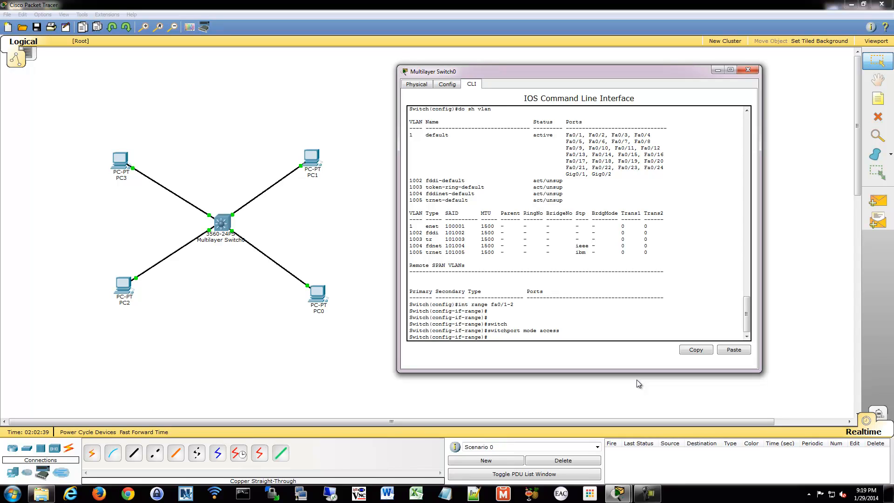
- Create VLAN 2 named IT and VLAN 3 named HR
text(exit)
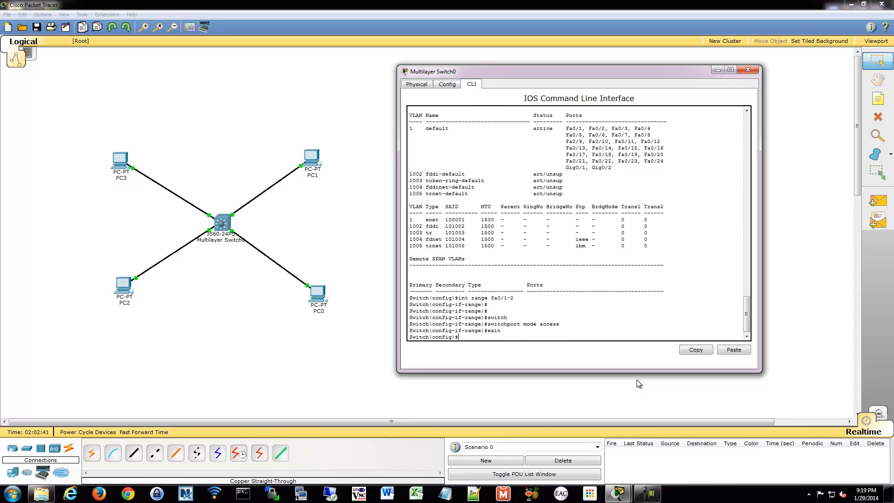
text(vlan 2)
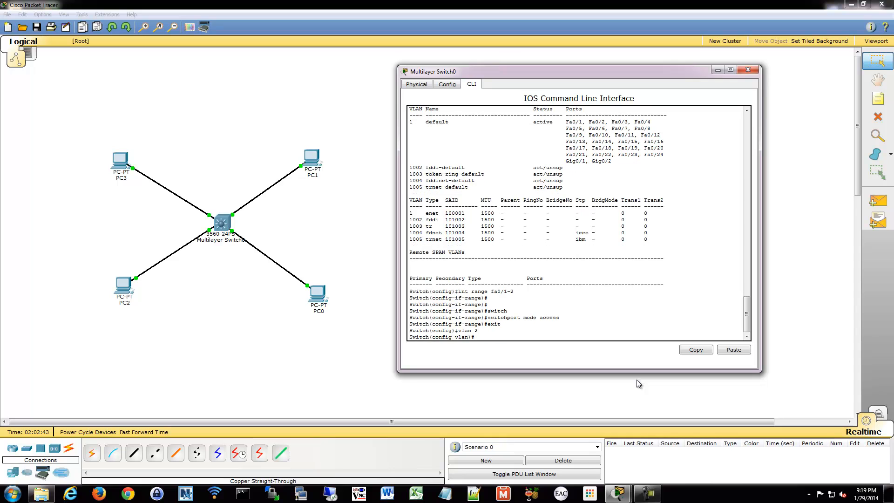
text(name)
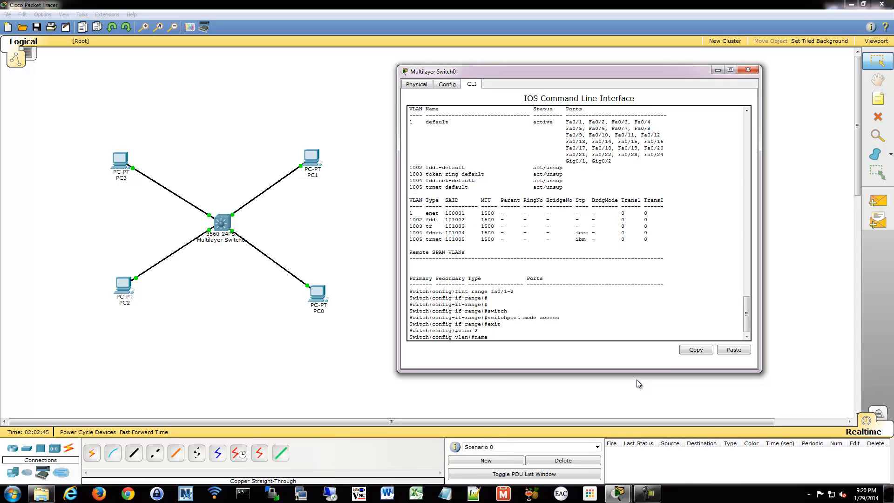
text(IT)
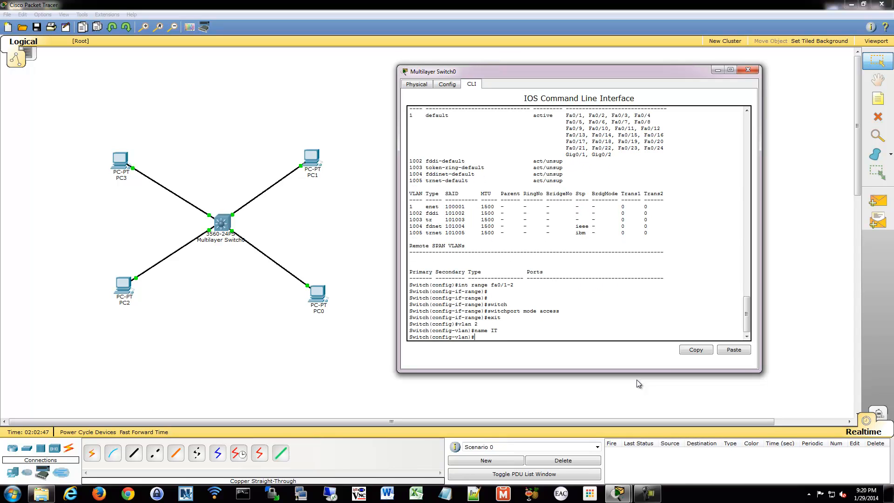
text(vlan 3)
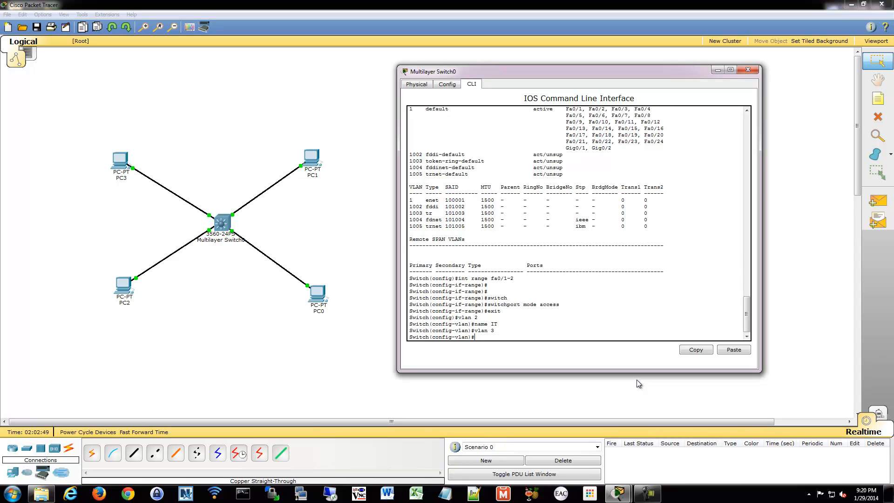
text(name)
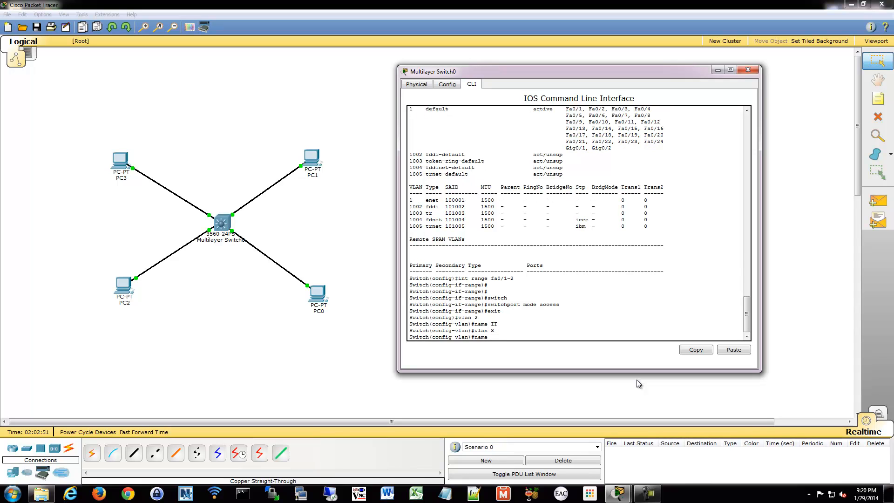
text(HR)
text(exit)
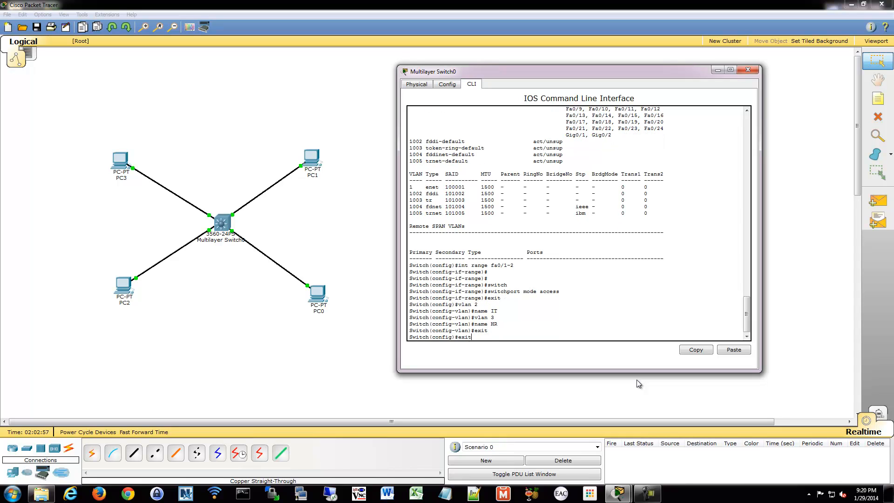
- Assign ports Fa0/1–2 to access VLAN 2 and Fa0/3–4 to access VLAN 3
text(switchport mode access)
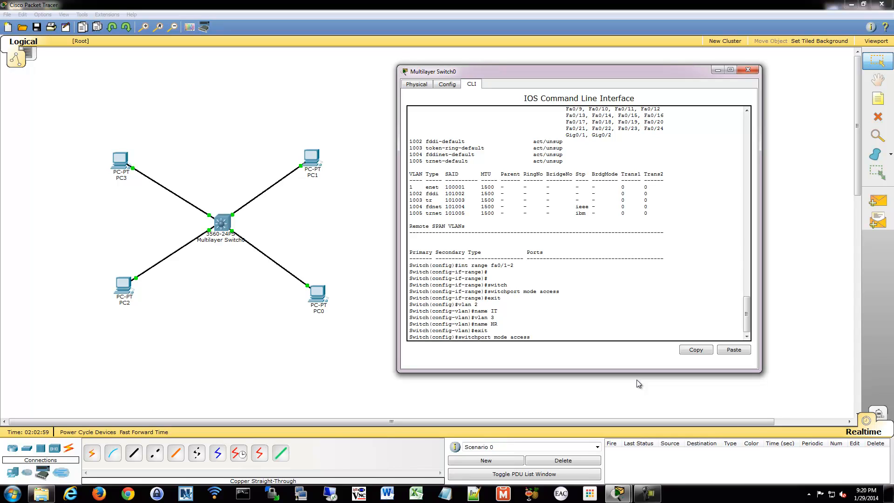
text(s)
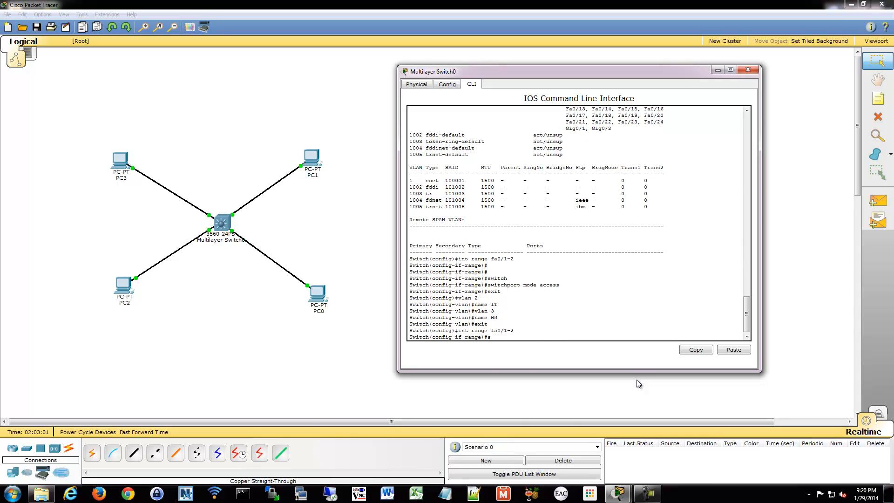
text(switchport acce)
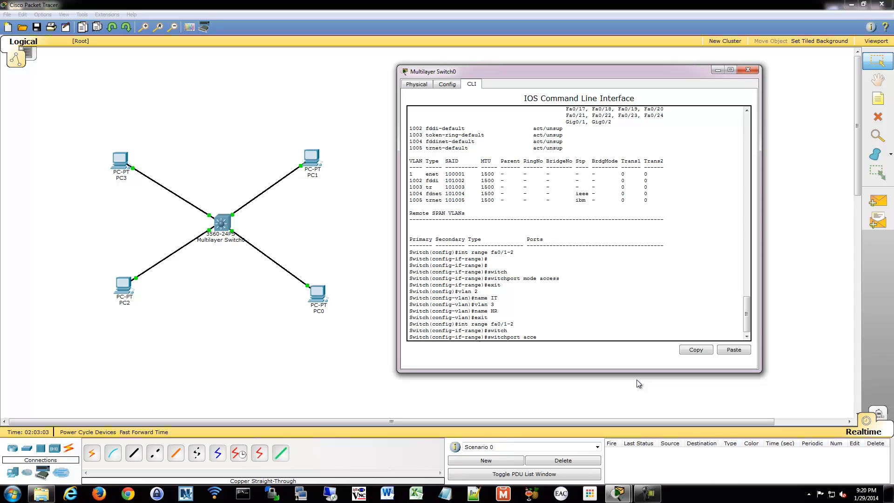
key(enter)
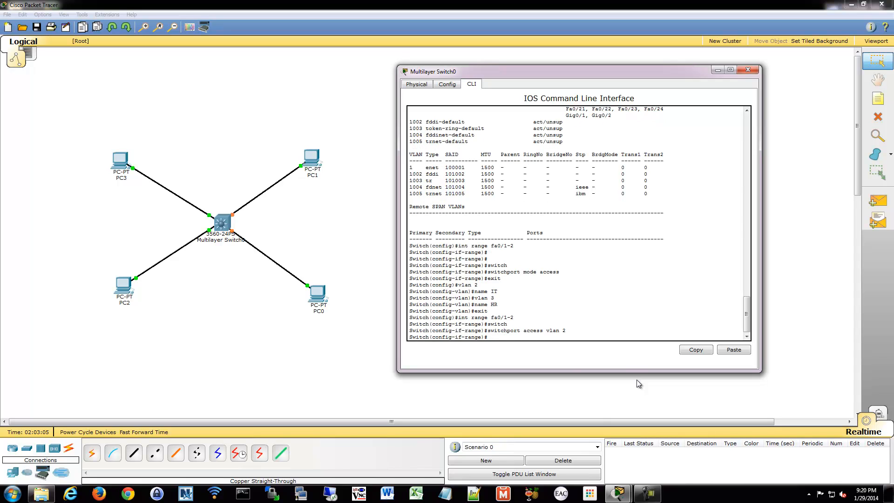
text(exit)
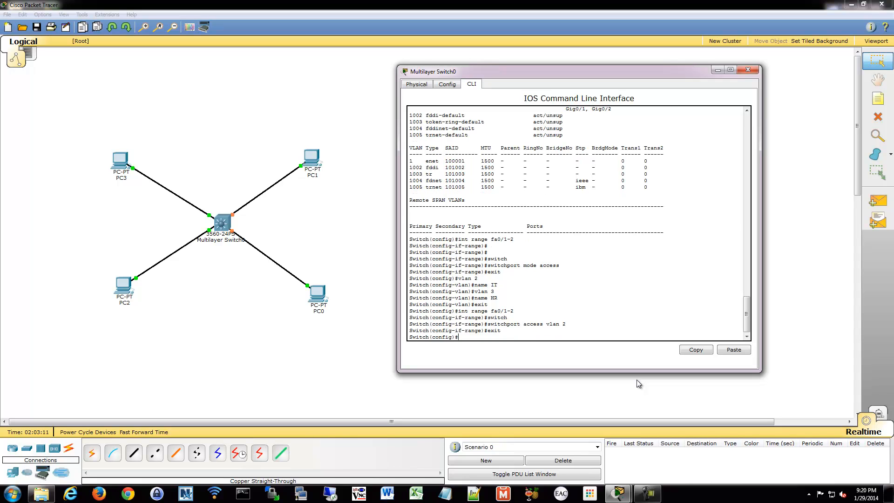
text(int range fa0/1-2)
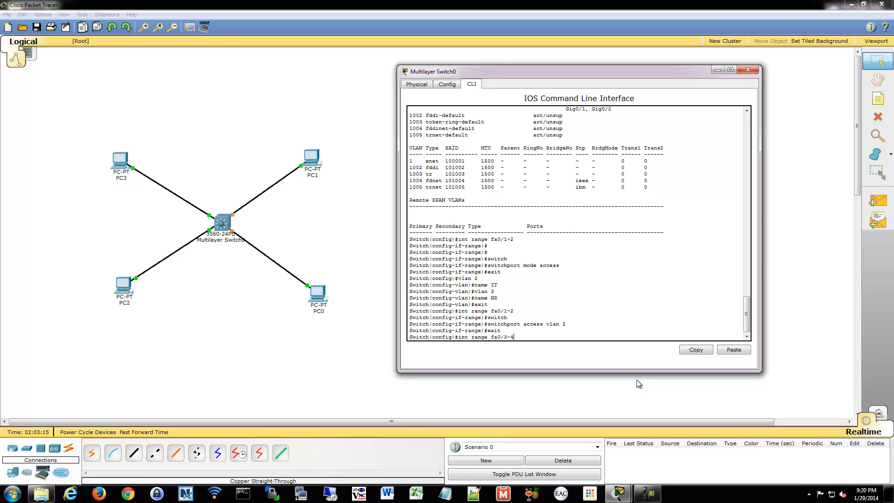
text(switchport)
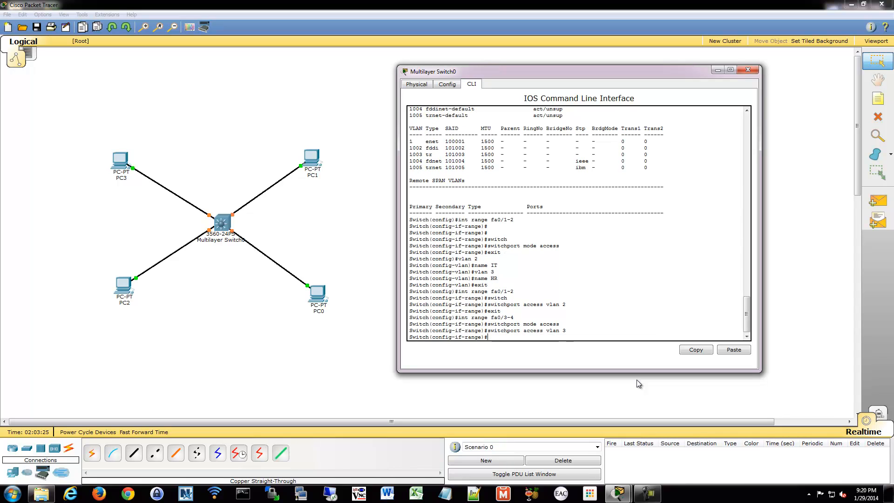
- Run 'do sh vlan br' to confirm IT holds Fa0/1–2 and HR holds Fa0/3–4
text(exit)
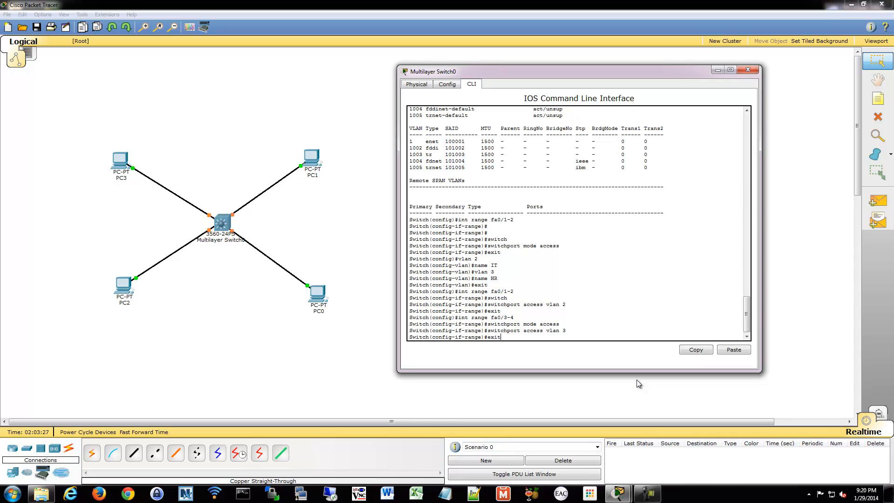
text(do sh)
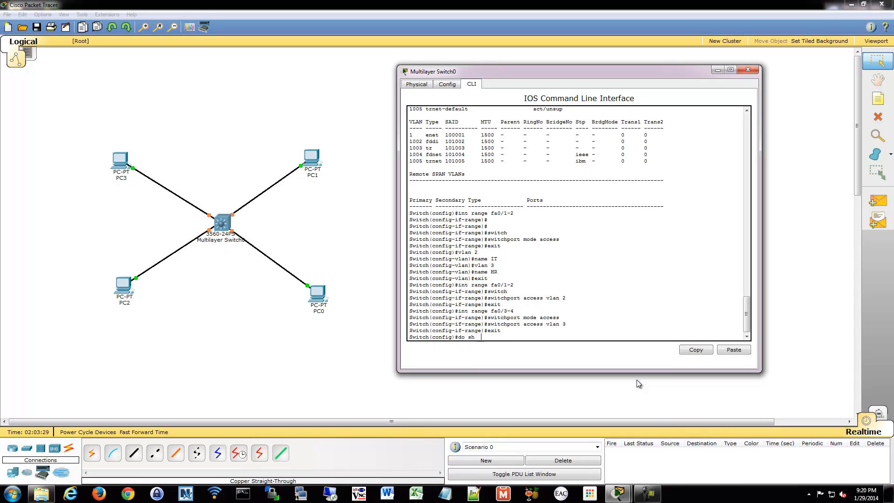
key(Return)
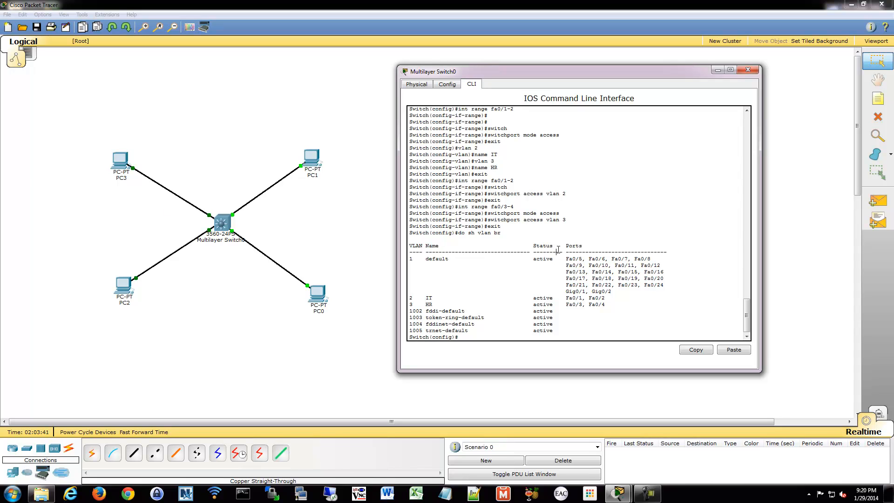
mouse_move(95, 258)
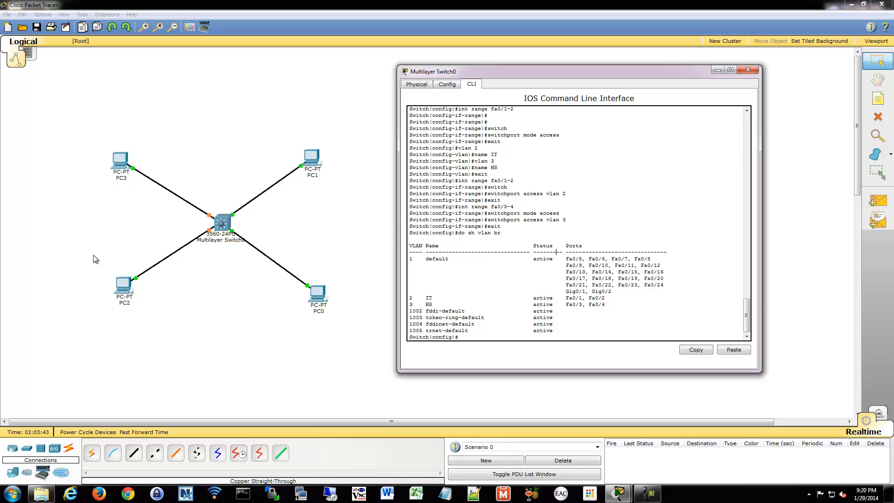
mouse_move(160, 224)
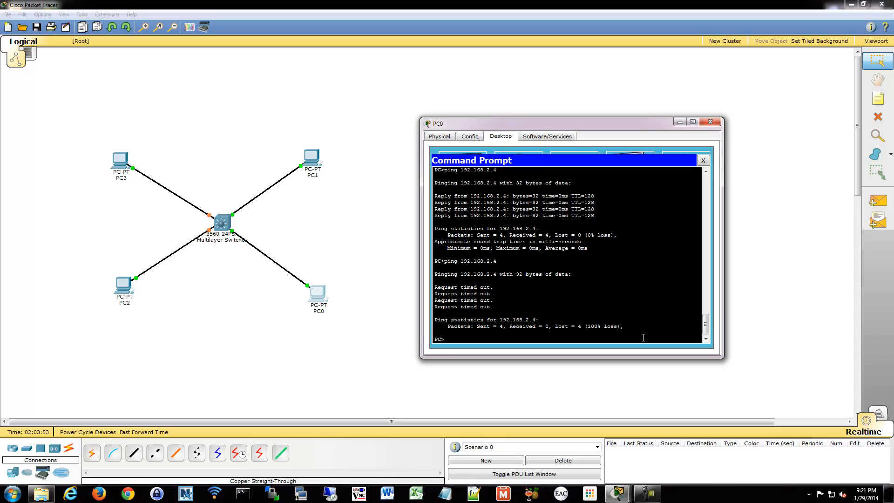
- Ping 192.168.2.4 and 192.168.3.3 from PC0, both timing out
text(ping 192.168.2.4)
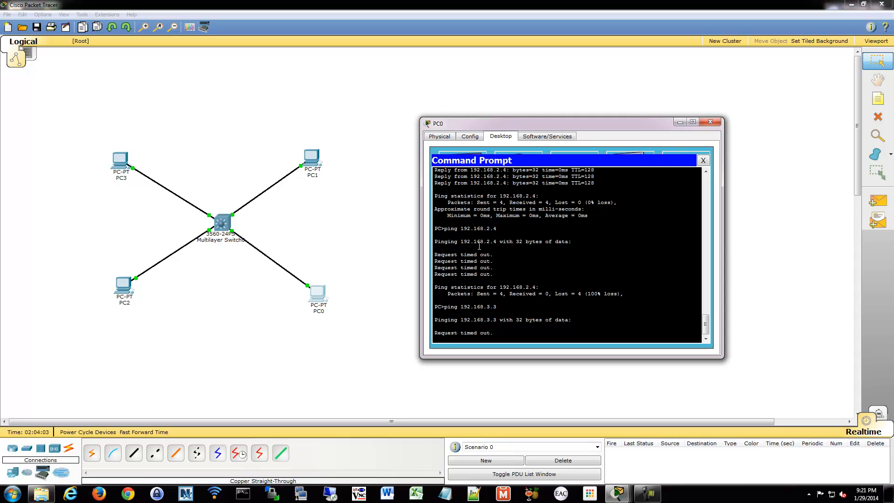
click(709, 122)
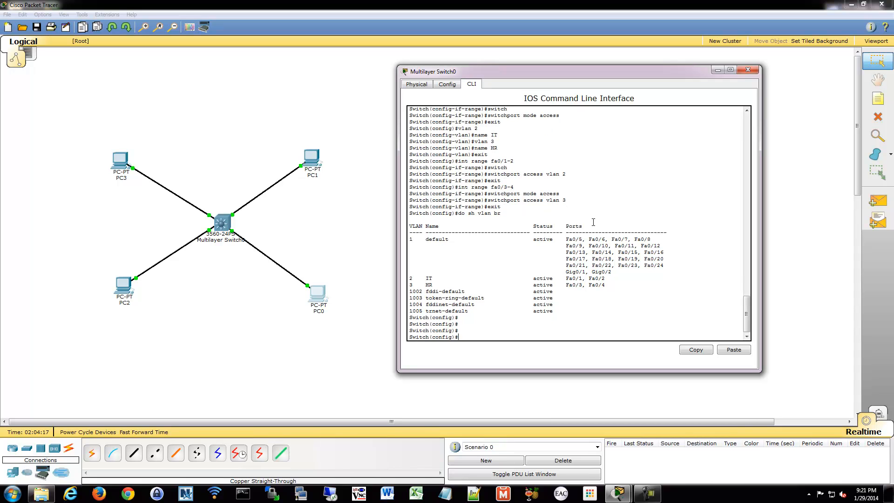
- Give interface VLAN 2 address 192.168.2.99 255.255.255.0 and enable it with no shut
text(int vlan 2)
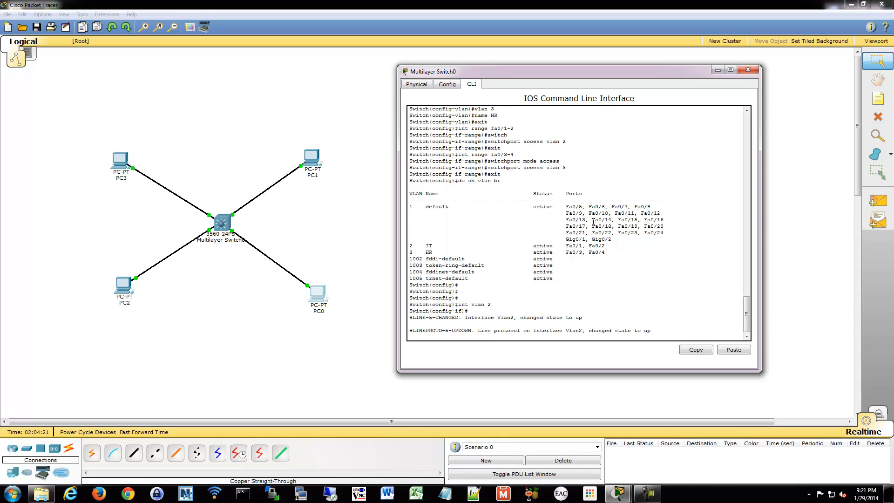
text(ip)
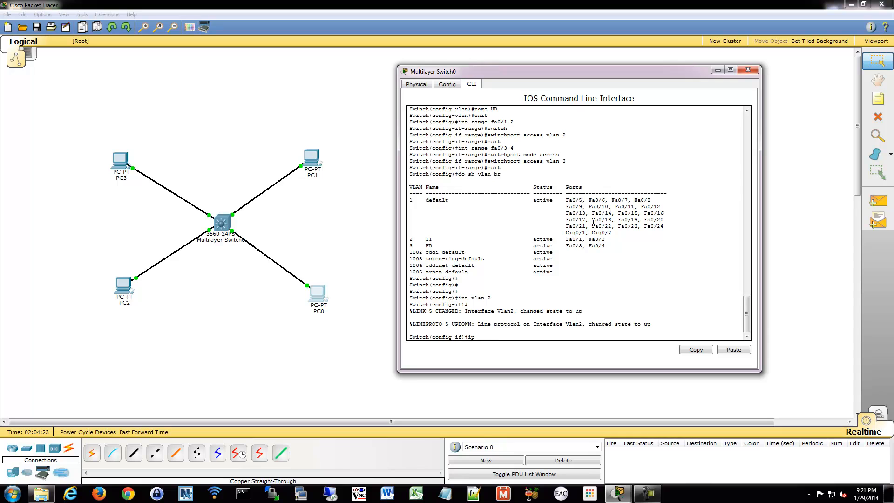
text(address 19)
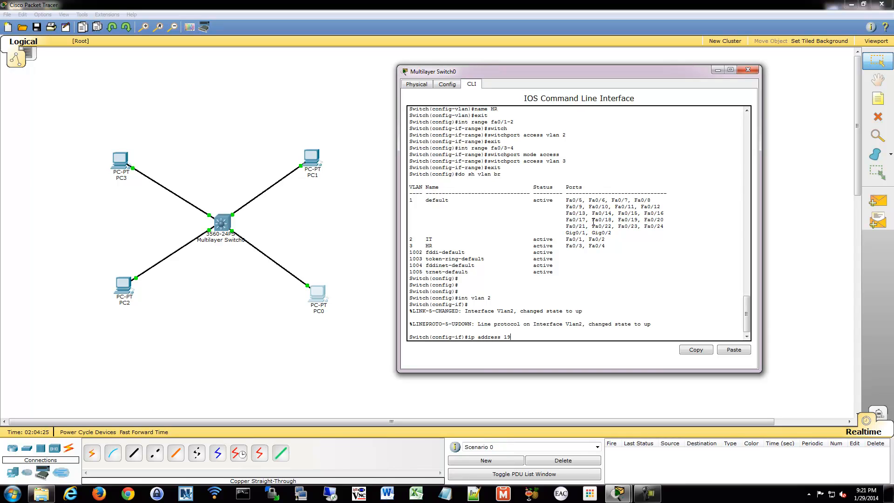
text(2.168.)
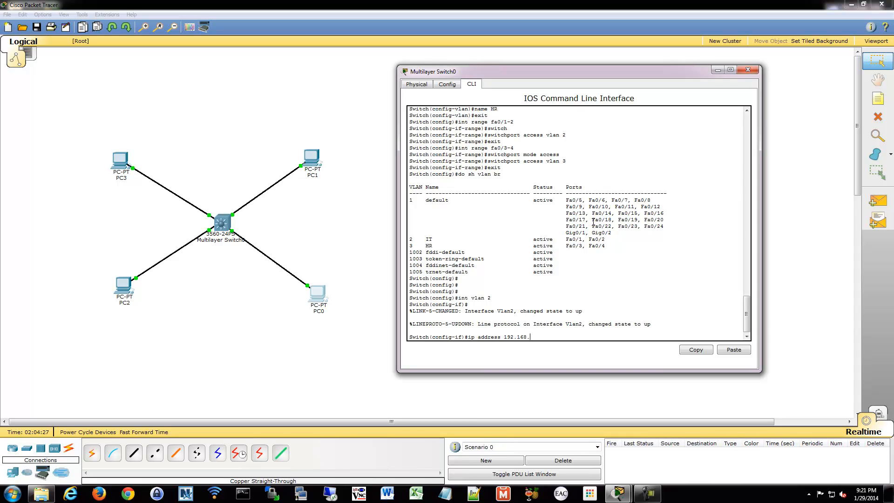
text(2.)
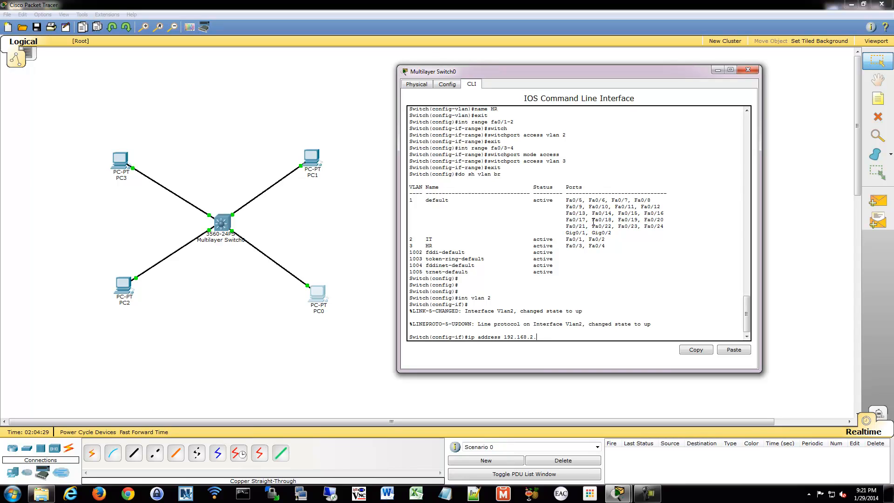
text(99)
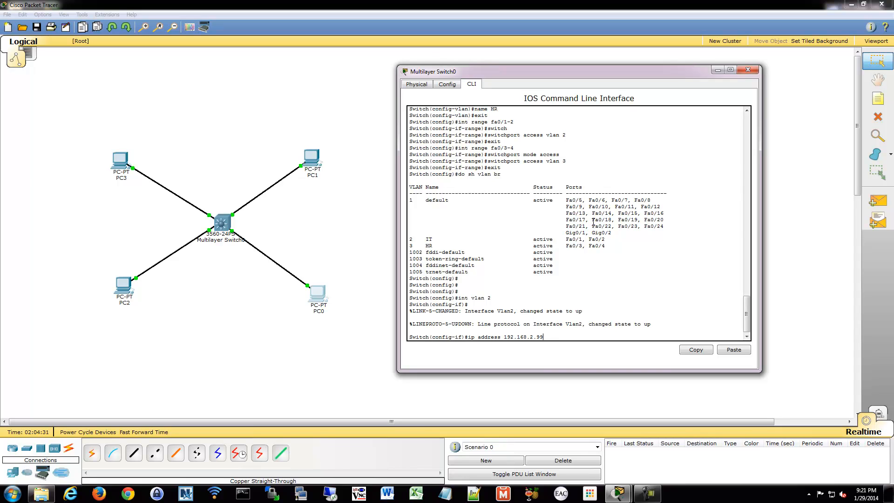
text(255.255.255.0)
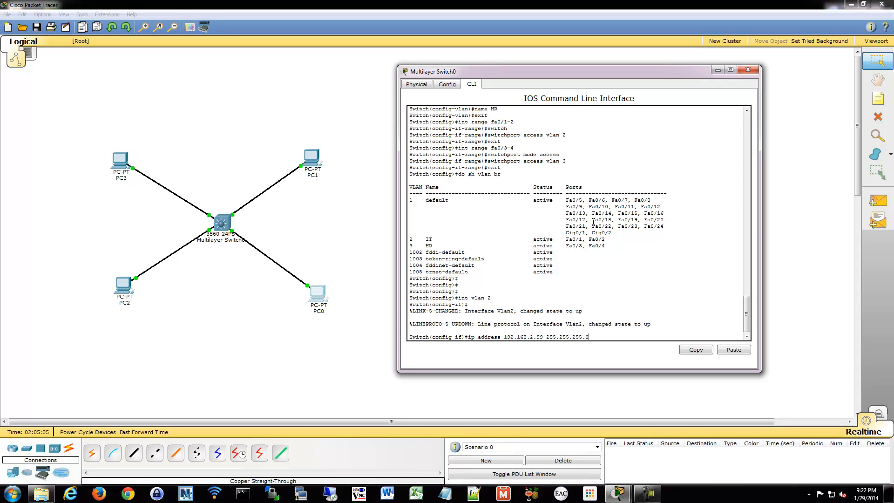
key(enter)
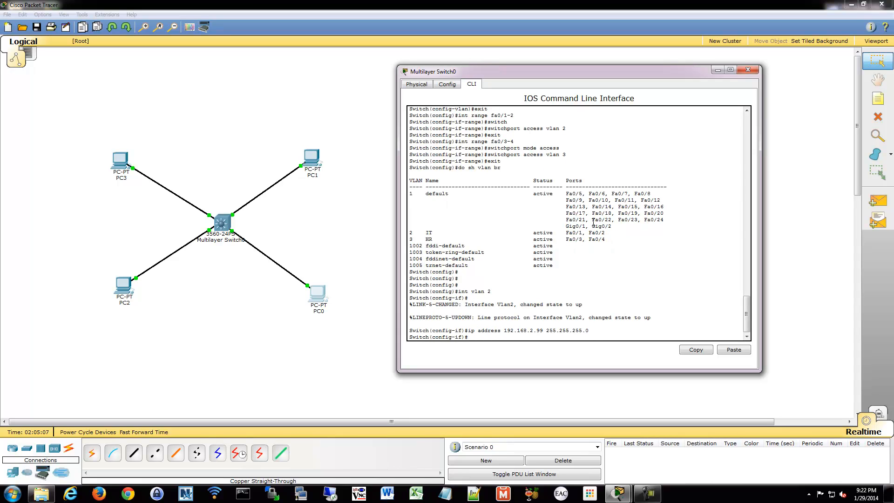
text(no shut)
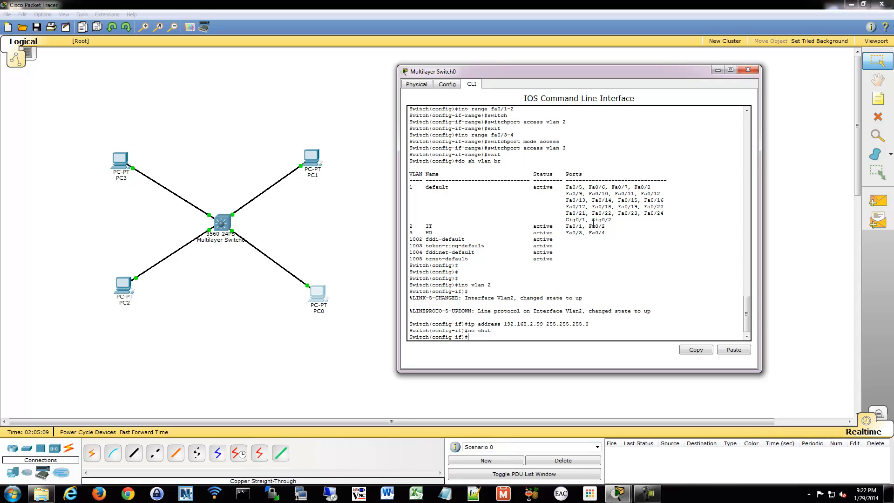
- Give interface VLAN 3 address 192.168.3.99 255.255.255.0 and check the interface brief
text(int vlan 3)
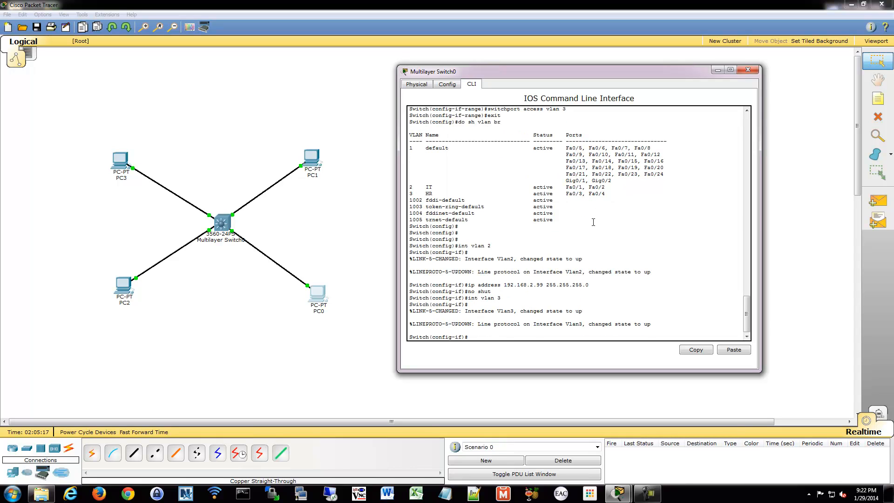
text(ip address 1)
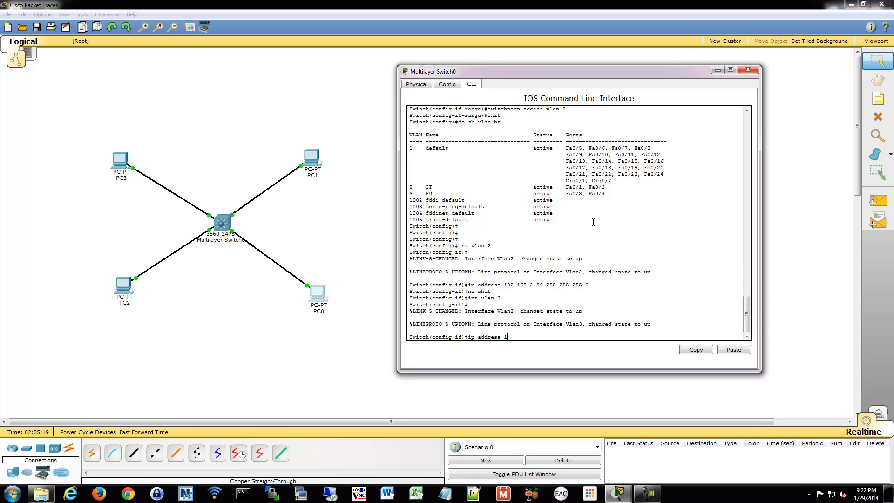
text(92.168.3.99)
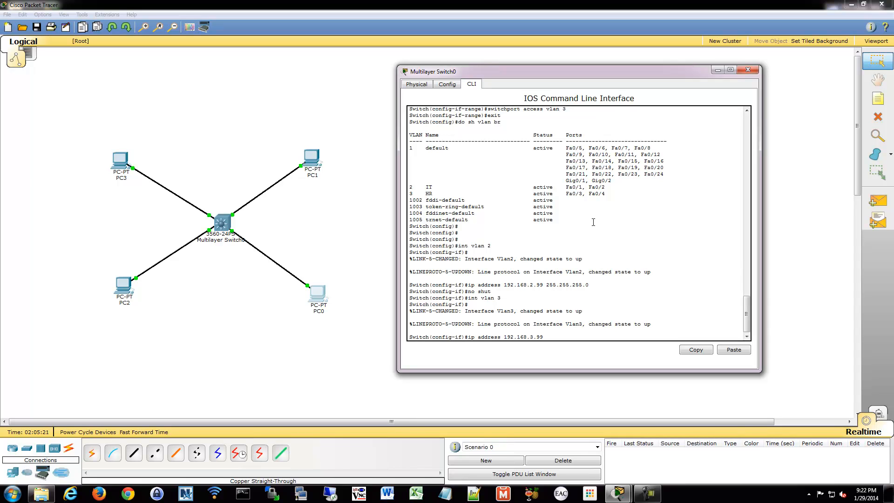
text(255.255.255.0)
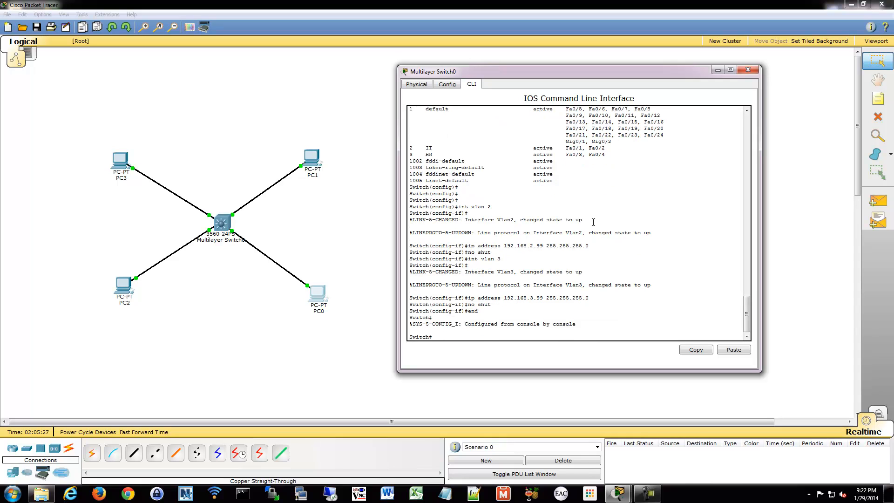
text(sh ip int b)
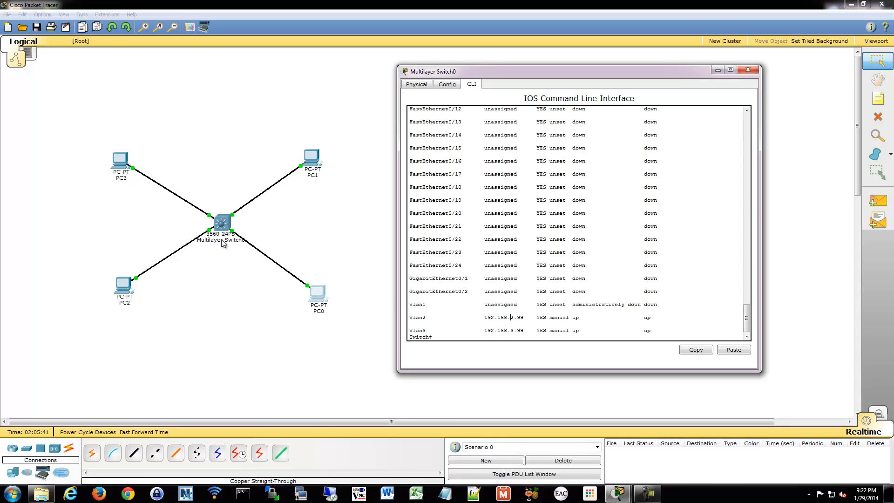
mouse_move(258, 320)
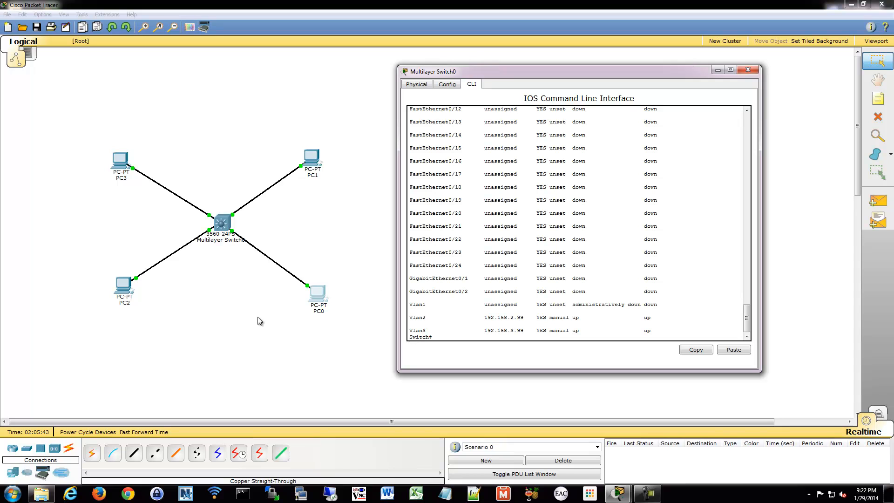
mouse_move(315, 308)
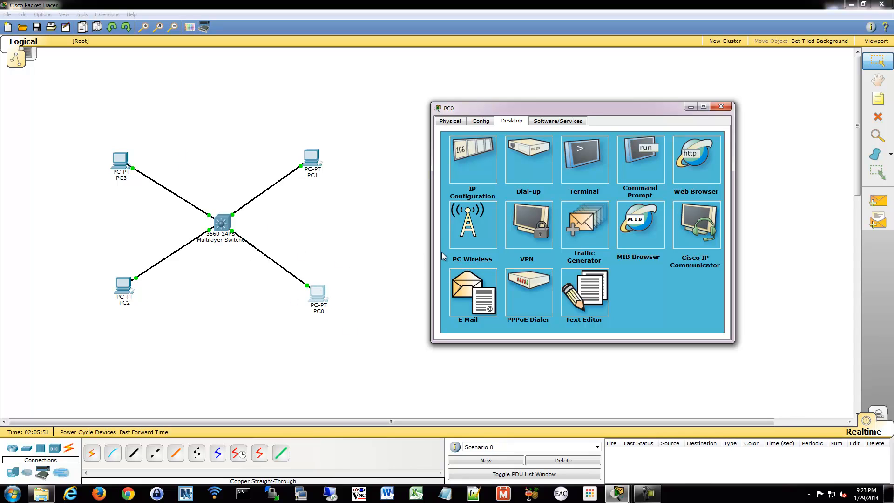
mouse_move(475, 143)
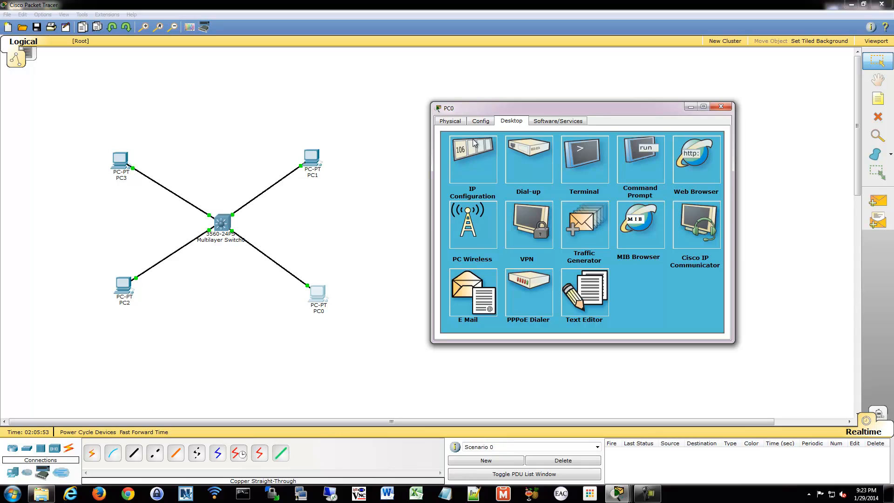
- Set PC1's default gateway to 192.168.2.99 and close its settings
click(480, 121)
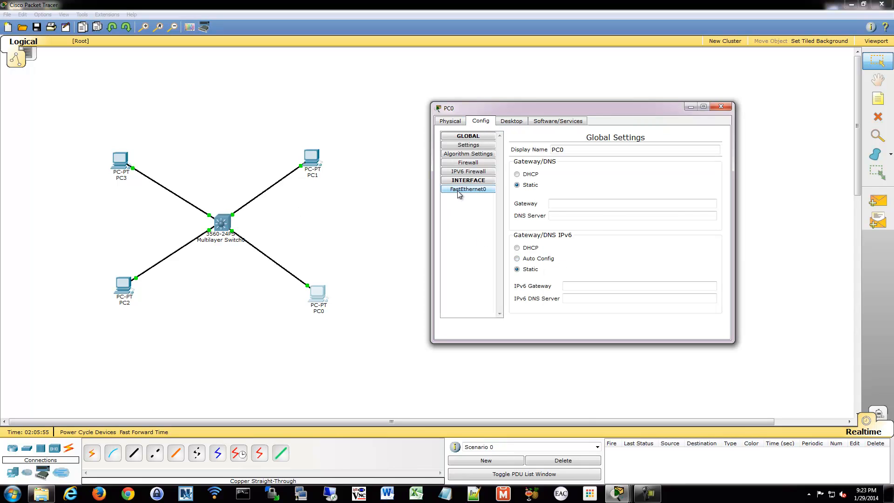
click(468, 189)
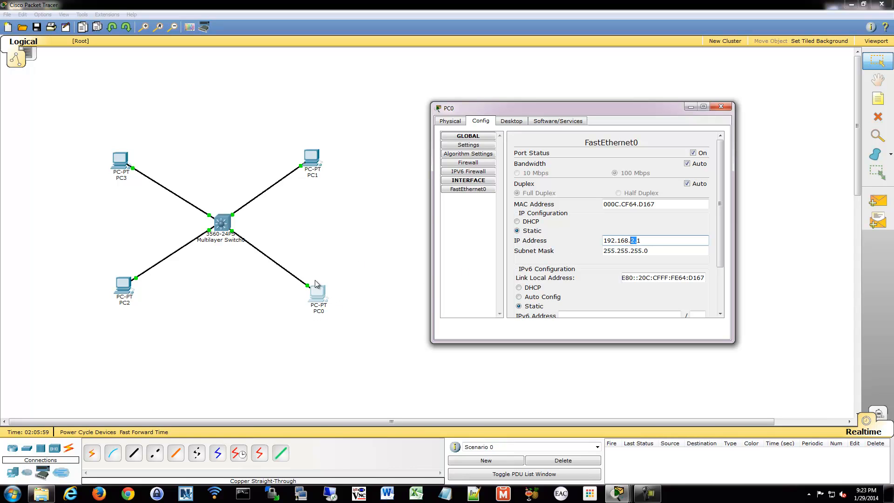
mouse_move(257, 244)
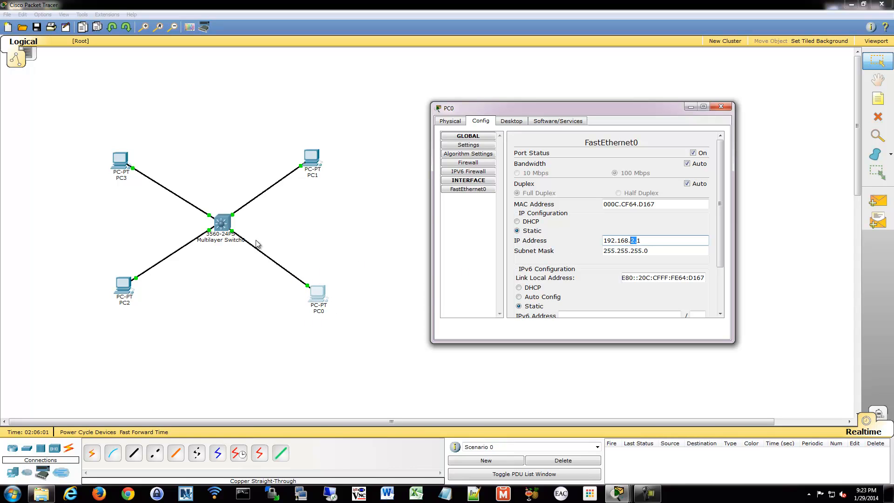
mouse_move(256, 202)
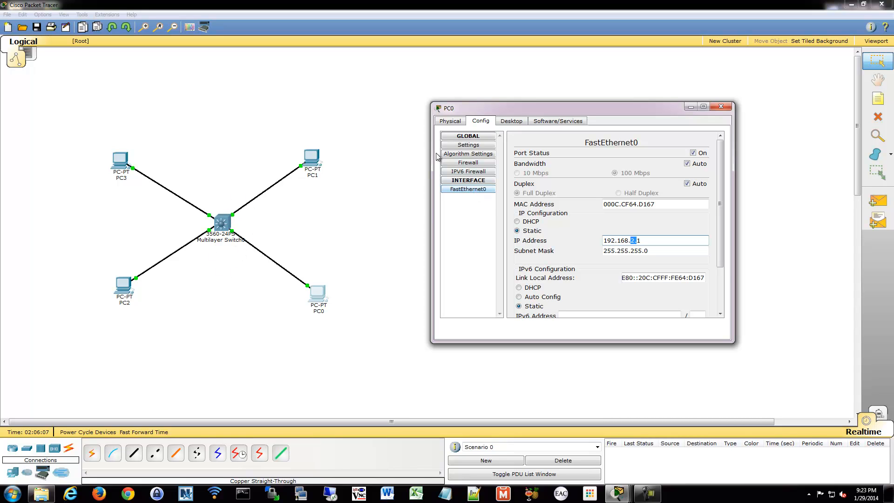
click(468, 144)
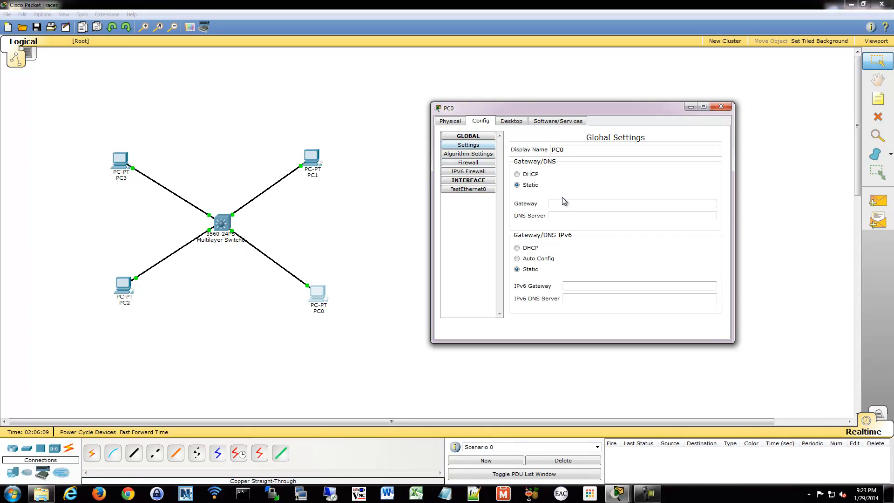
click(632, 203)
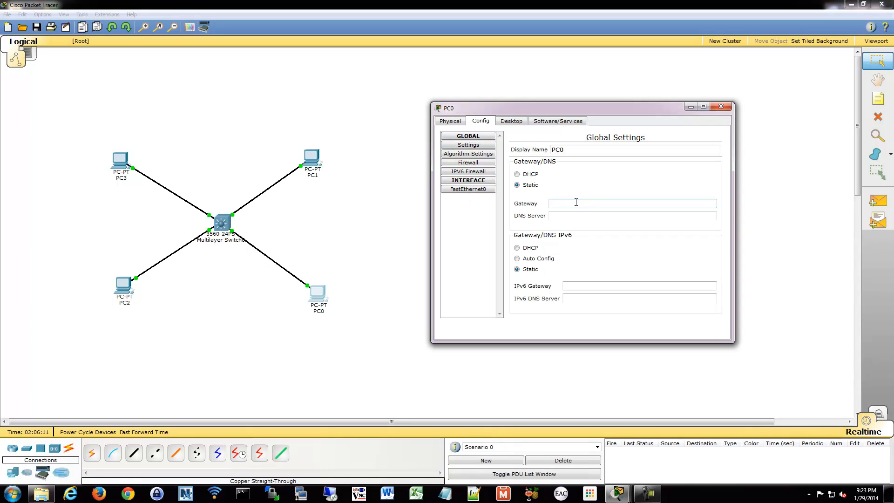
text(192.168)
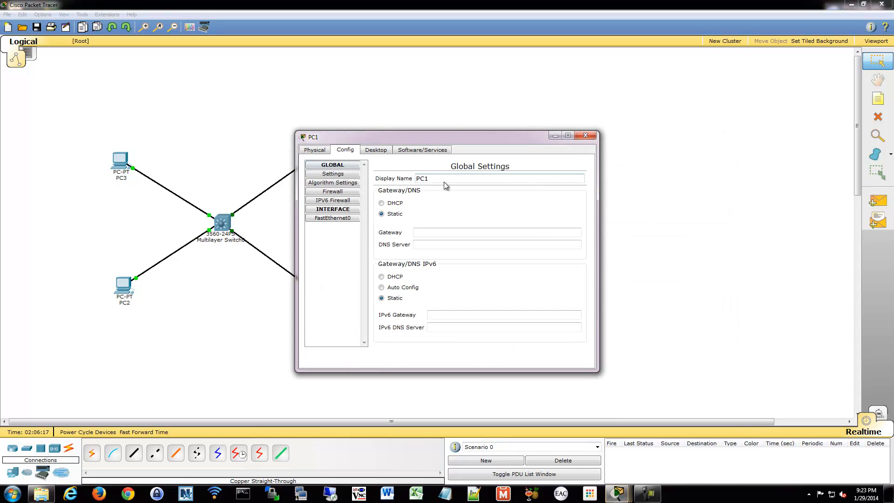
text(192.168.2.99)
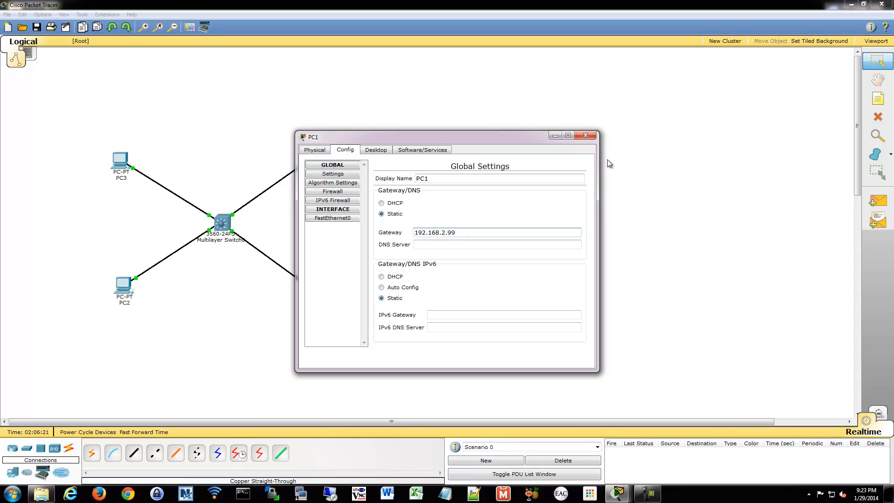
click(585, 135)
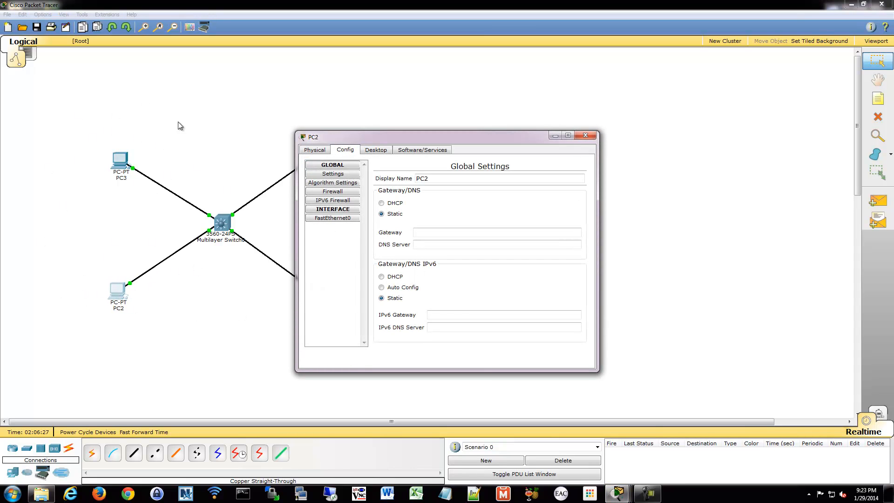
- Set the VLAN 3 PCs' default gateway to 192.168.3.99 and close PC3's settings
text(192.168.3.999)
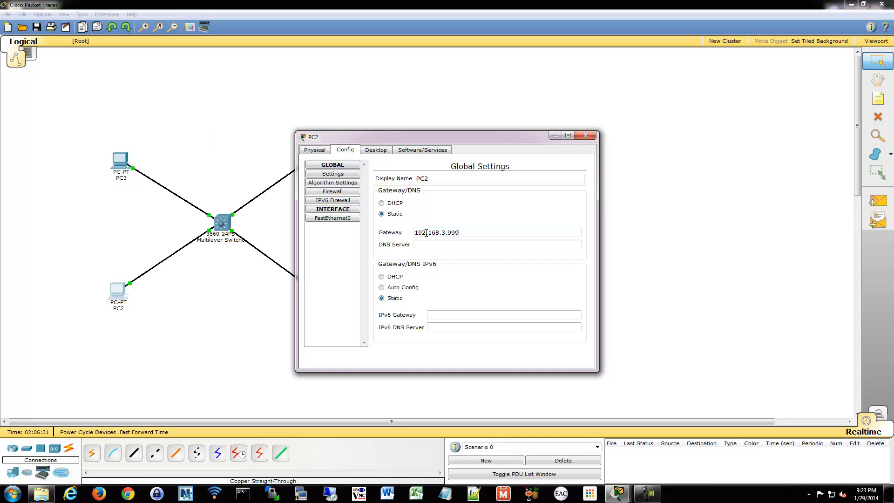
key(BackSpace)
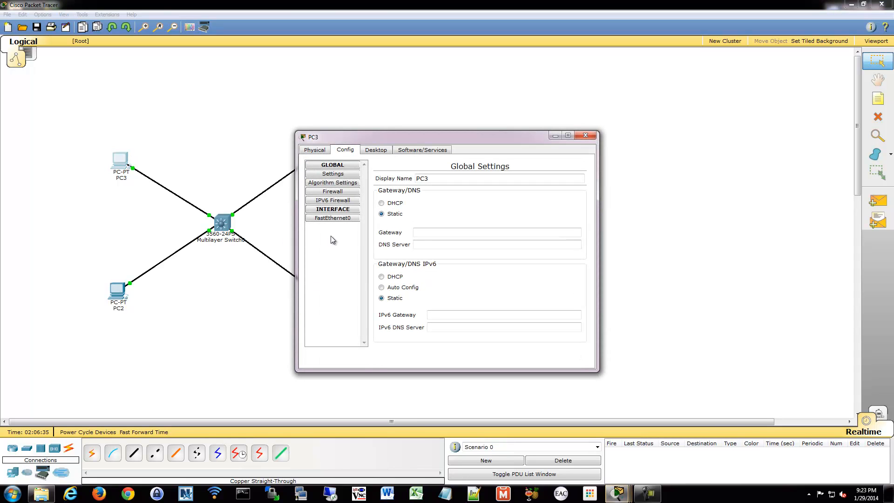
text(192.168.3.99)
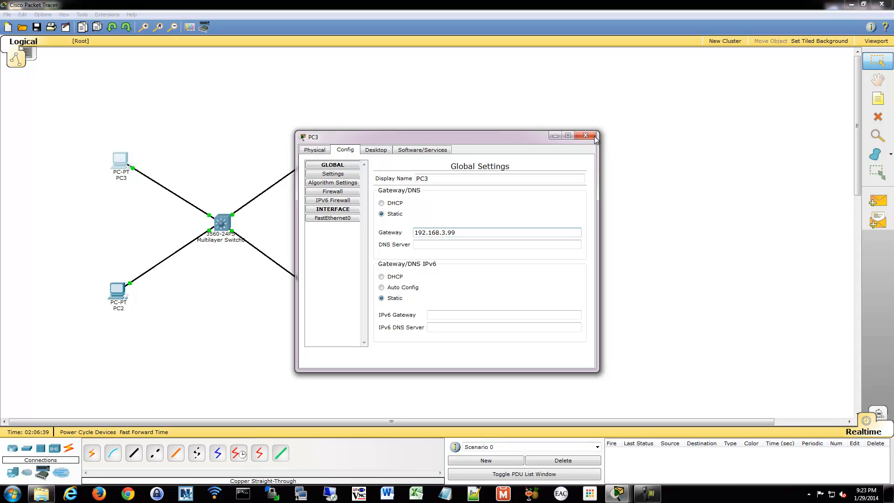
click(585, 136)
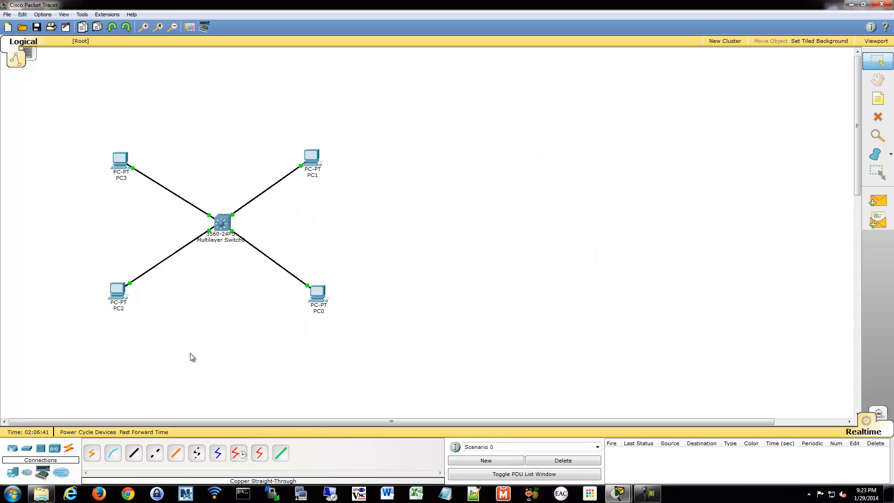
mouse_move(212, 356)
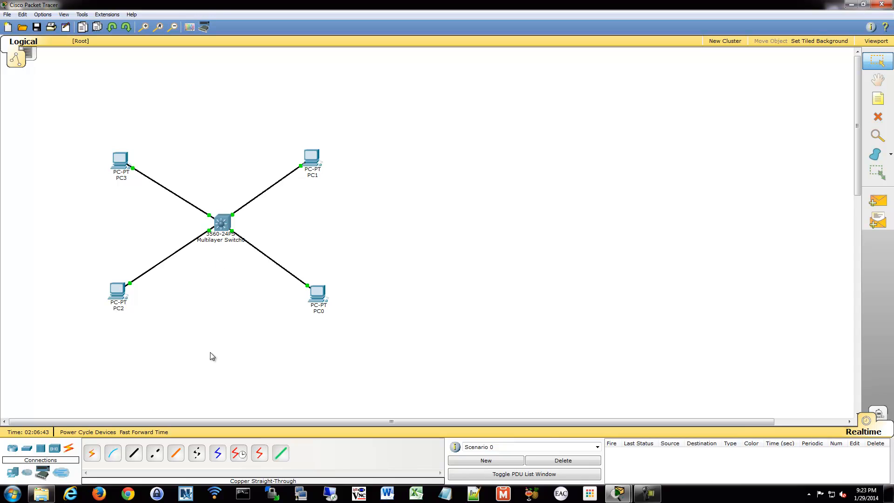
mouse_move(228, 206)
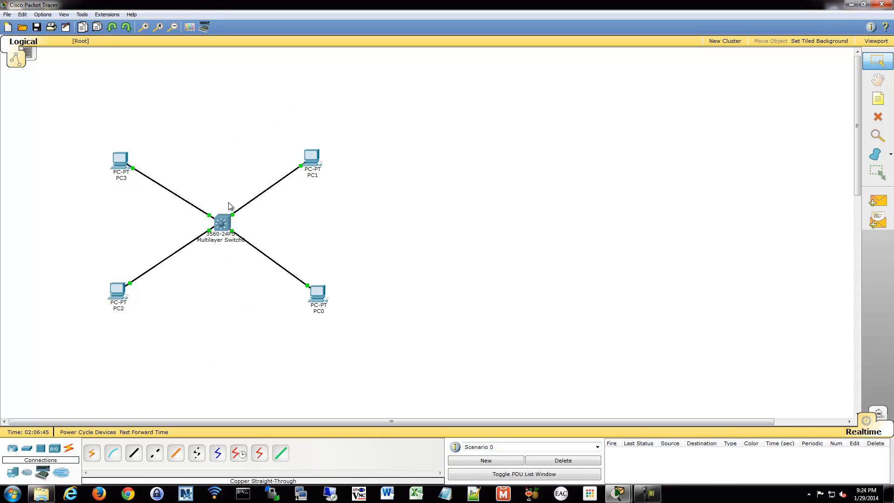
mouse_move(184, 330)
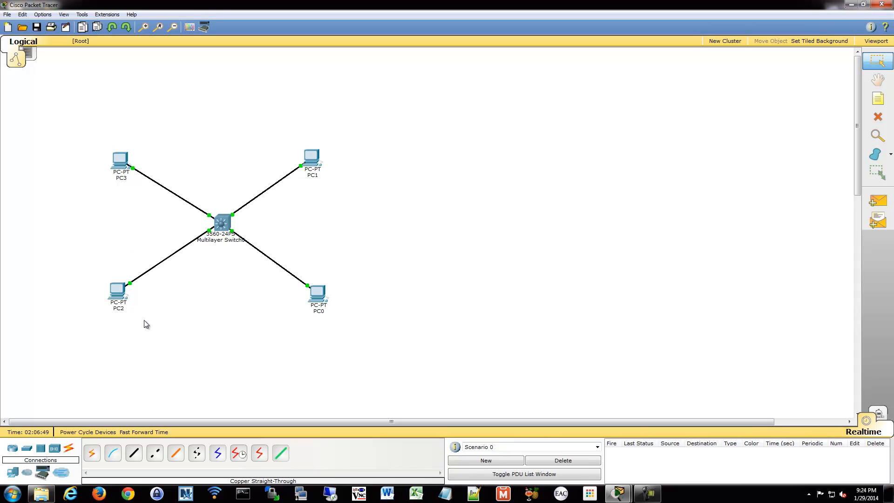
mouse_move(178, 203)
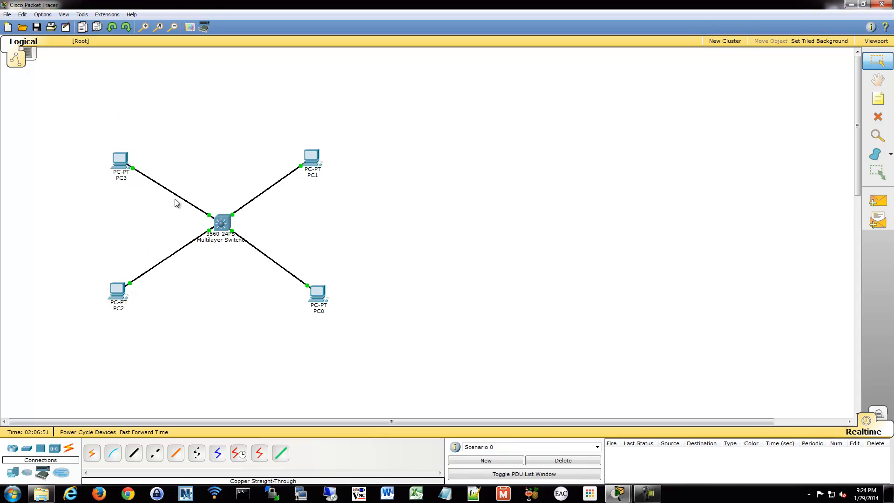
mouse_move(345, 323)
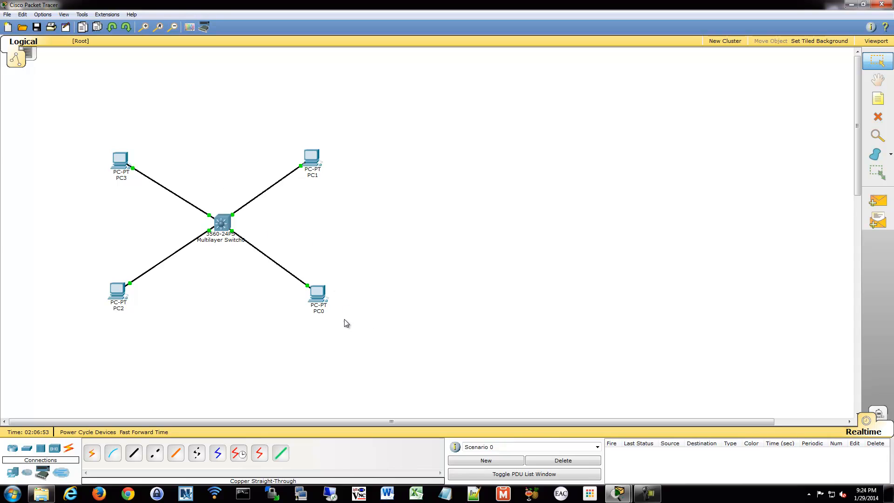
mouse_move(241, 238)
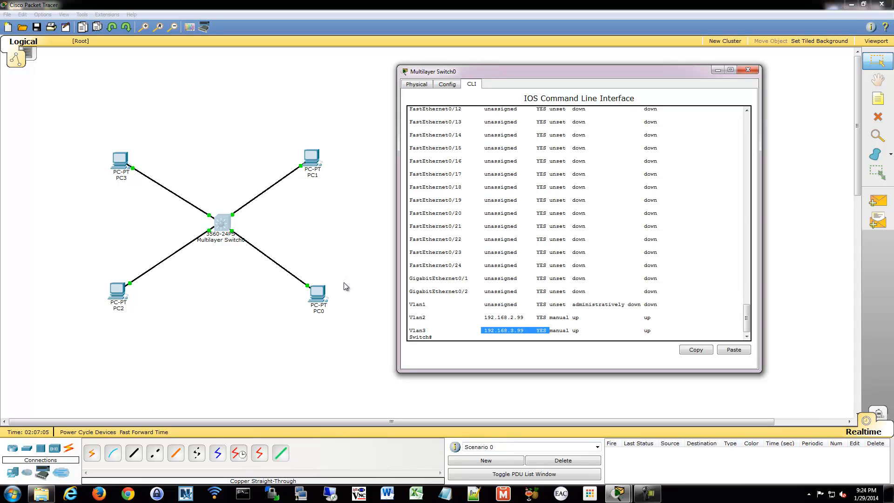
- Close the switch console and ping 192.168.3.3 from PC0's command prompt
click(748, 69)
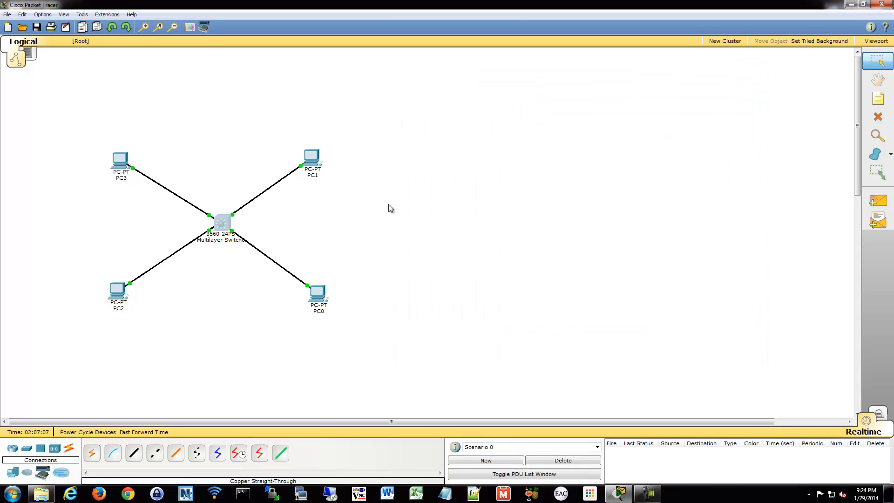
mouse_move(318, 293)
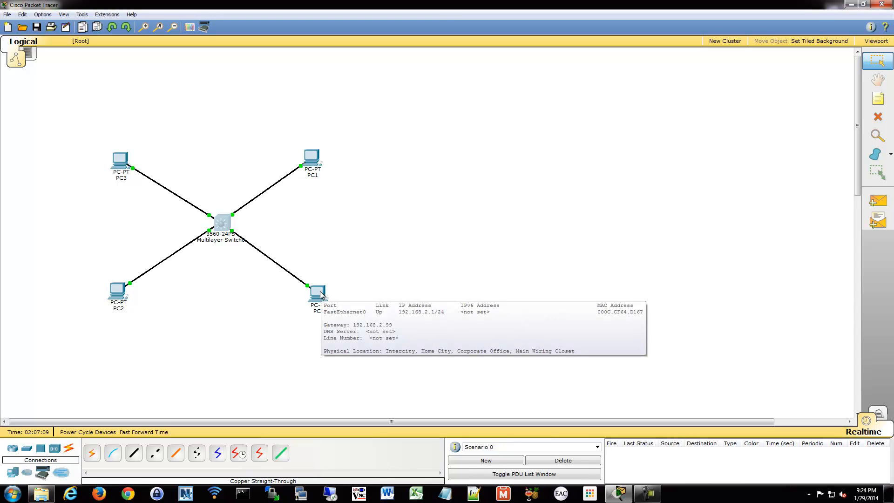
click(316, 294)
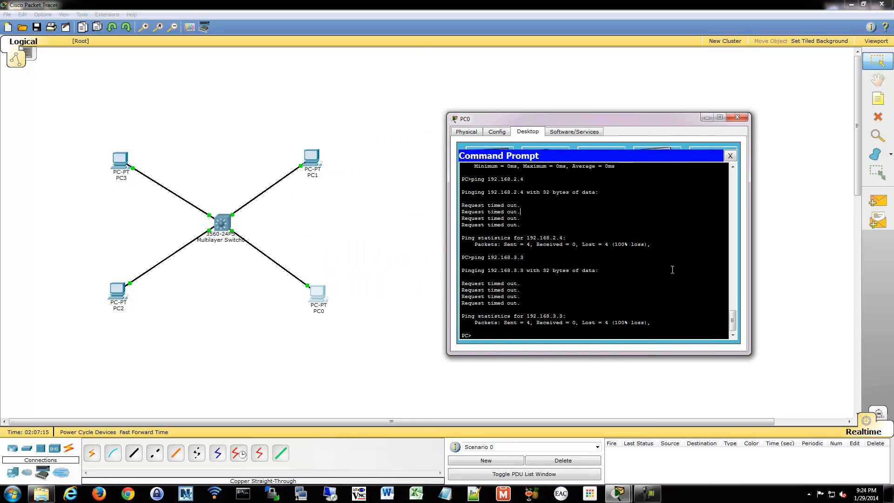
text(ping 192.168.3.3)
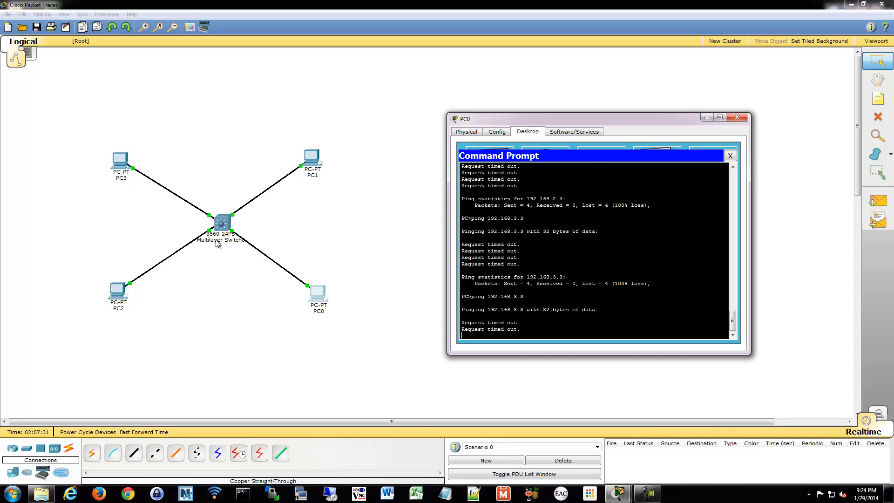
mouse_move(219, 265)
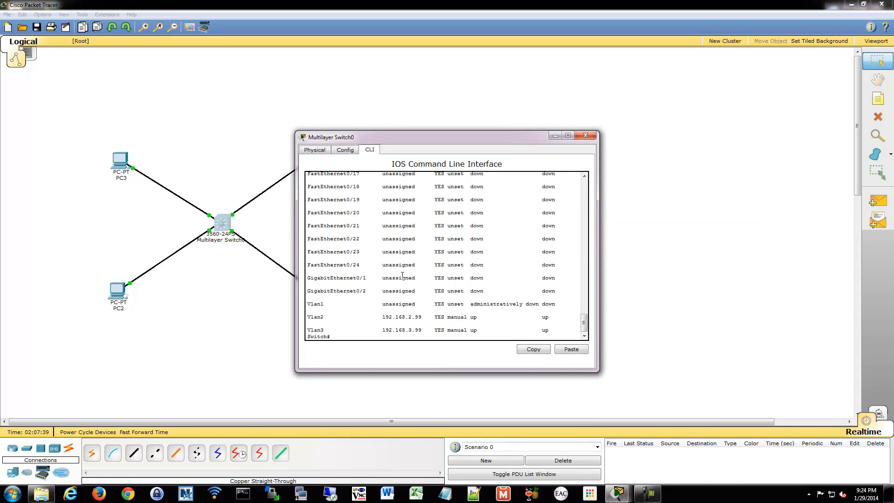
- Review the switch's running configuration, enable ip routing, and close the console
text(sh run)
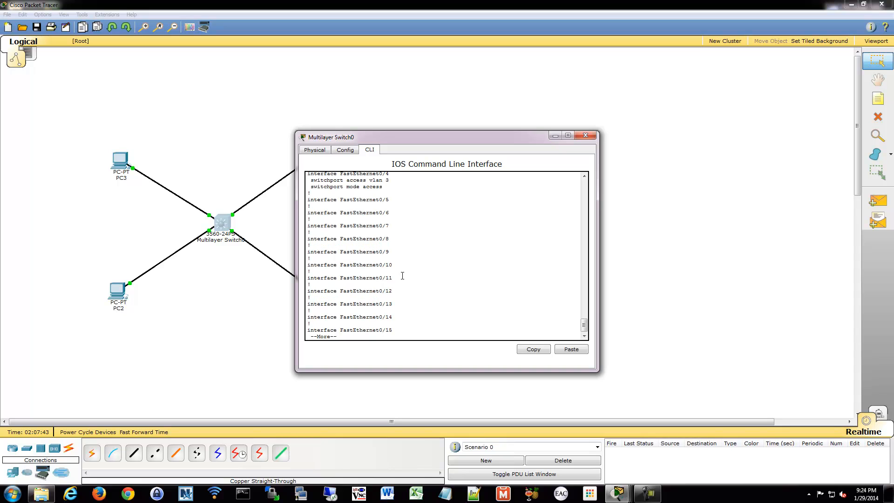
key(space)
text(ip routing)
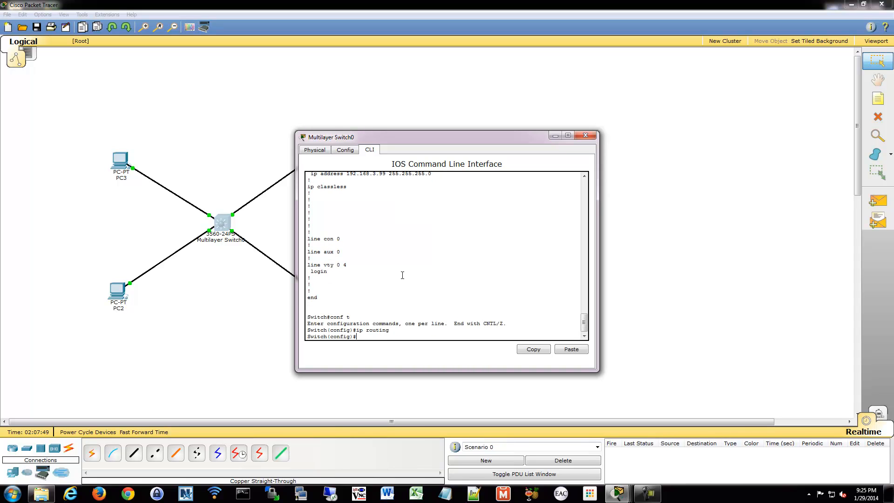
click(585, 135)
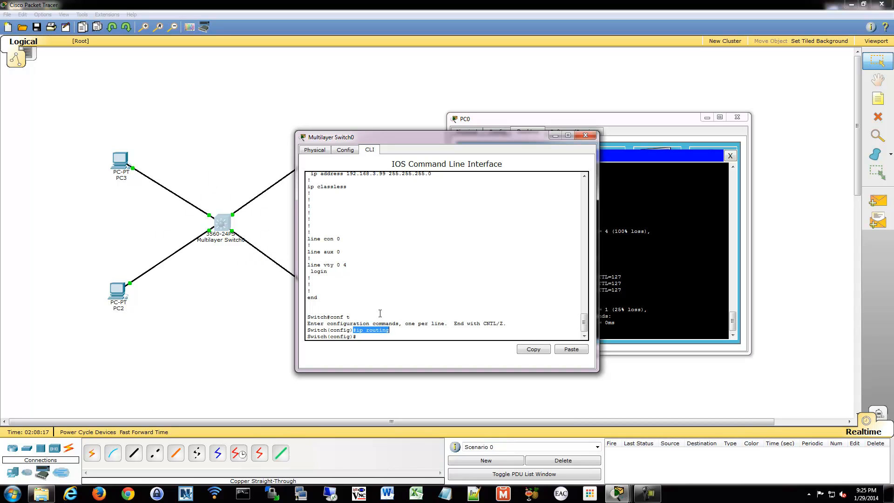
mouse_move(179, 232)
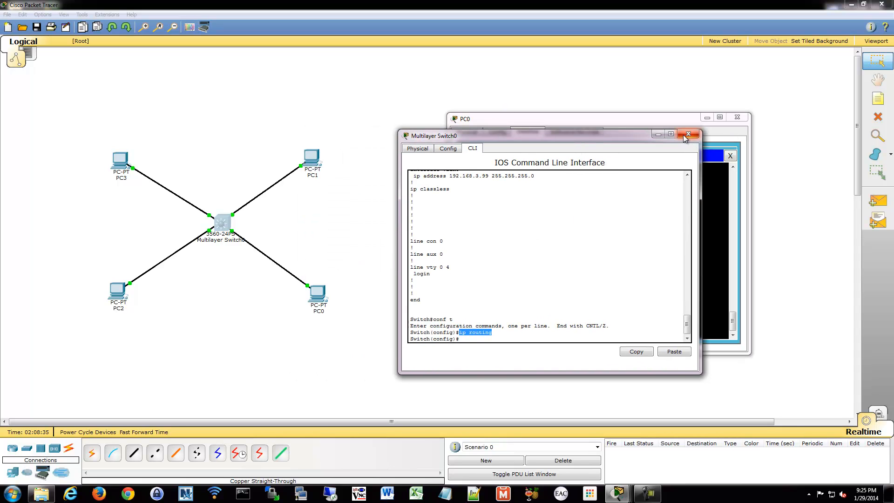
click(688, 134)
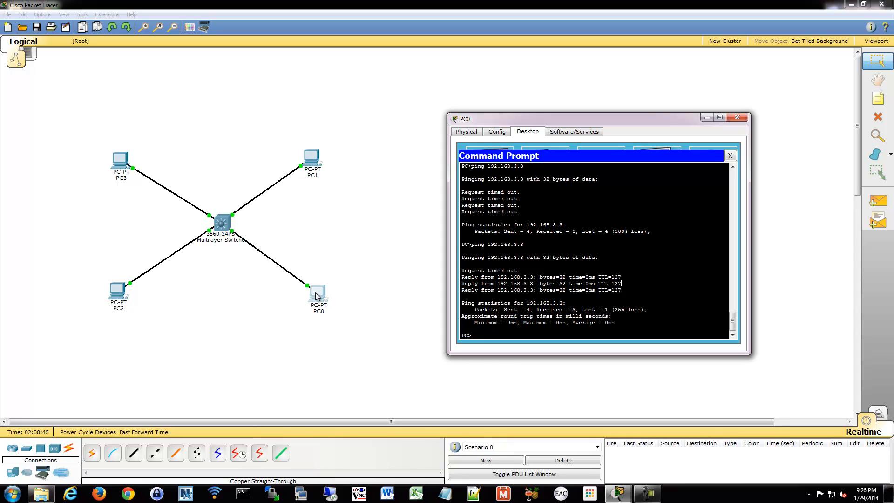
mouse_move(299, 289)
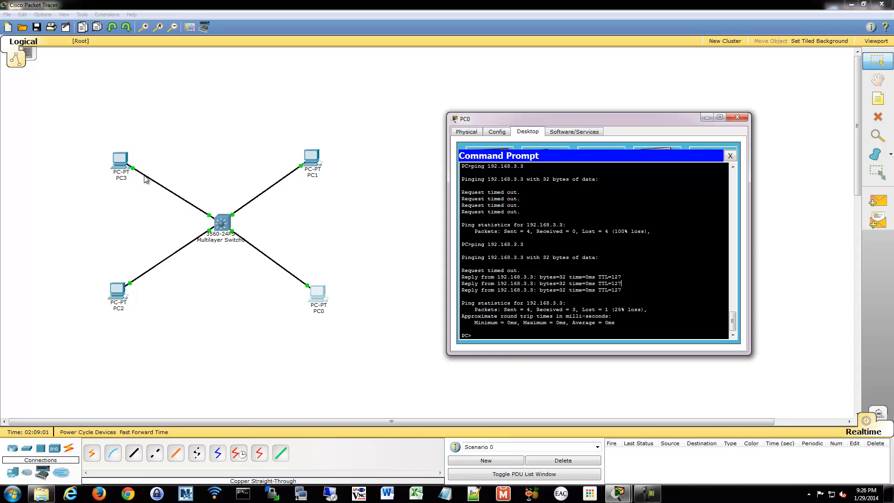
mouse_move(114, 154)
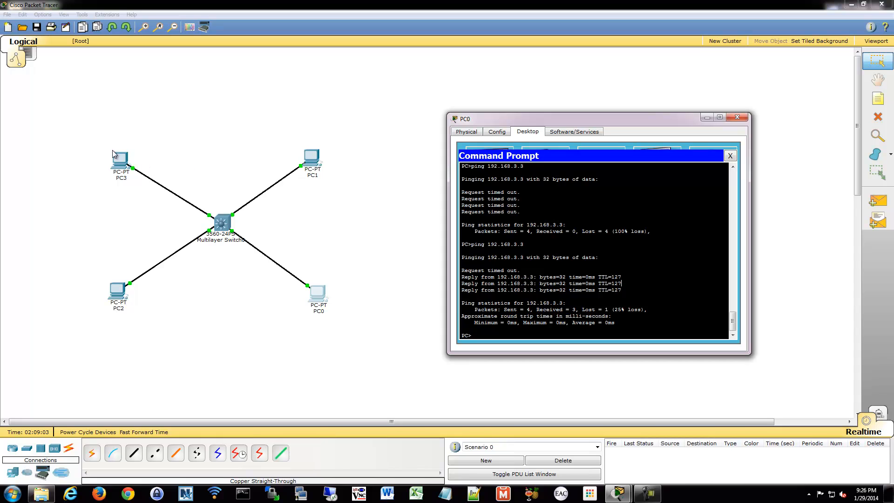
mouse_move(144, 160)
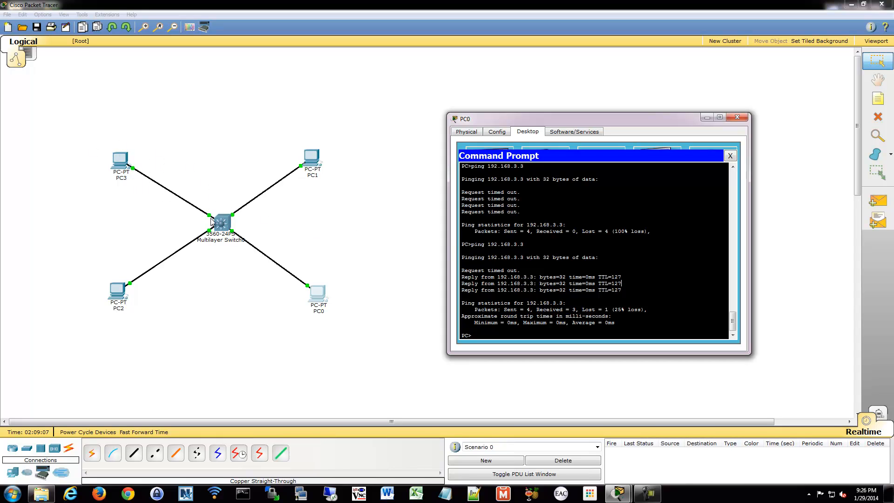
mouse_move(130, 160)
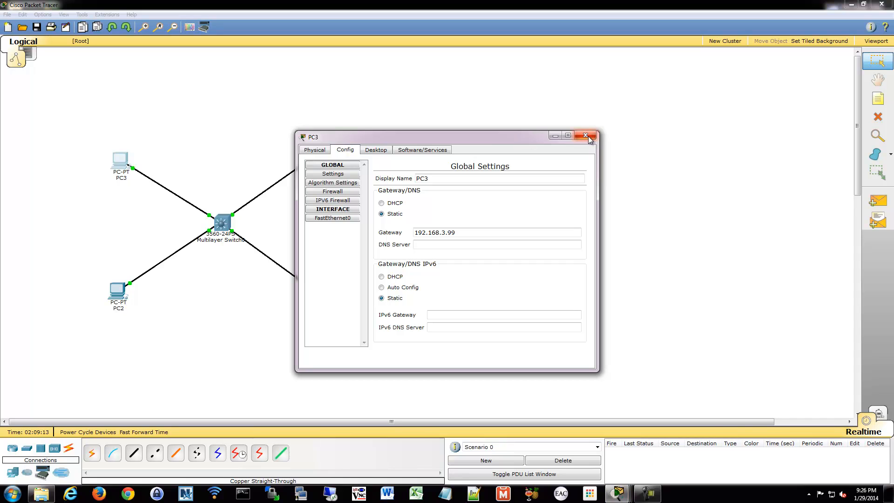
- Close PC3's settings and check the switch's interface summary for Vlan2 and Vlan3 addresses
click(585, 136)
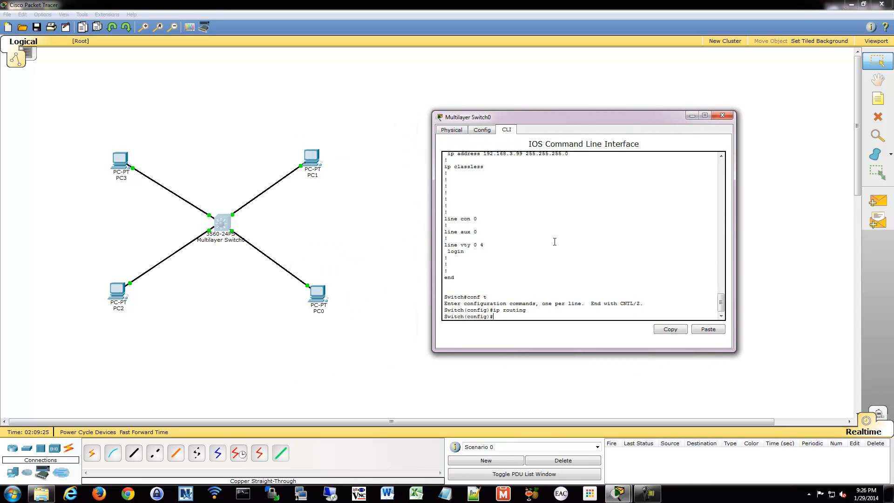
text(do sh ip)
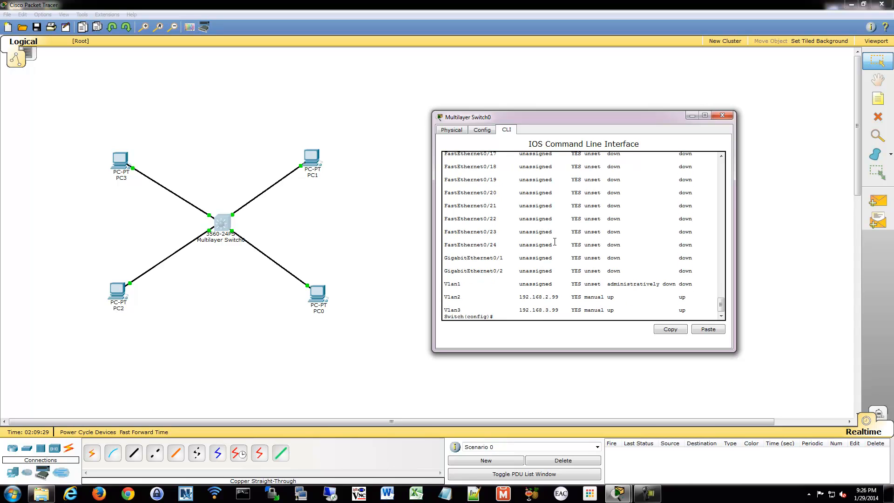
drag(448, 297, 684, 309)
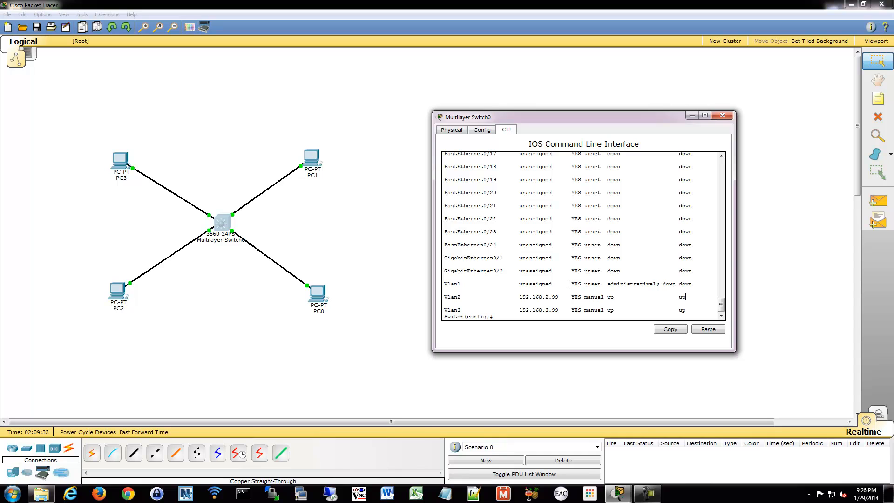
double_click(538, 297)
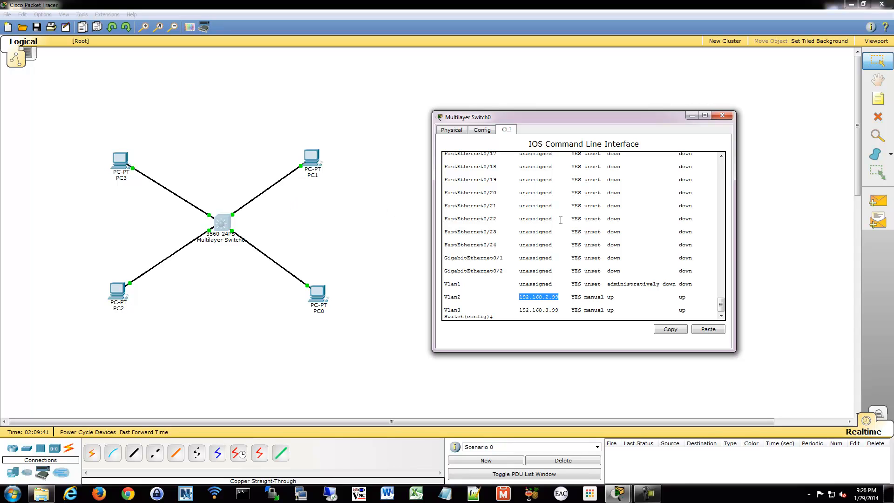
mouse_move(280, 252)
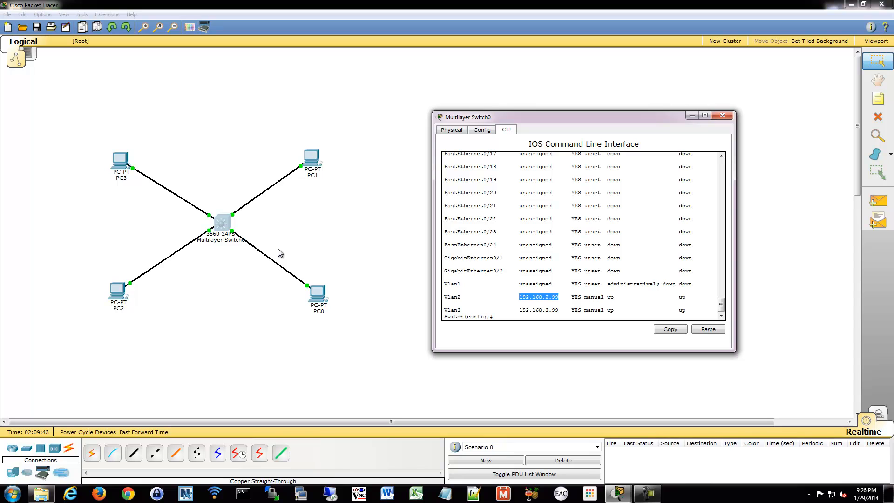
mouse_move(285, 237)
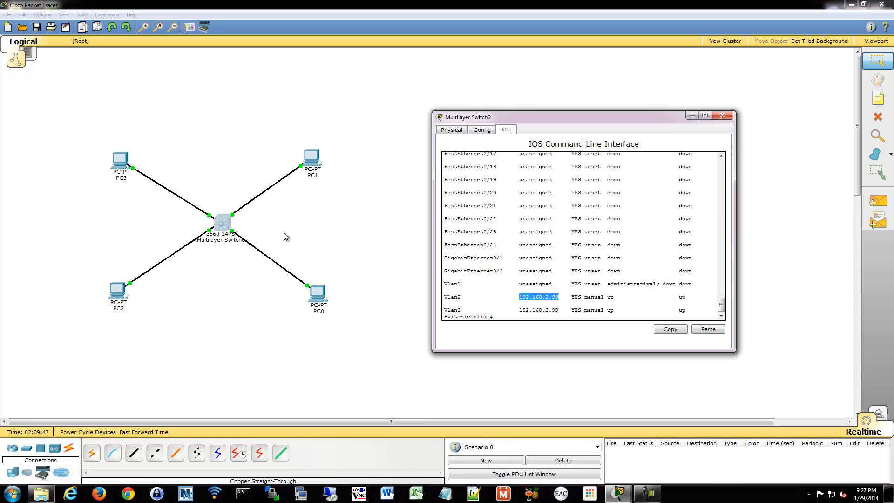
mouse_move(549, 234)
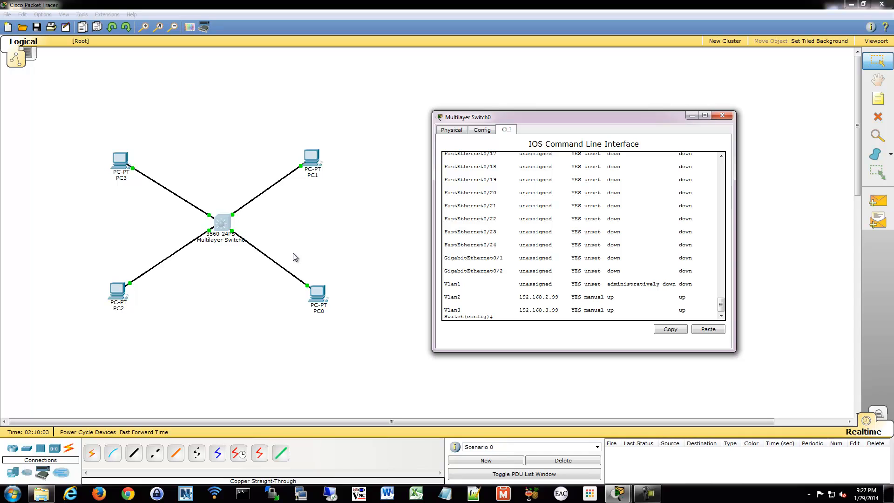
double_click(549, 310)
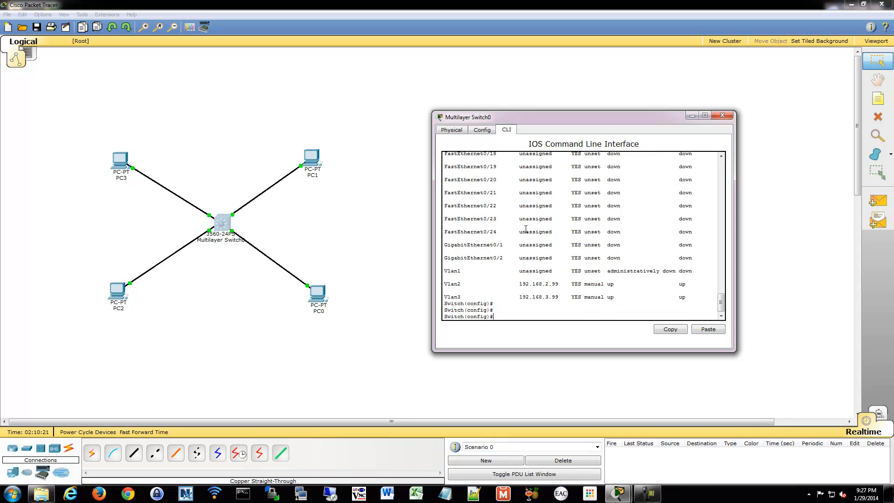
- On interface fa0/1, view the running config and remove its switchport access VLAN
text(int fa0/1)
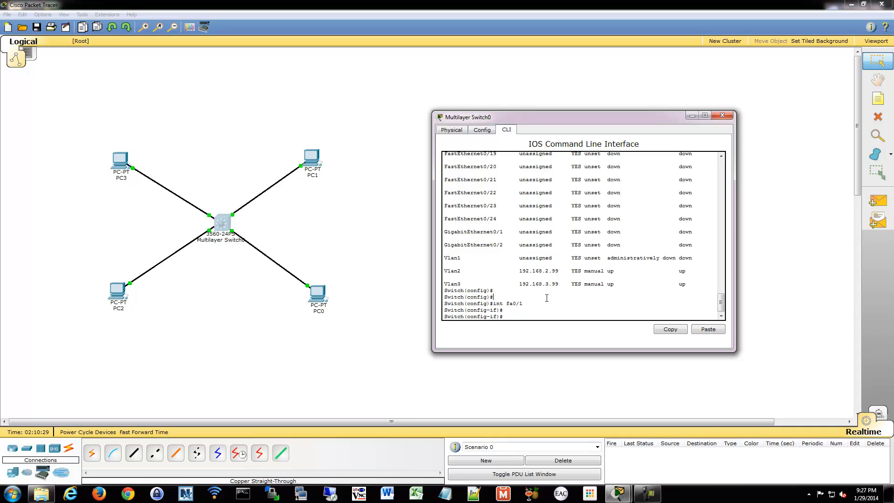
text(do sh)
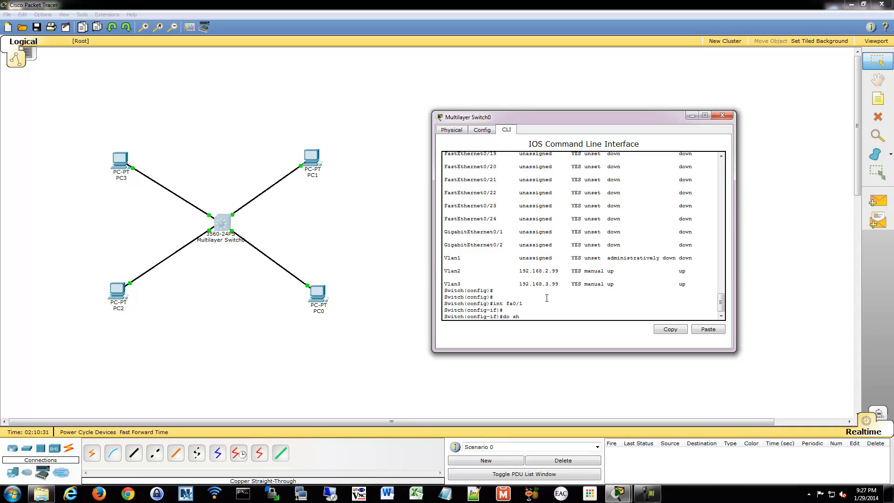
key(enter)
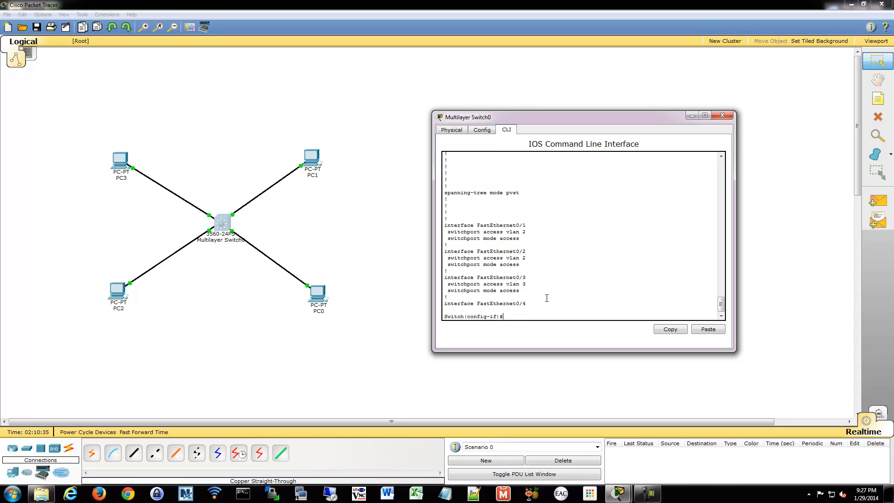
text(no swit)
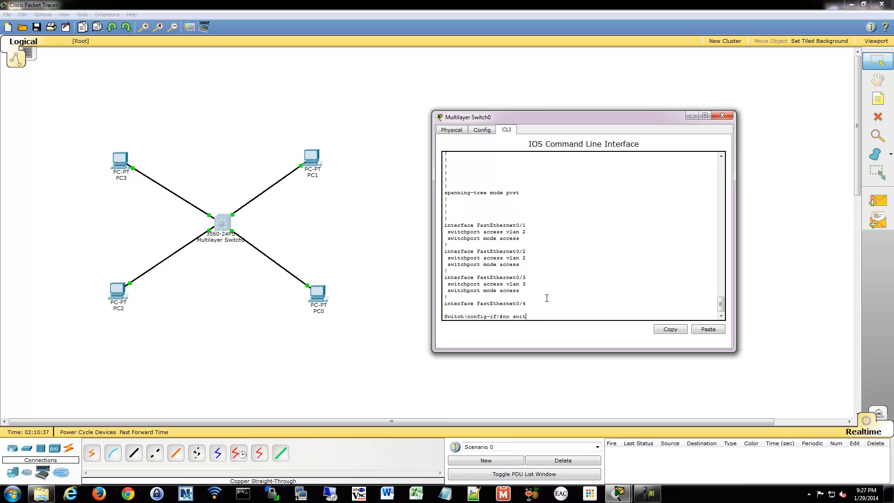
text(chport access)
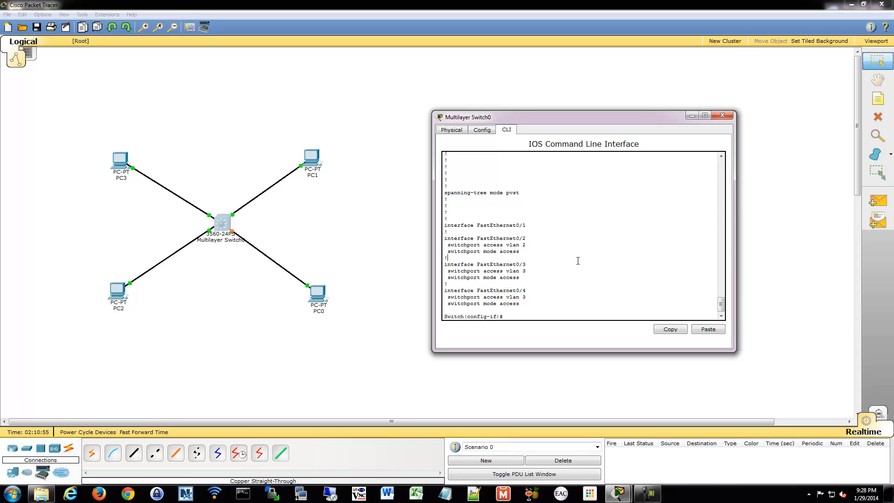
- Give Fa0/1 the IP address 192.168.4.100 with mask 255.255.255.0
text(no switc)
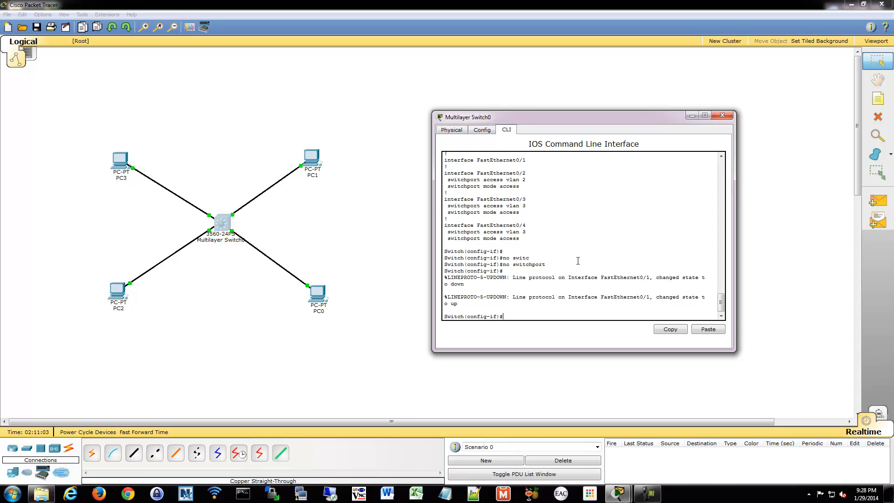
text(ip)
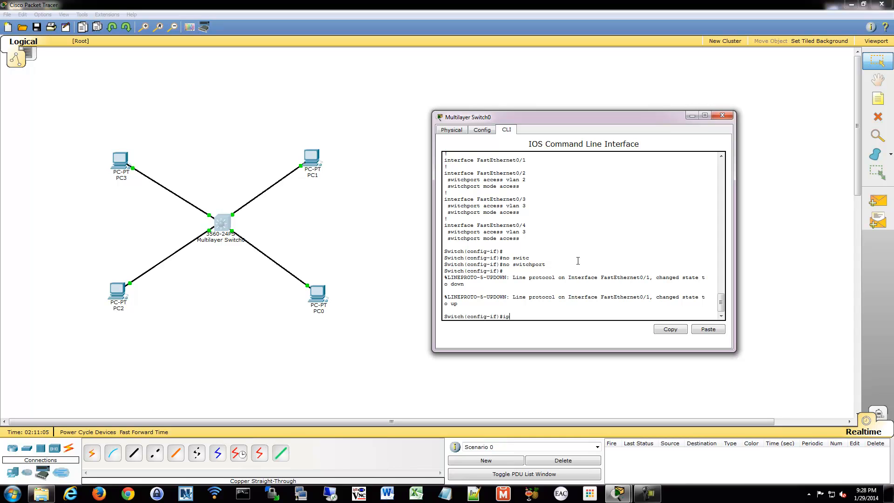
text(add)
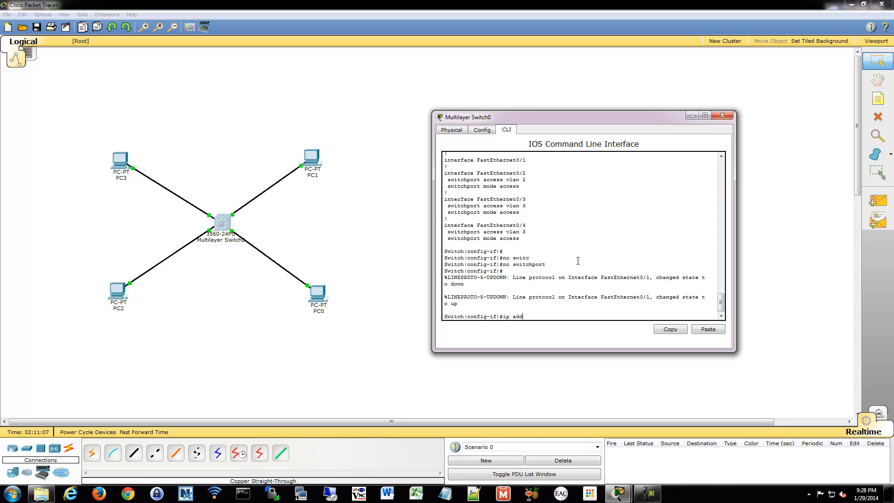
text(ress)
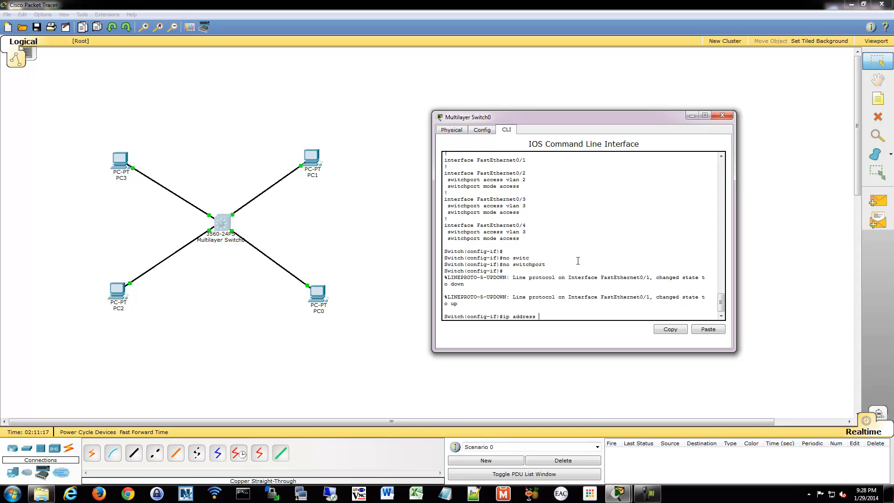
text(192.168.)
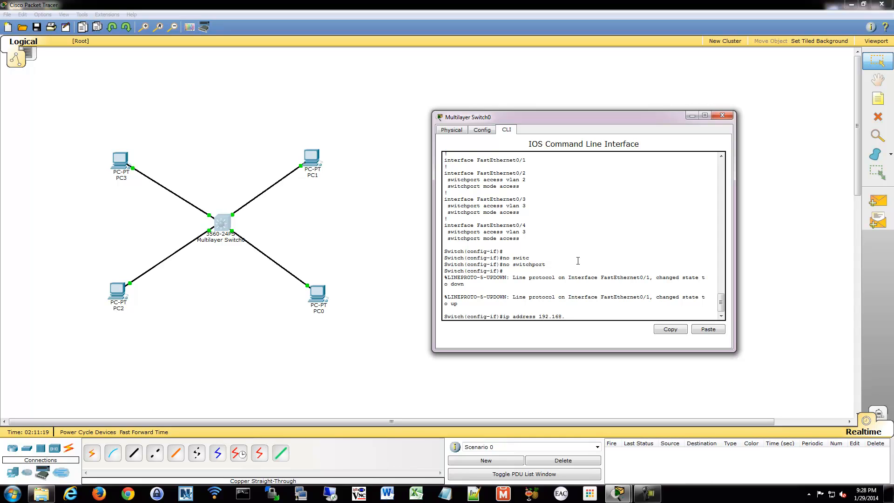
text(2.100 255)
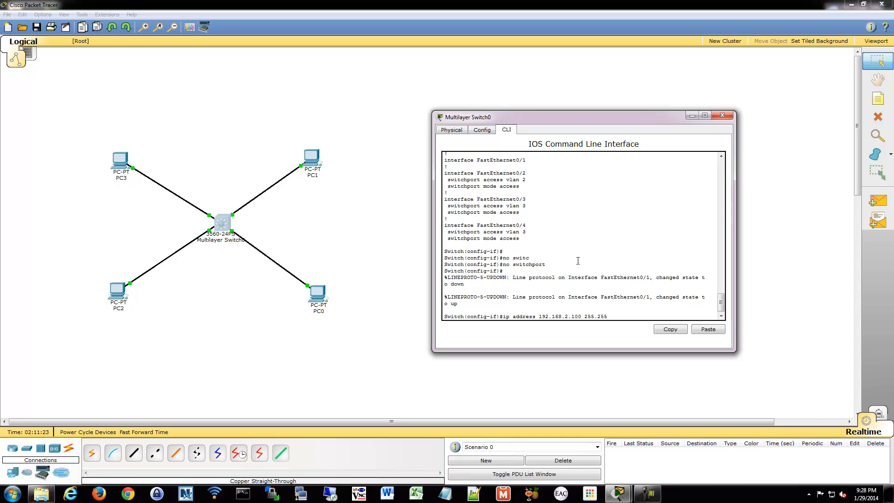
text(.255.0)
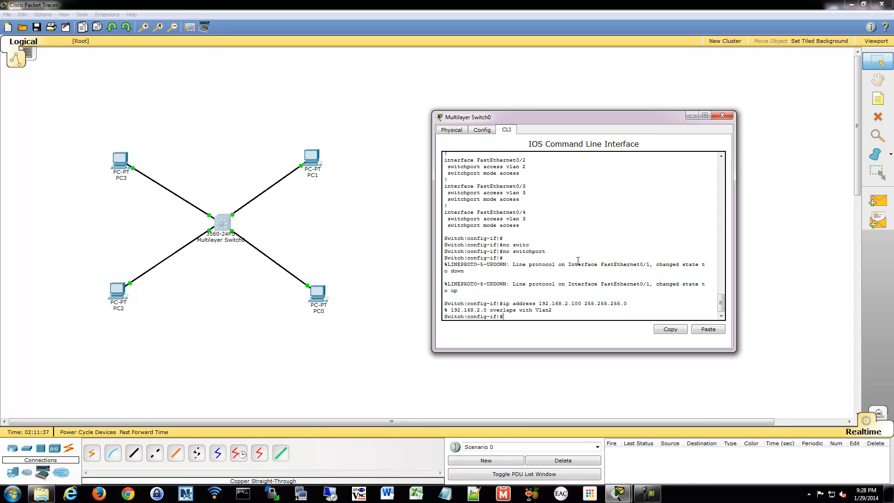
text(ip address 192.168.2.100 255.255.255.0)
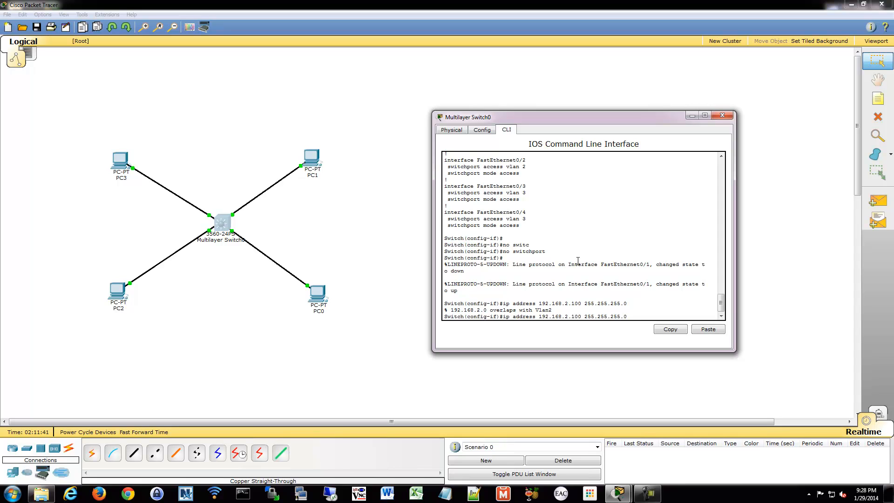
text(ip address 192.168.4.100 255.255.255.0)
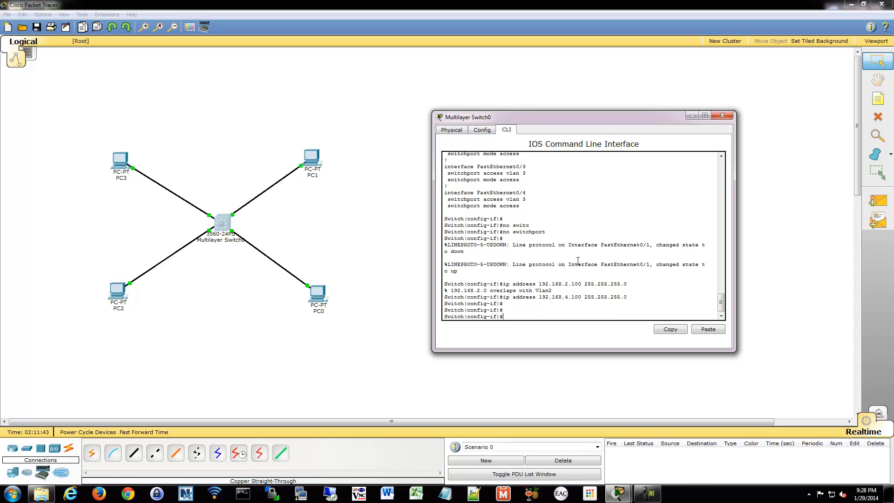
- Bring Fa0/1 up with no shutdown, exit, and show the interface summary
text(no shut)
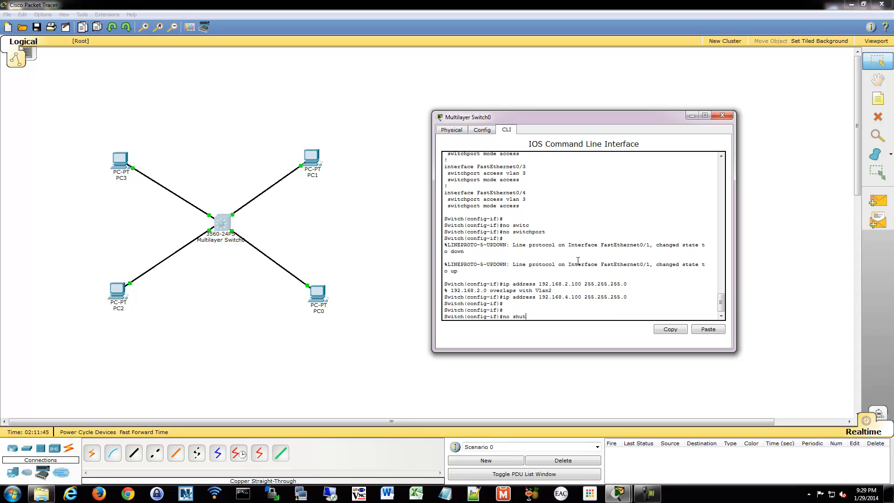
key(enter)
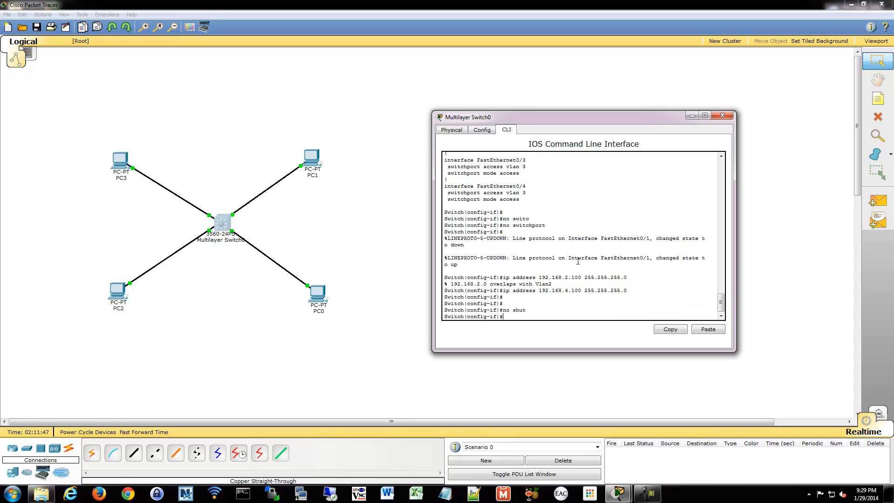
text(exit)
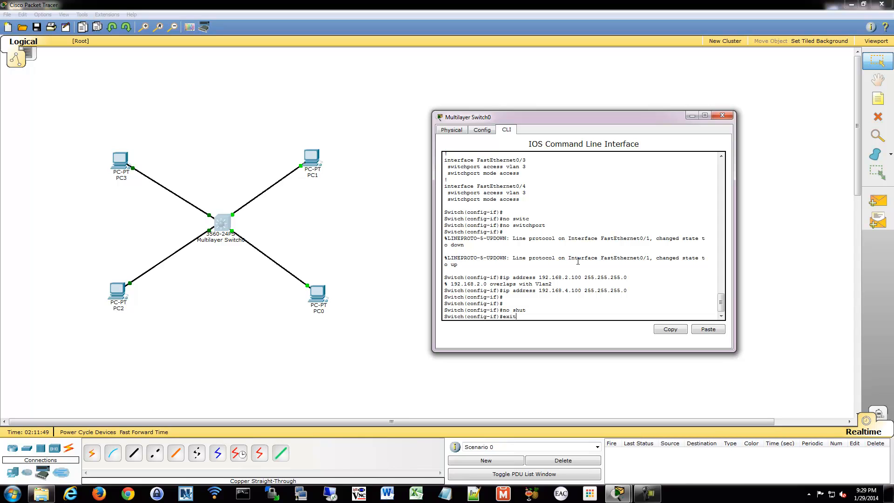
text(do sh ip int br)
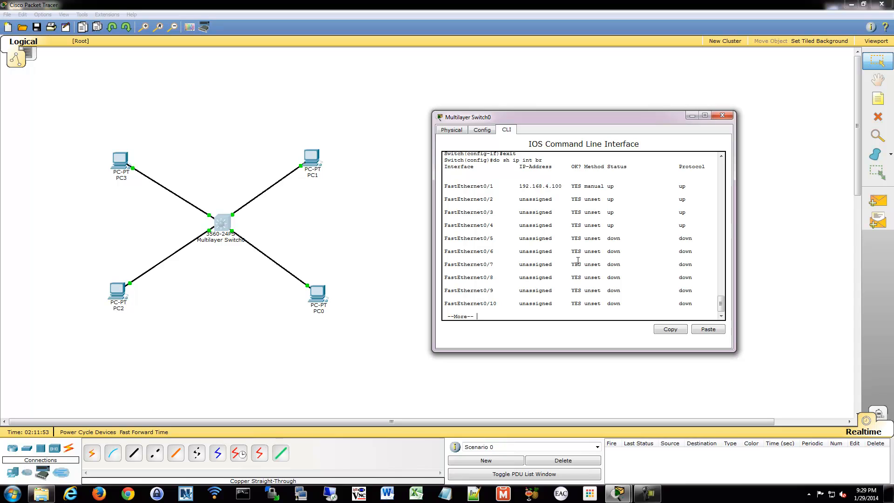
double_click(540, 186)
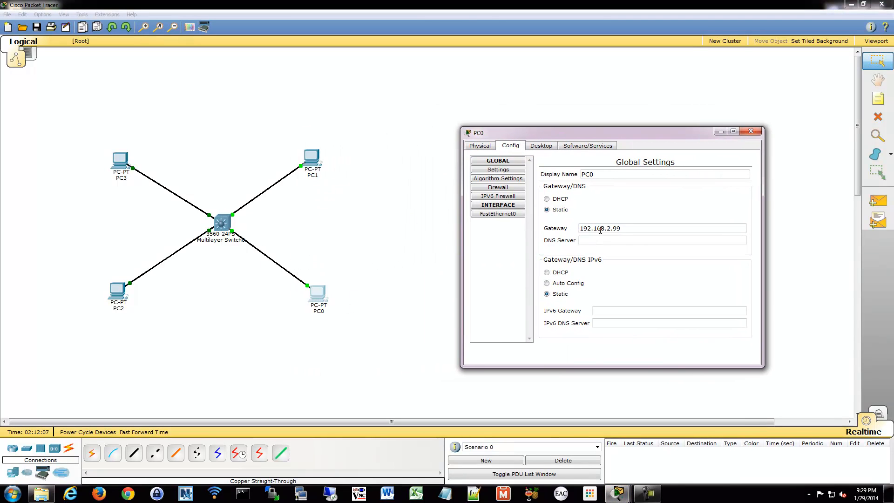
- Set PC0's gateway to 192.168.4.100 and its FastEthernet0 IP to 192.168.4.1
text(192.168.4)
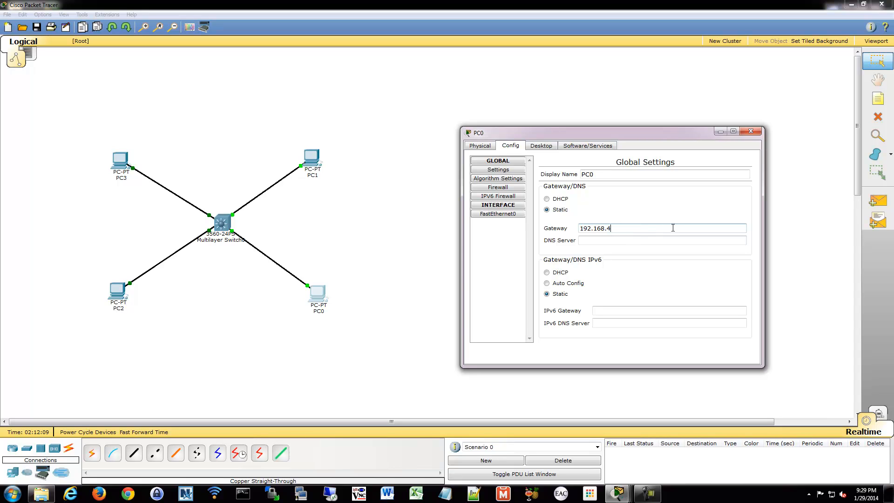
text(.)
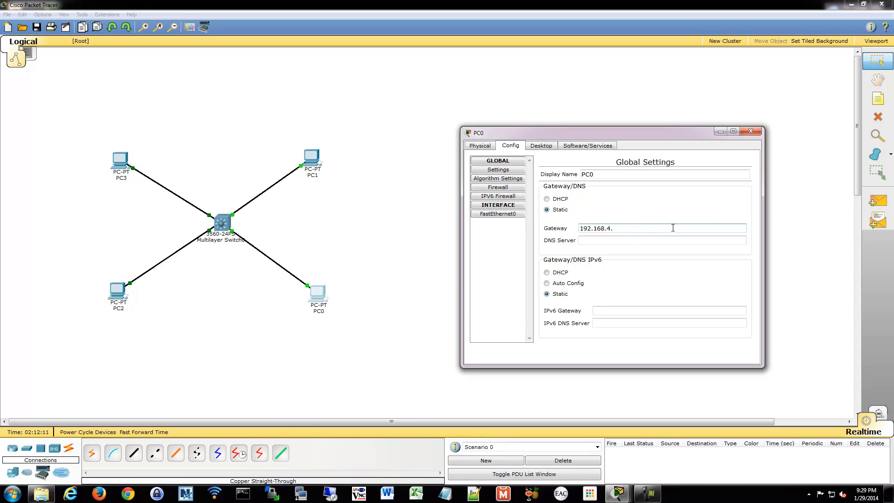
text(1)
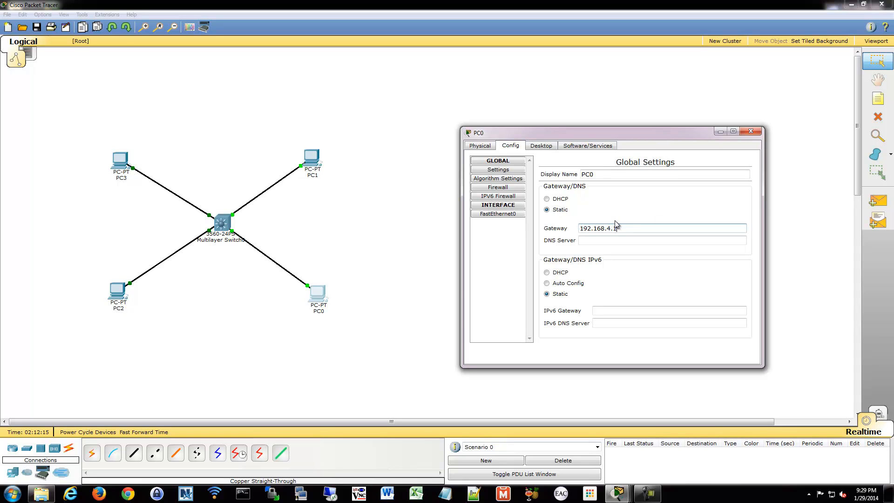
click(497, 213)
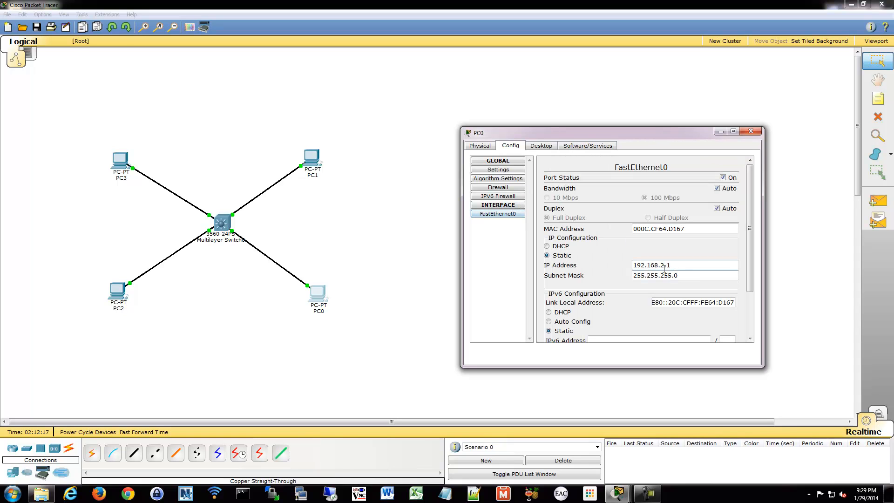
text(192.168.4.1)
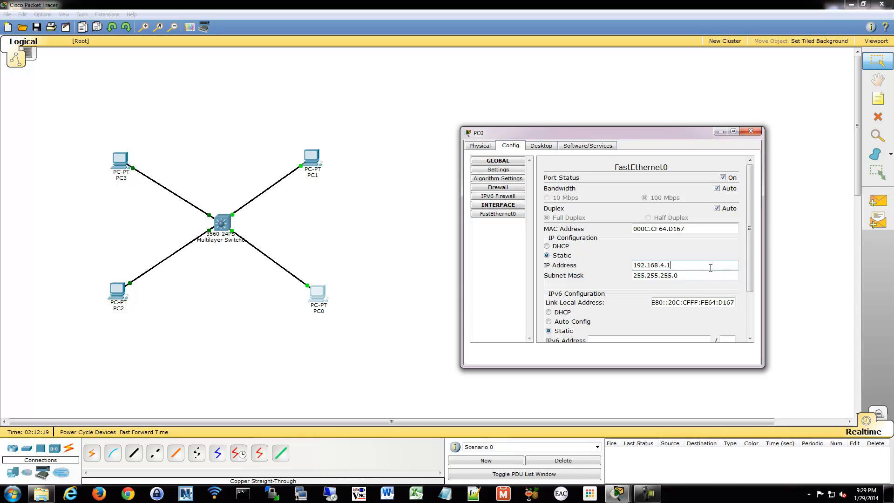
click(751, 132)
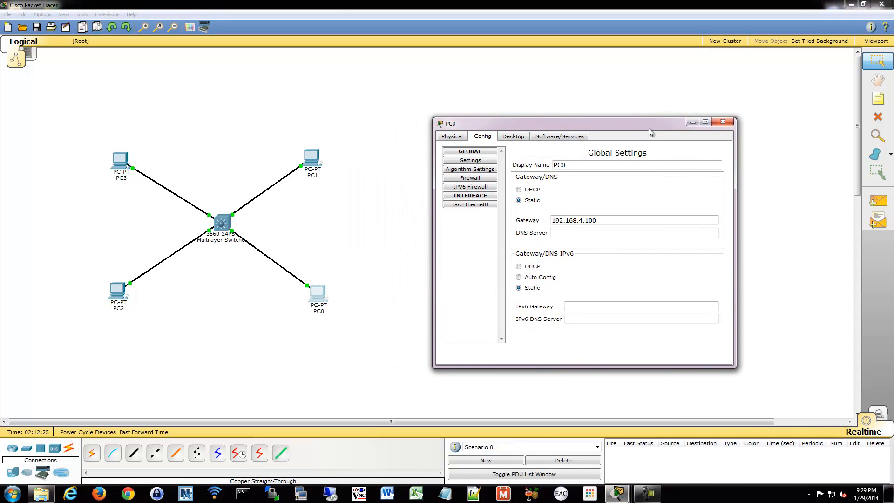
mouse_move(489, 206)
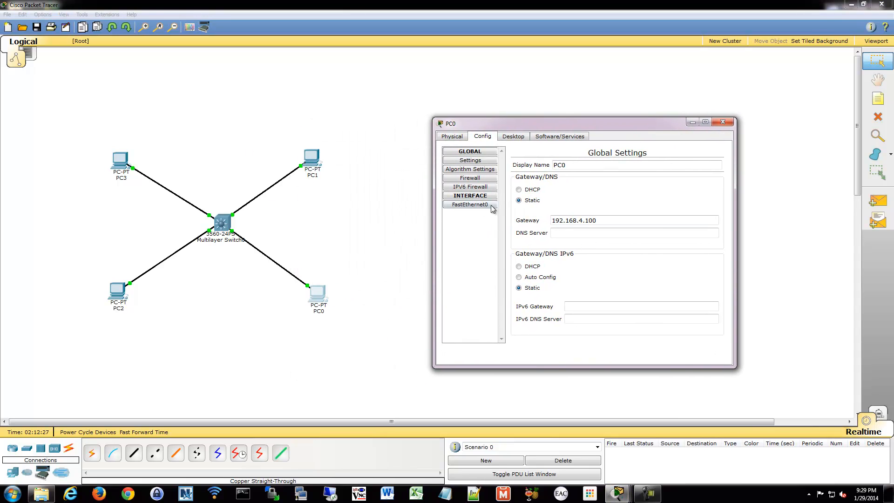
click(511, 137)
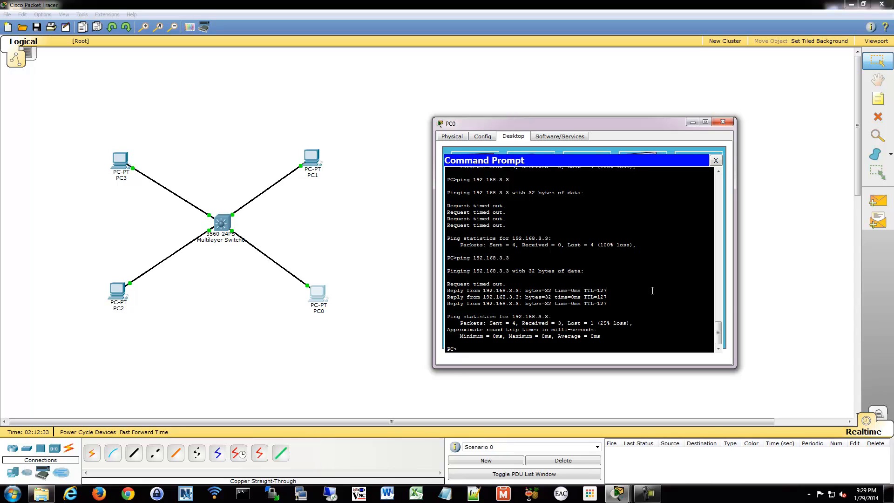
- Ping 192.168.2.2 and 192.168.3.3 from PC0, then close PC0's window
text(ping 192.168.3.3)
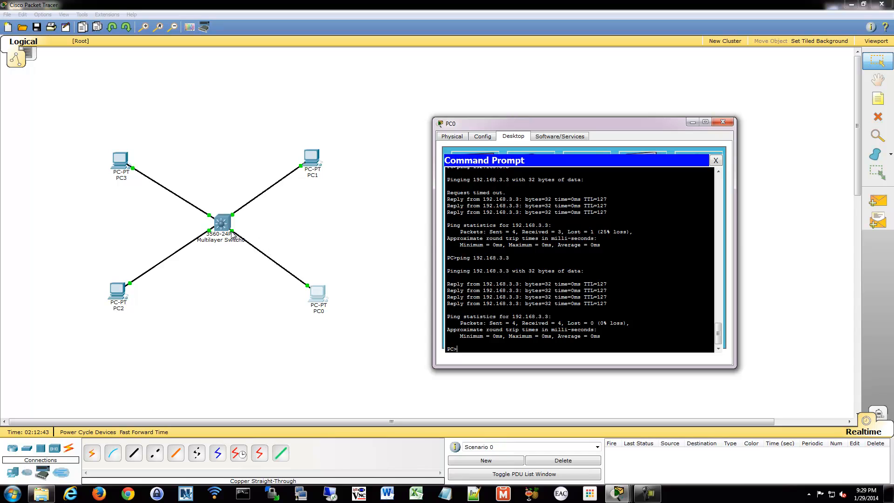
mouse_move(244, 237)
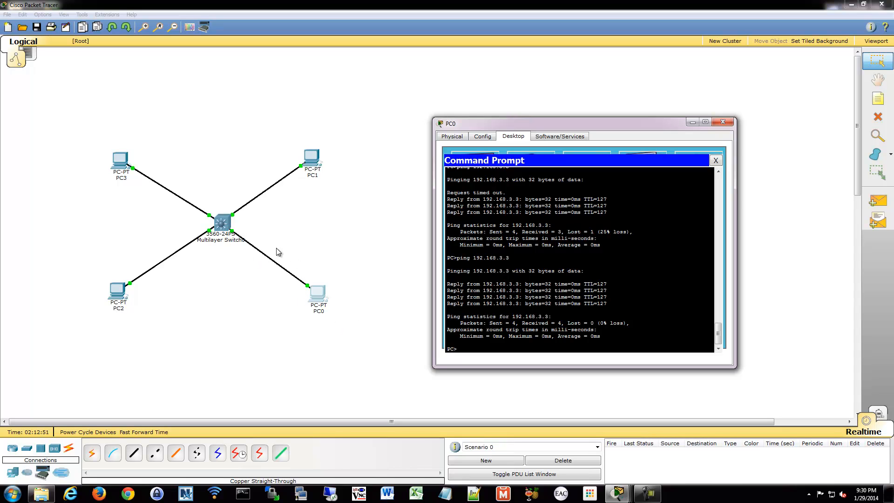
mouse_move(302, 284)
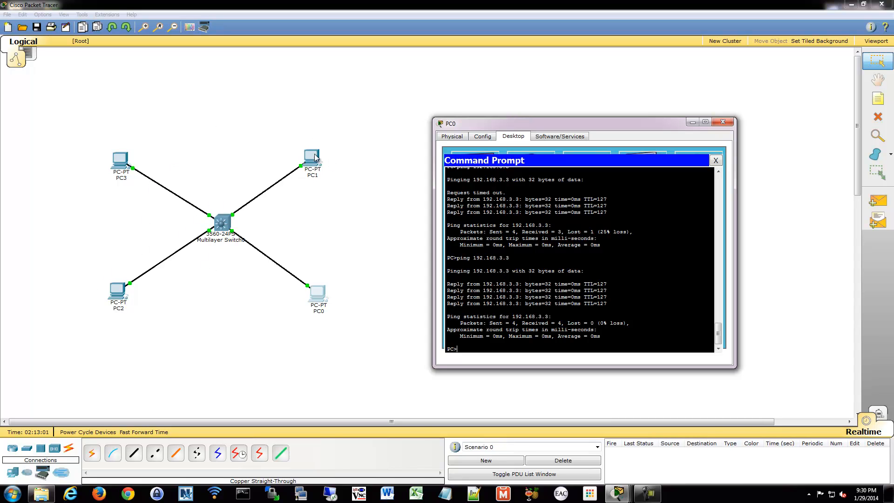
text(ping 192.168.3.3)
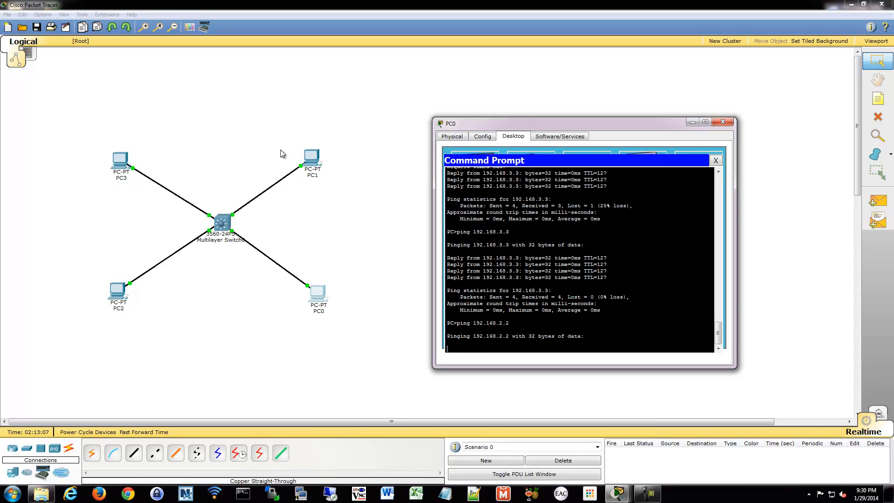
mouse_move(311, 167)
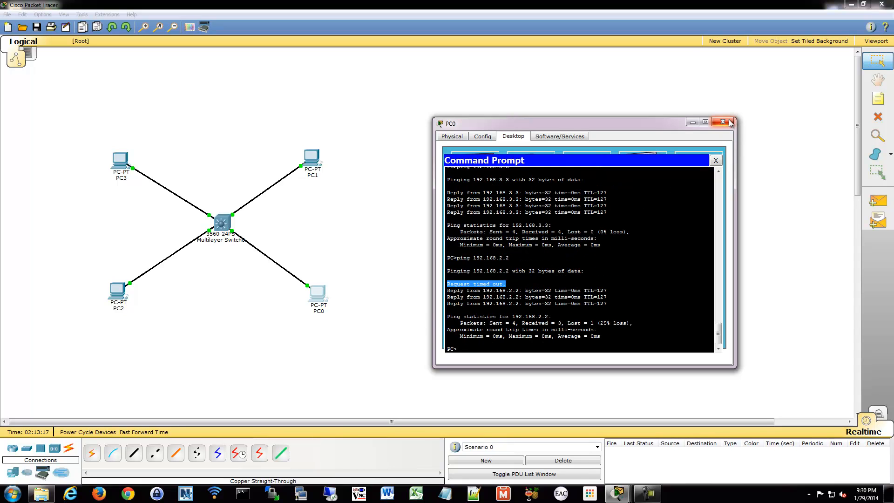
click(730, 123)
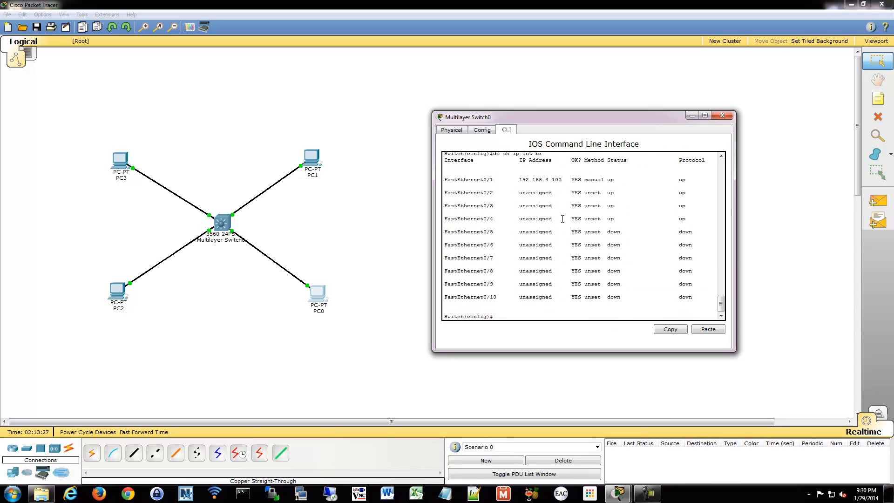
- Run do sh ip int br on the switch to view the VLAN interfaces
text(do sh ip int br)
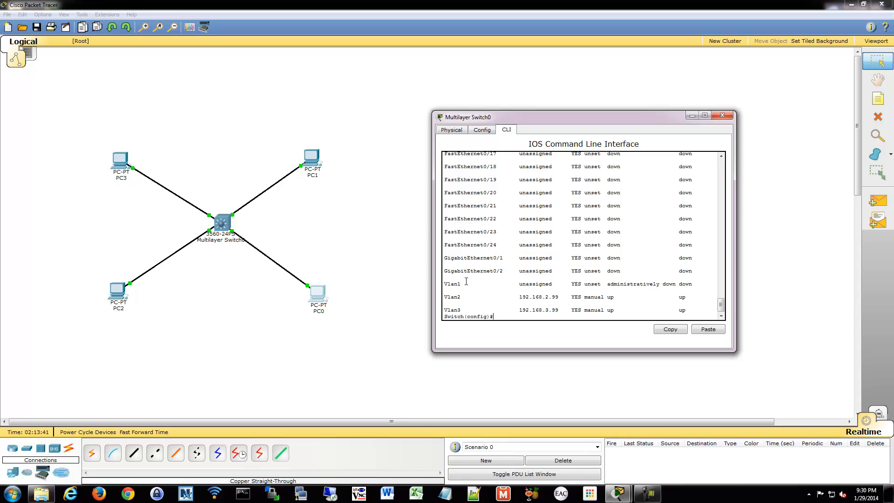
mouse_move(439, 348)
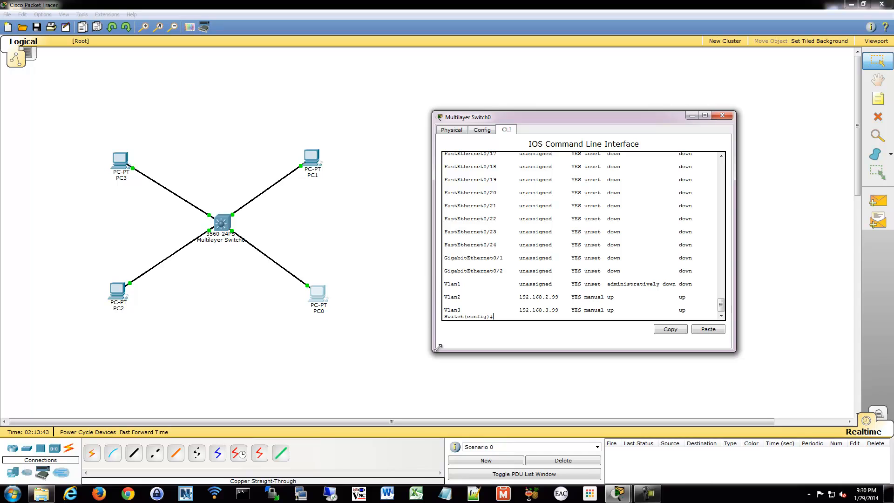